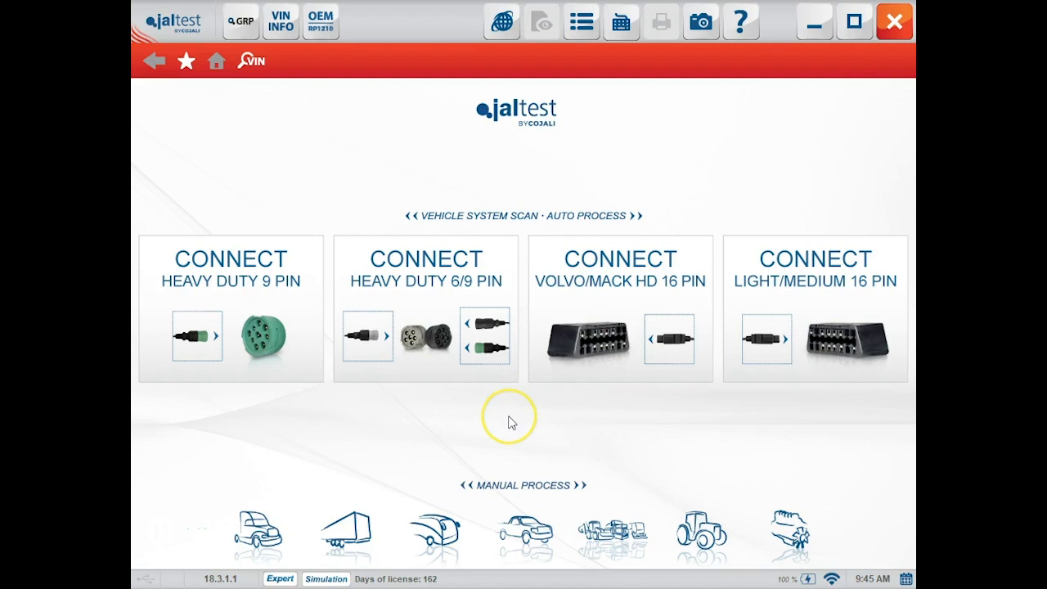
{"action": "mouse_move", "coordinate": [509, 421]}
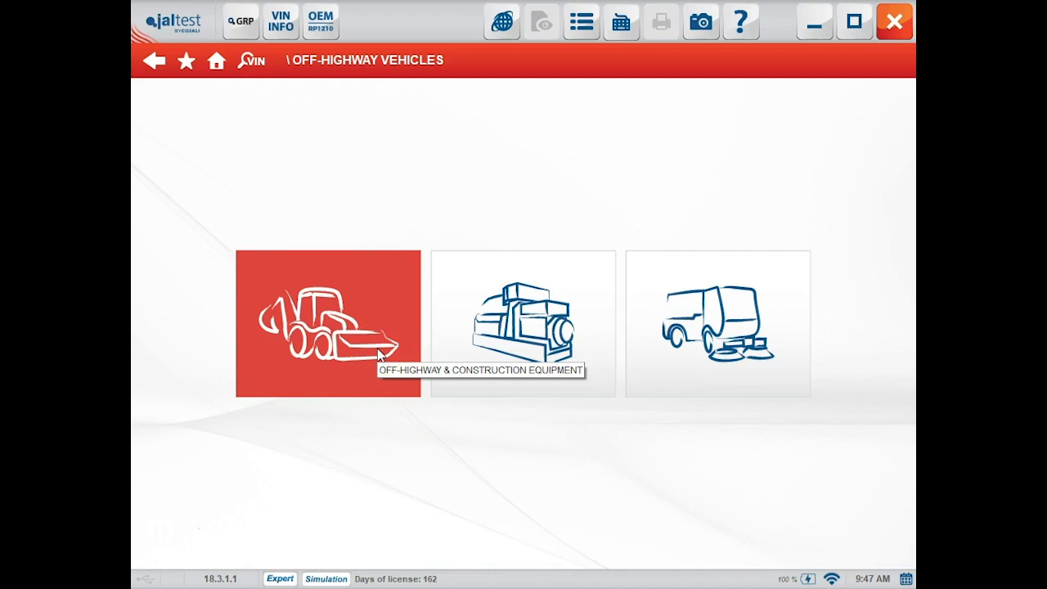
{"action": "mouse_move", "coordinate": [546, 296]}
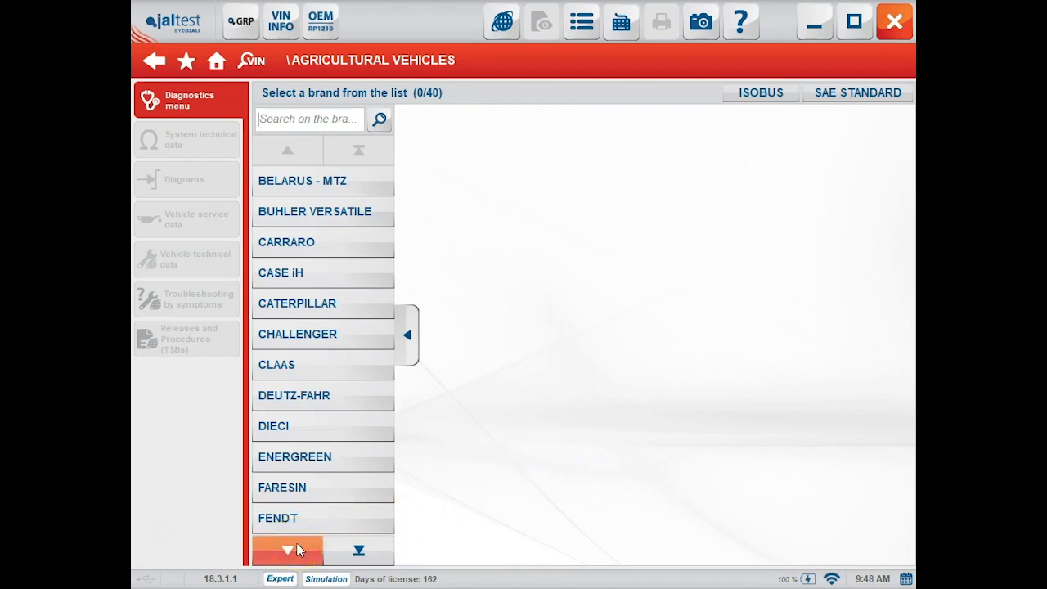
Page the agricultural brand list onward and choose John Deere.
{"action": "left_click", "coordinate": [286, 550]}
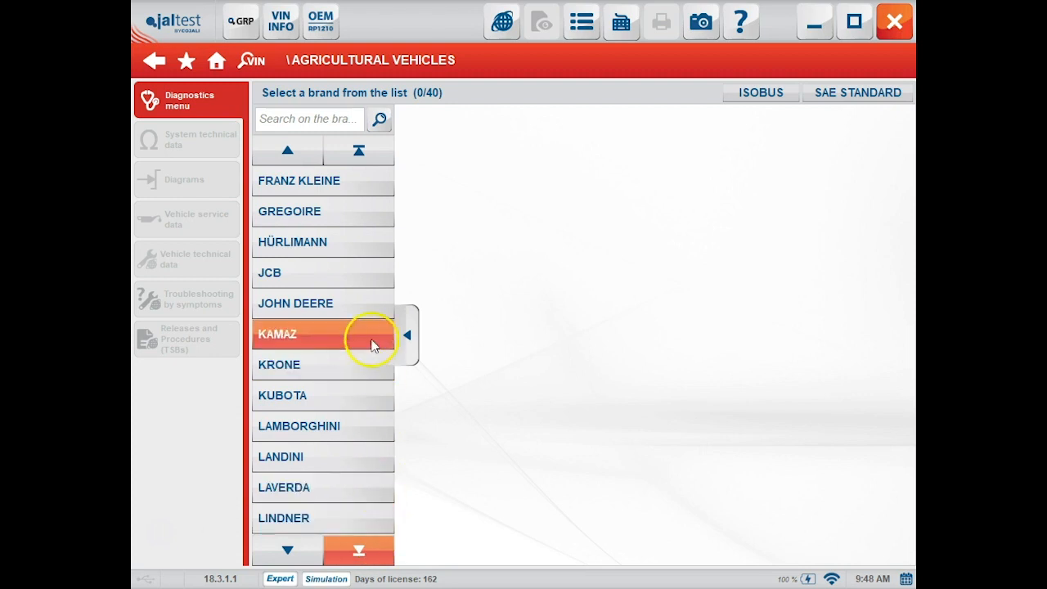
{"action": "mouse_move", "coordinate": [379, 317]}
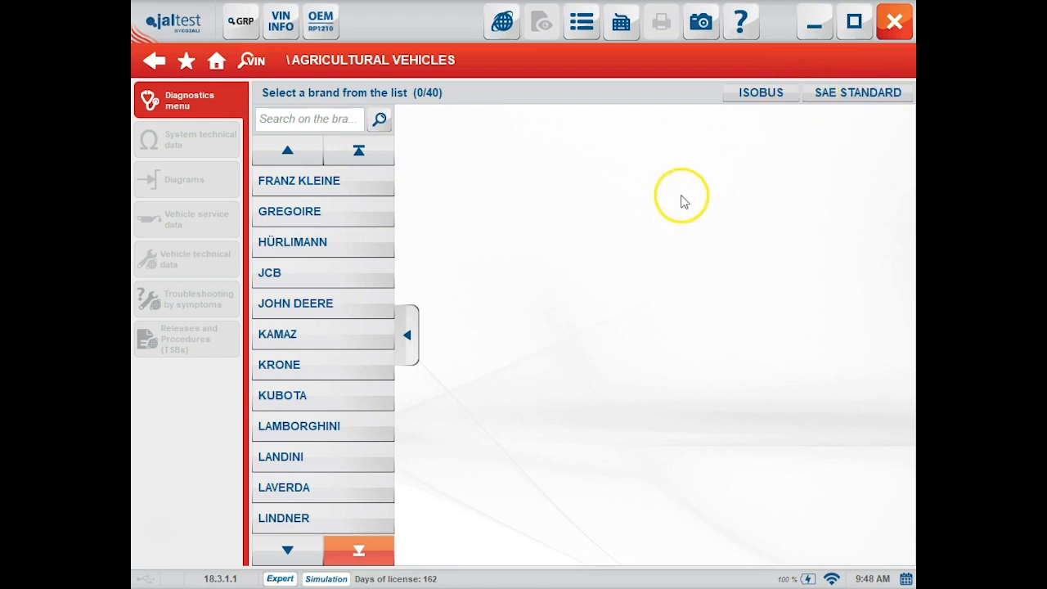
{"action": "left_click", "coordinate": [323, 303]}
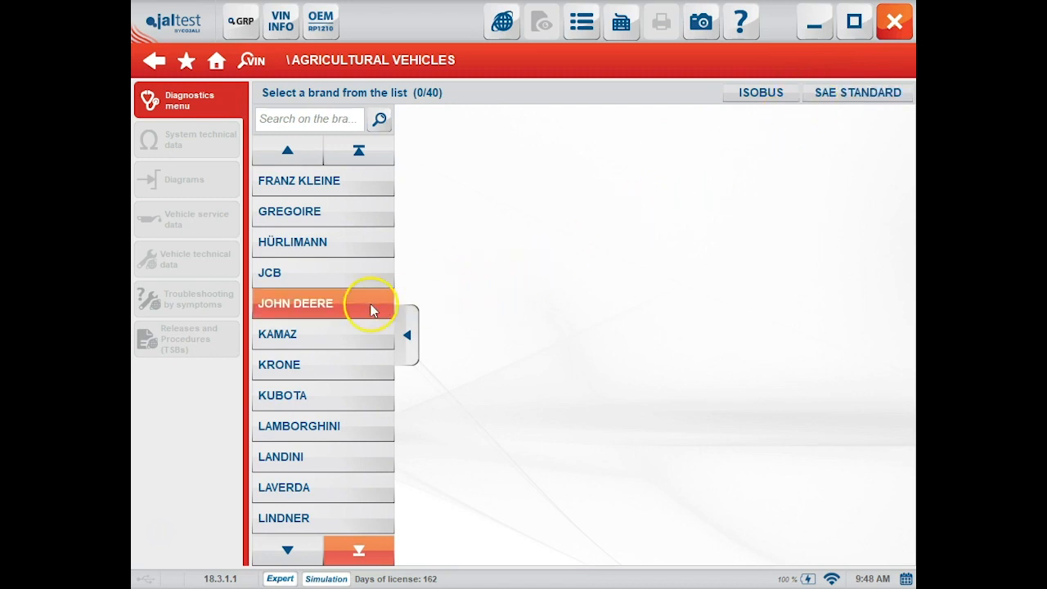
Bring the John Deere model list down to the 6000 and 7000 series.
{"action": "left_click", "coordinate": [322, 303]}
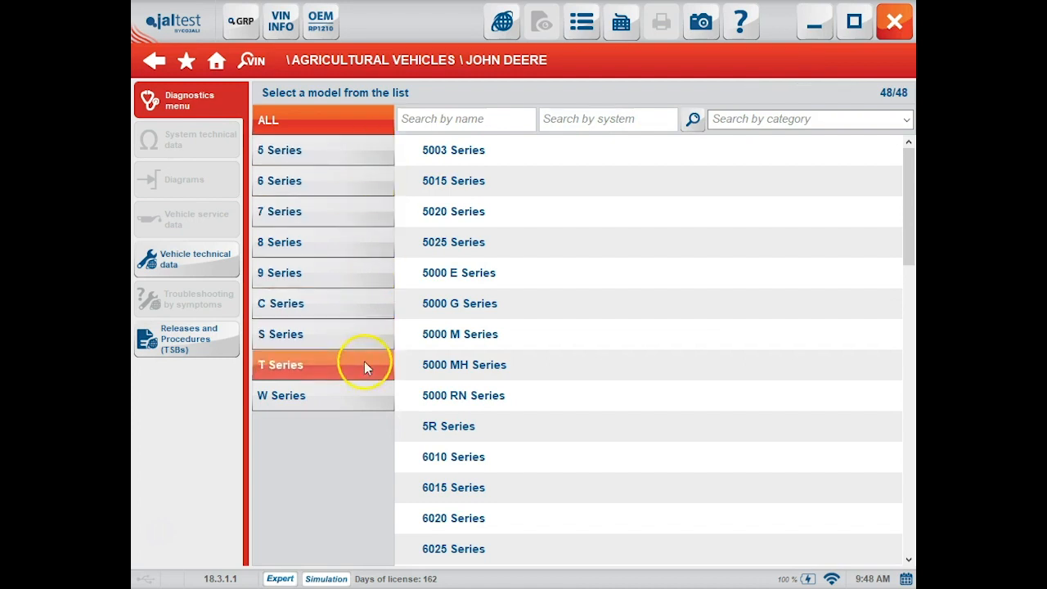
{"action": "mouse_move", "coordinate": [907, 245]}
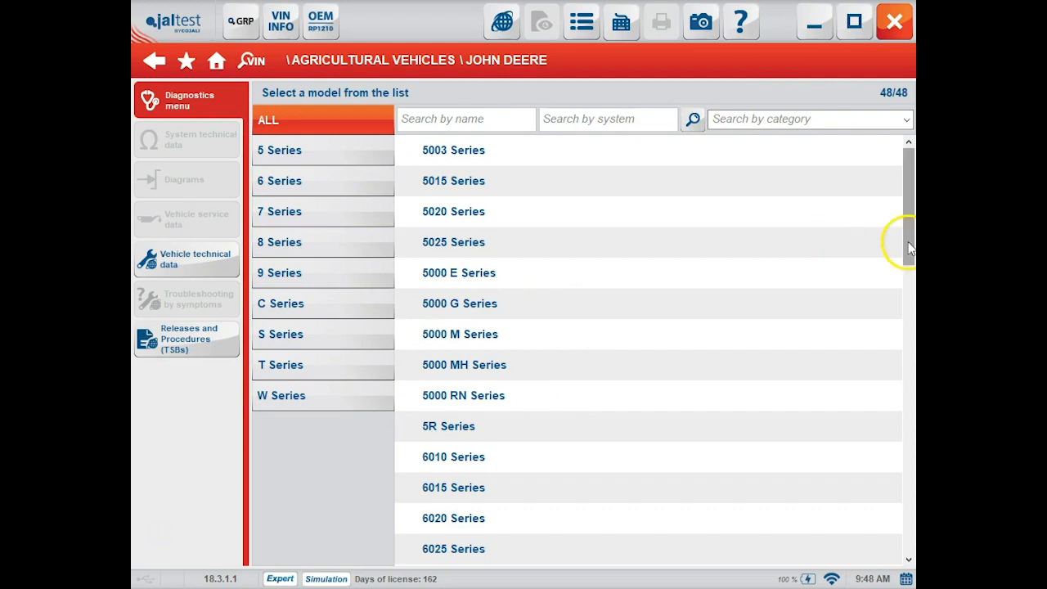
{"action": "scroll", "scroll_direction": "down", "scroll_amount": 3}
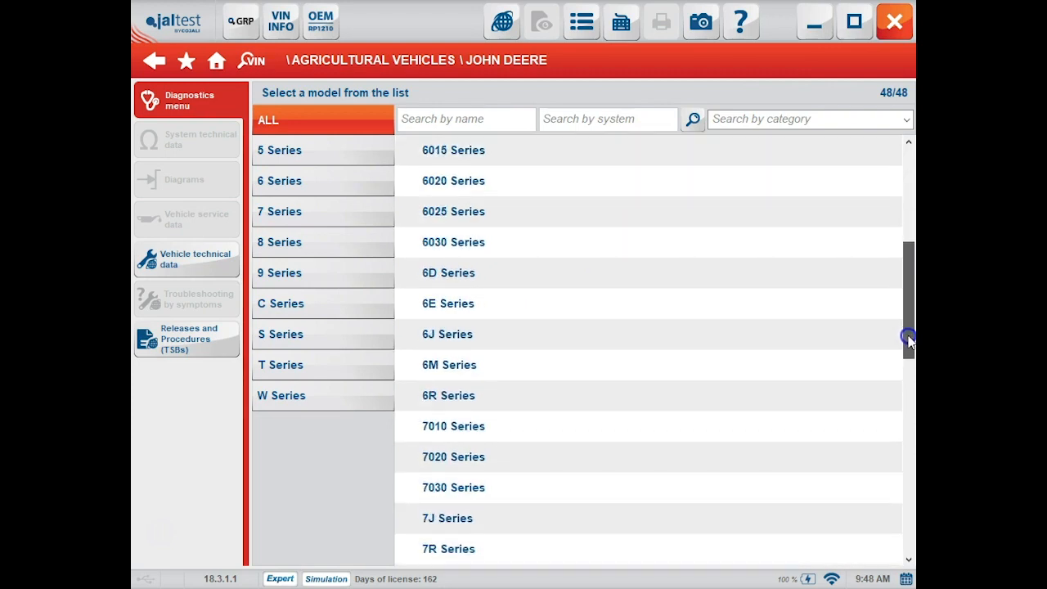
{"action": "mouse_move", "coordinate": [655, 543]}
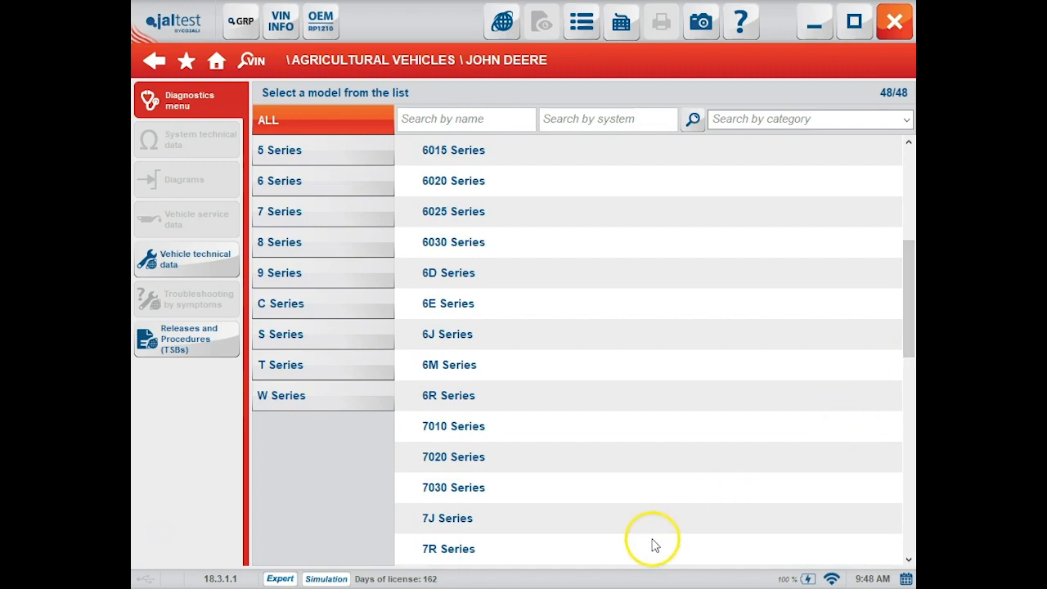
{"action": "mouse_move", "coordinate": [621, 554]}
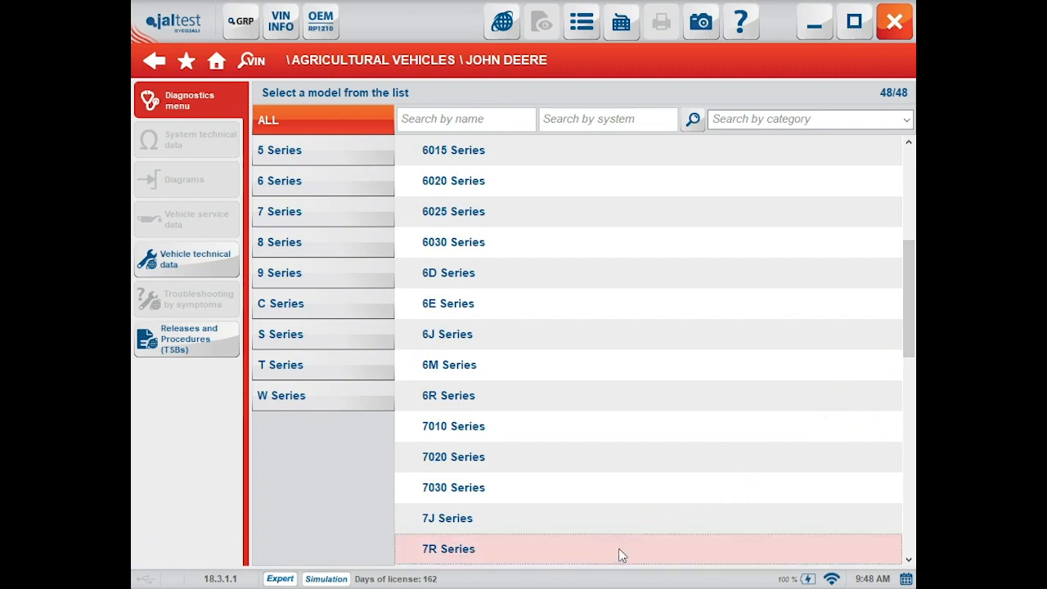
Enter the 7R Series systems and switch from Main Systems Scan to All Systems Scan.
{"action": "left_click", "coordinate": [445, 548]}
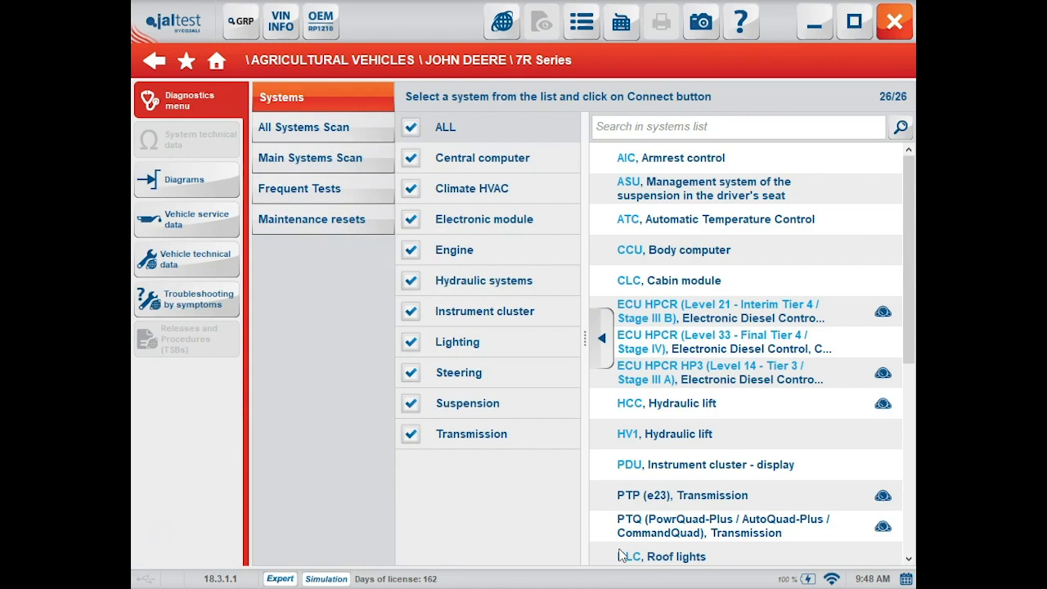
{"action": "mouse_move", "coordinate": [592, 499]}
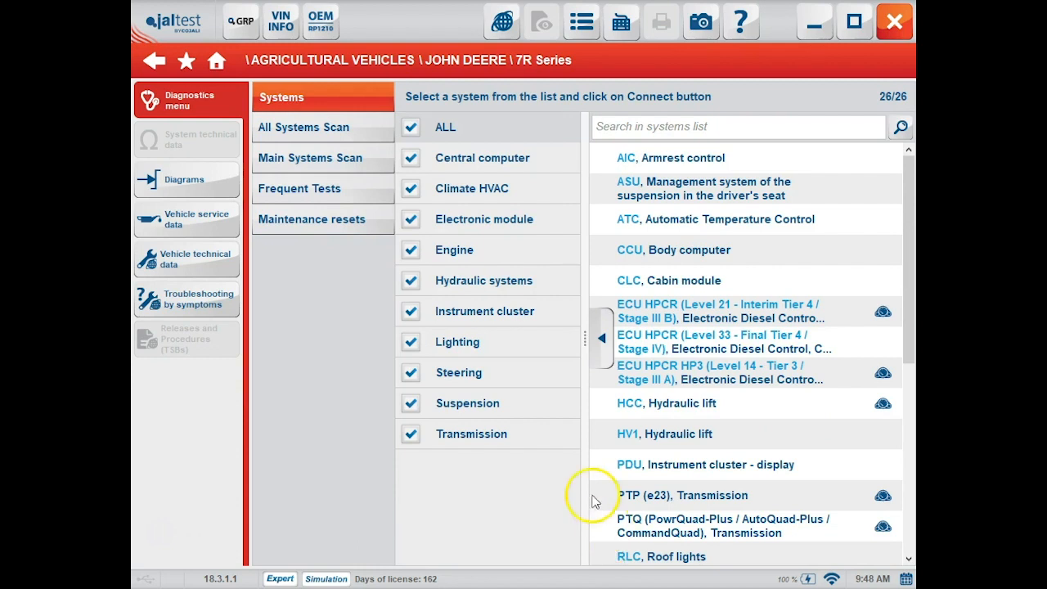
{"action": "mouse_move", "coordinate": [482, 157]}
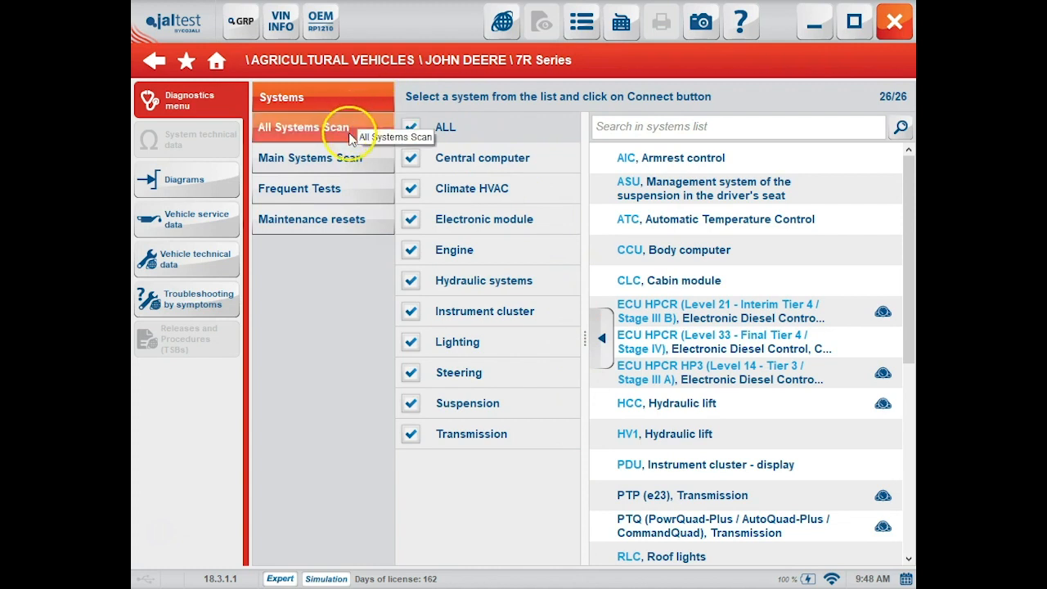
{"action": "left_click", "coordinate": [304, 128]}
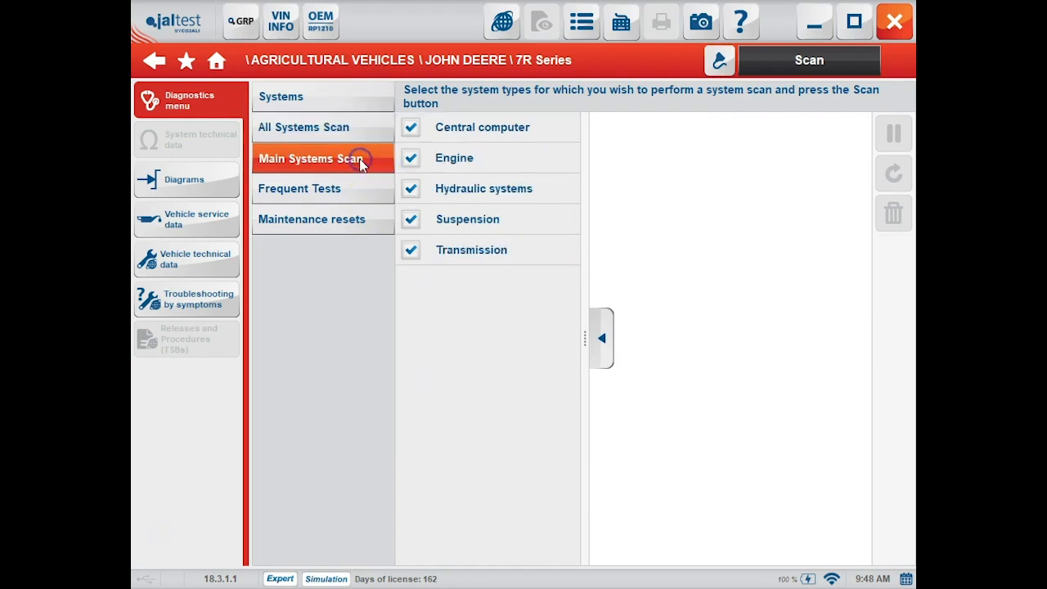
{"action": "mouse_move", "coordinate": [361, 164]}
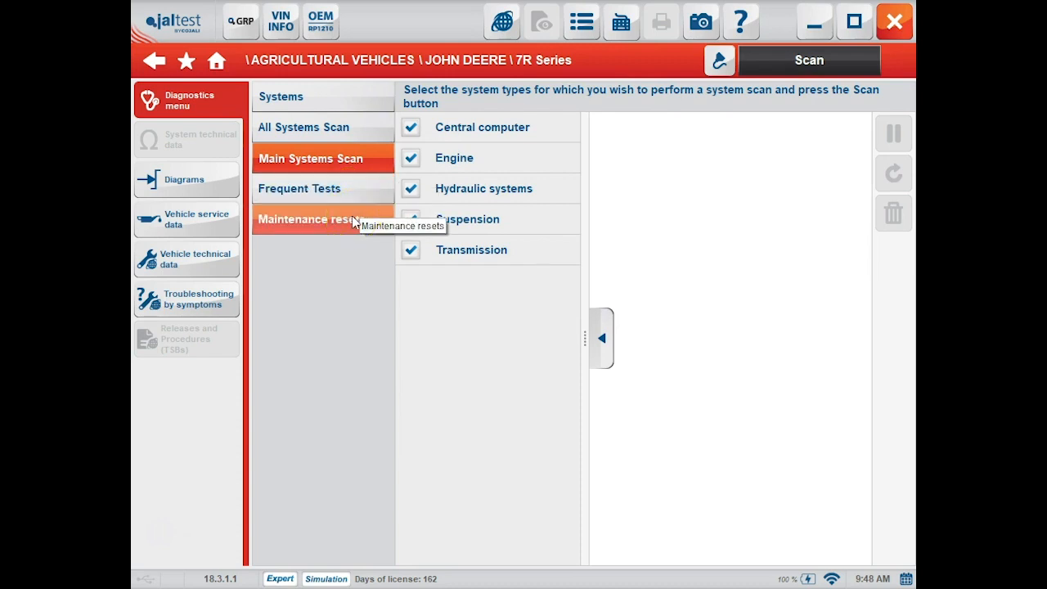
{"action": "left_click", "coordinate": [324, 128]}
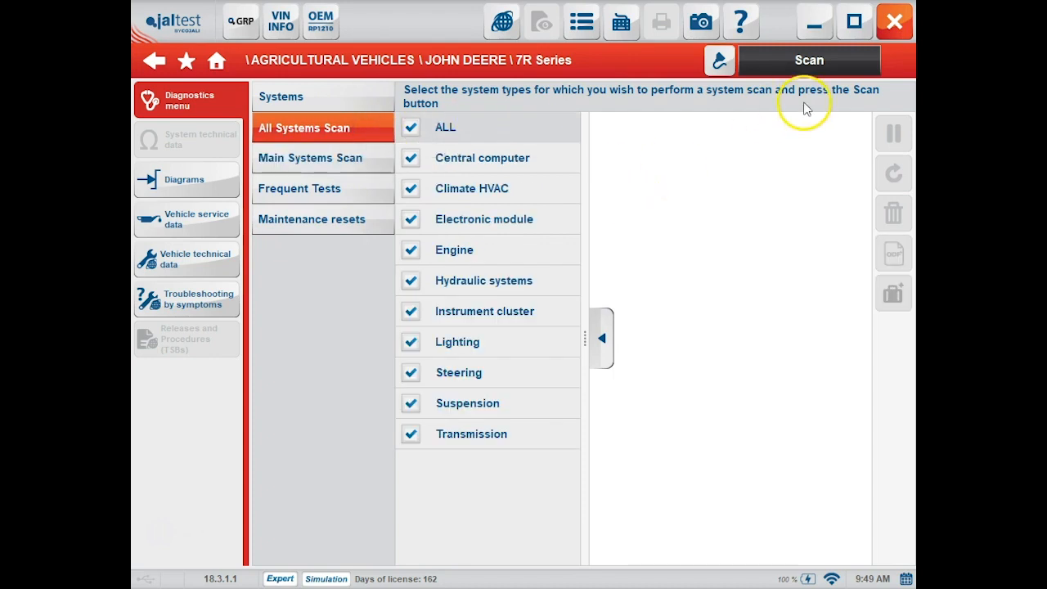
{"action": "mouse_move", "coordinate": [746, 82]}
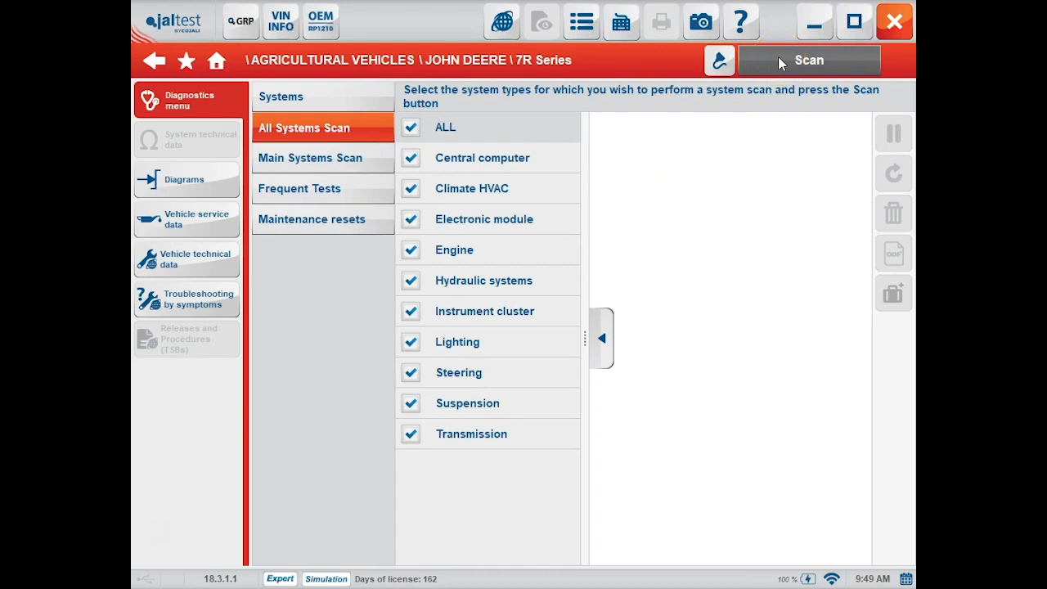
{"action": "mouse_move", "coordinate": [720, 59]}
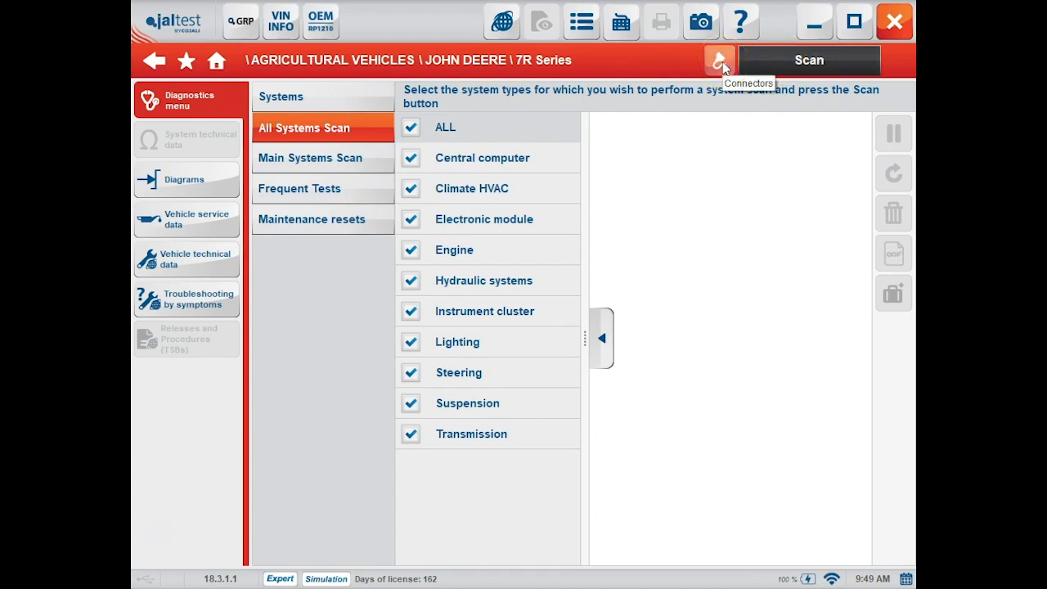
{"action": "mouse_move", "coordinate": [770, 65]}
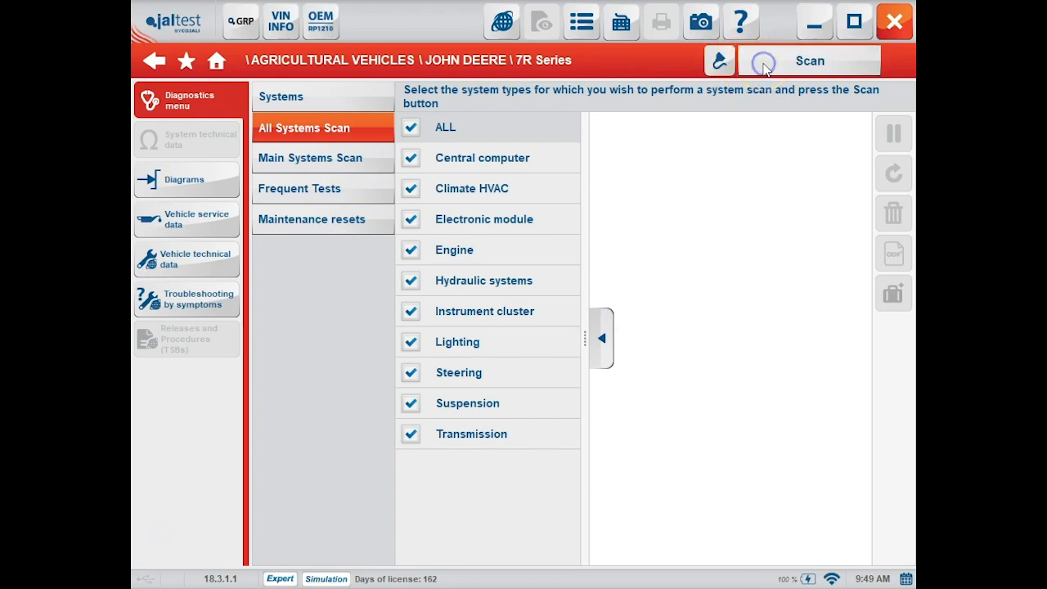
Start the scan and acknowledge the connection type notice.
{"action": "left_click", "coordinate": [808, 61]}
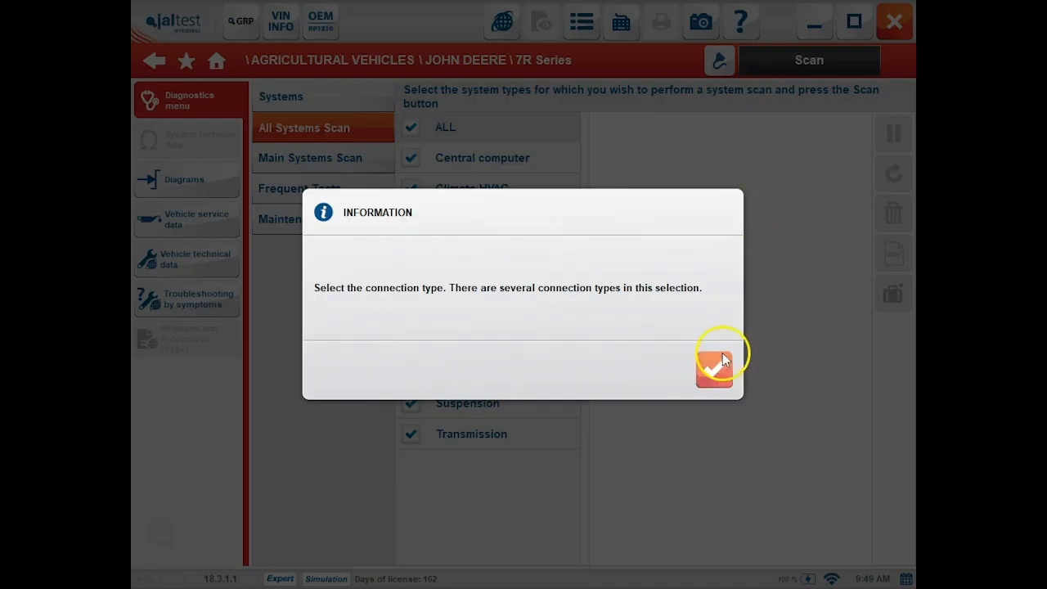
{"action": "left_click", "coordinate": [715, 363]}
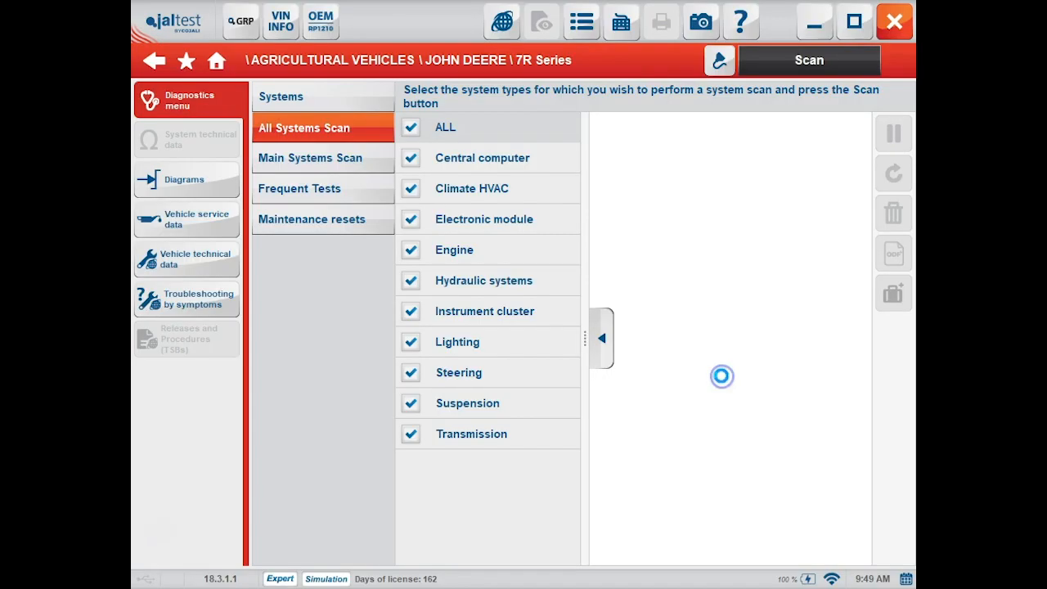
{"action": "left_click", "coordinate": [808, 59]}
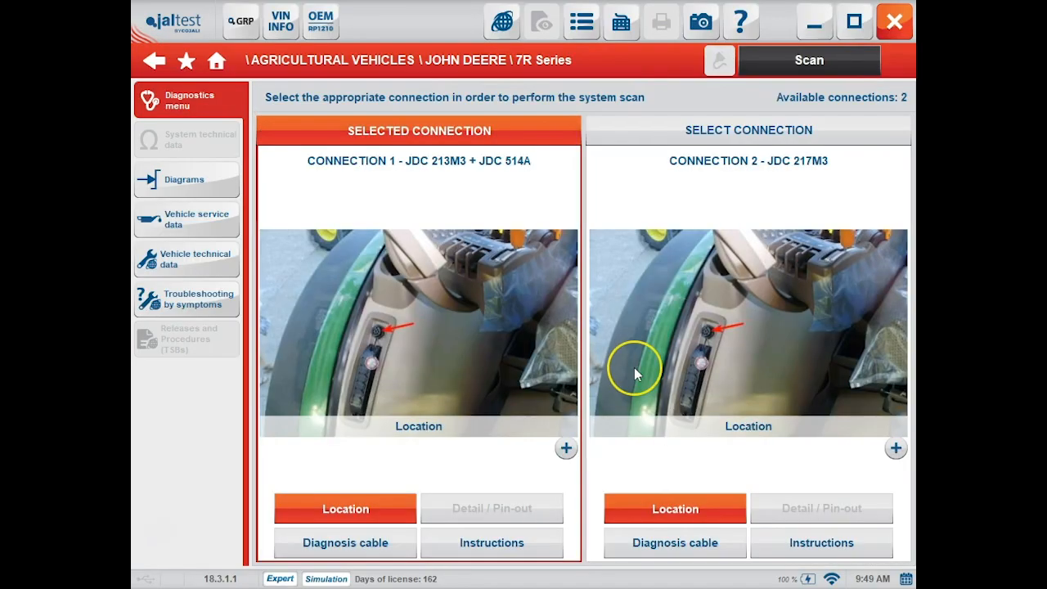
{"action": "mouse_move", "coordinate": [478, 448]}
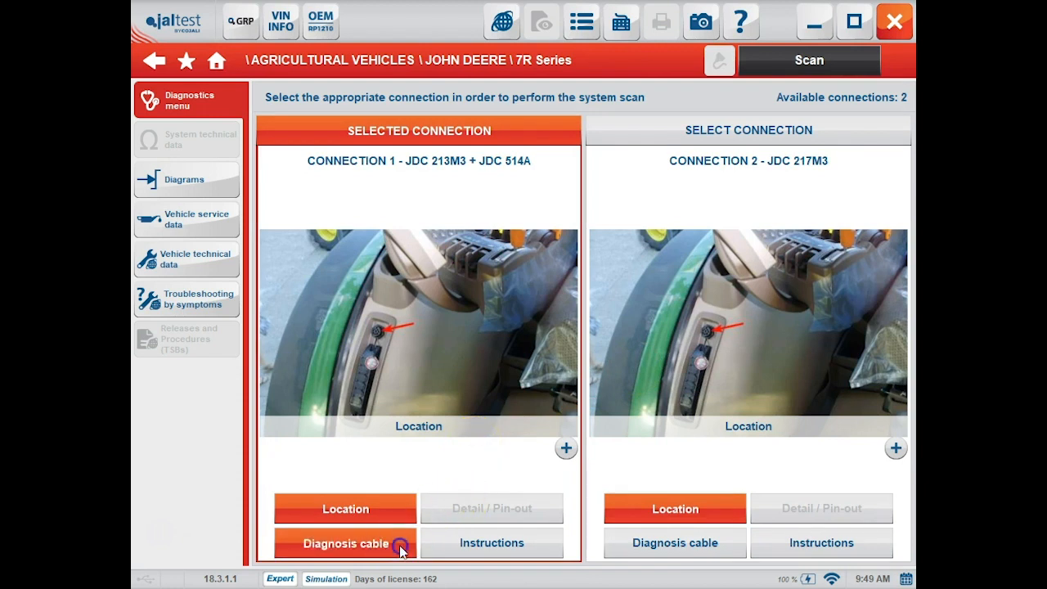
Review Connection 1's diagnosis cable and setup instructions, then launch the scan with it.
{"action": "left_click", "coordinate": [344, 543]}
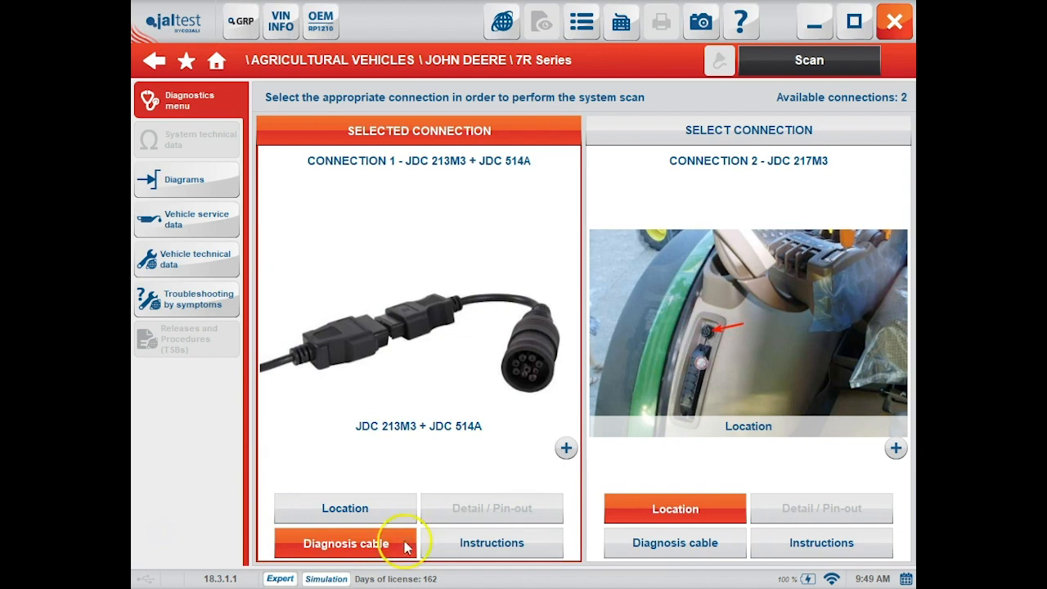
{"action": "left_click", "coordinate": [491, 543]}
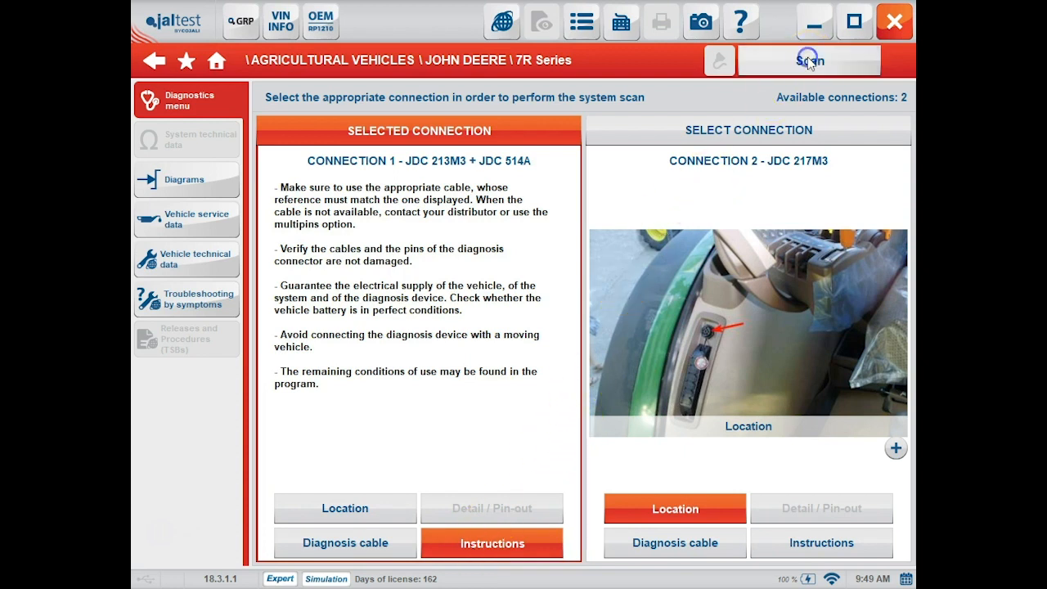
{"action": "left_click", "coordinate": [808, 59]}
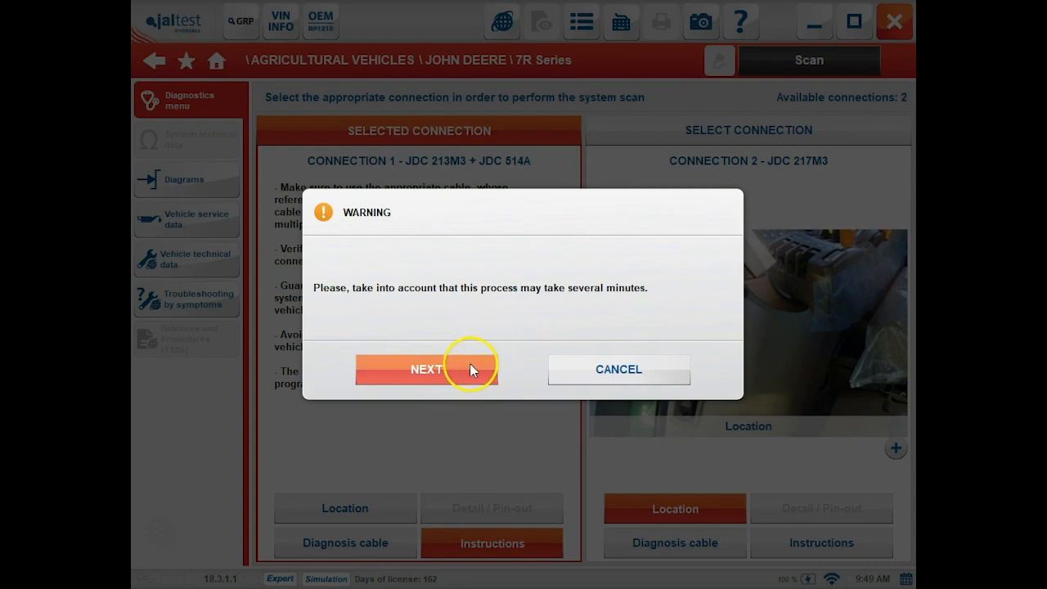
Accept the long-process warning, let the 18-system scan finish and expand all fault codes.
{"action": "left_click", "coordinate": [425, 368]}
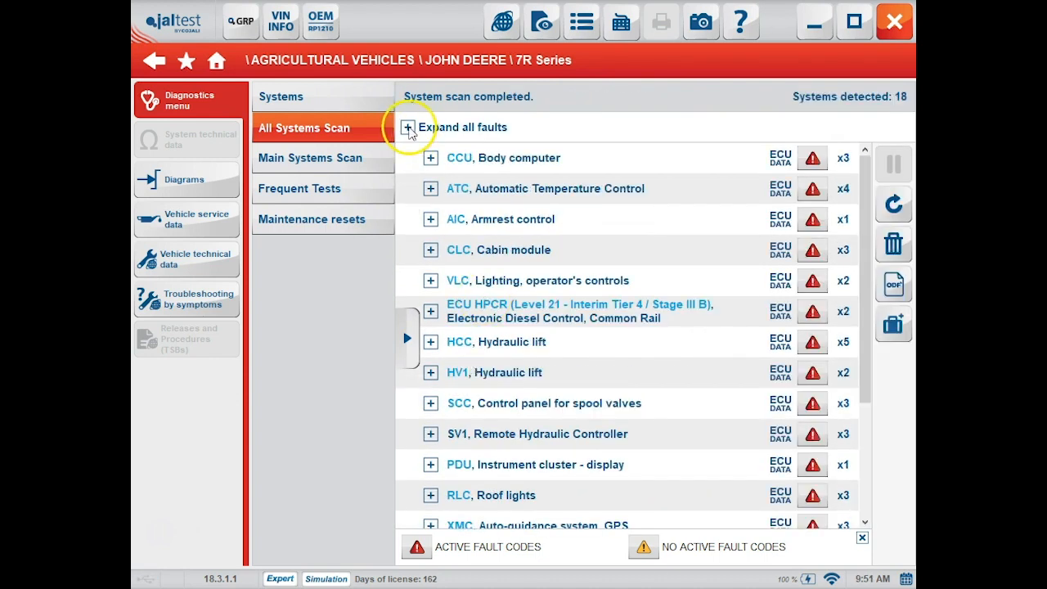
{"action": "left_click", "coordinate": [409, 127]}
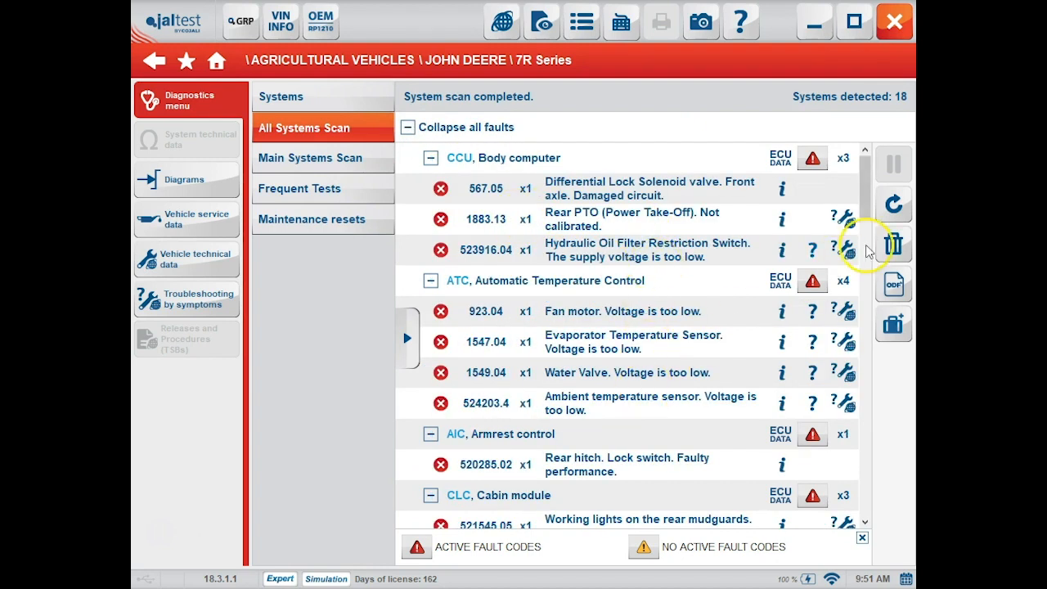
{"action": "scroll", "scroll_direction": "down", "scroll_amount": 3}
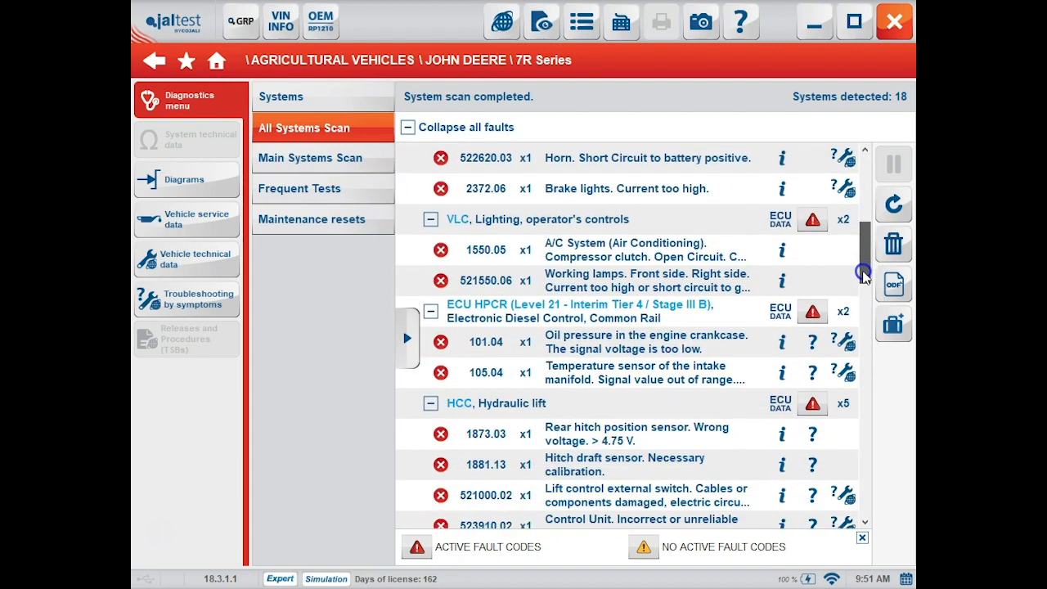
{"action": "scroll", "scroll_direction": "down", "scroll_amount": 3}
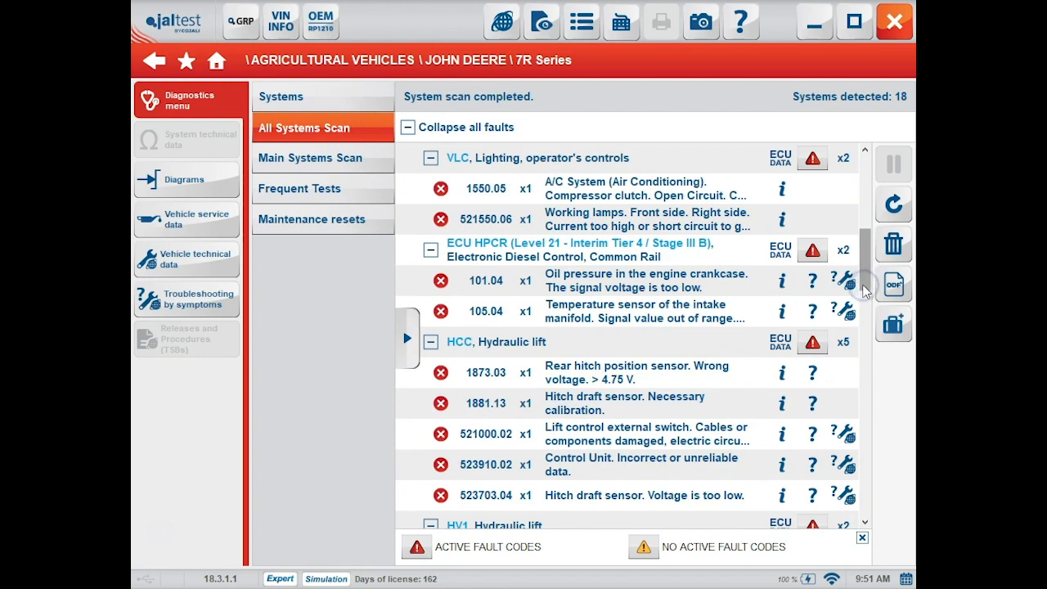
{"action": "mouse_move", "coordinate": [798, 291]}
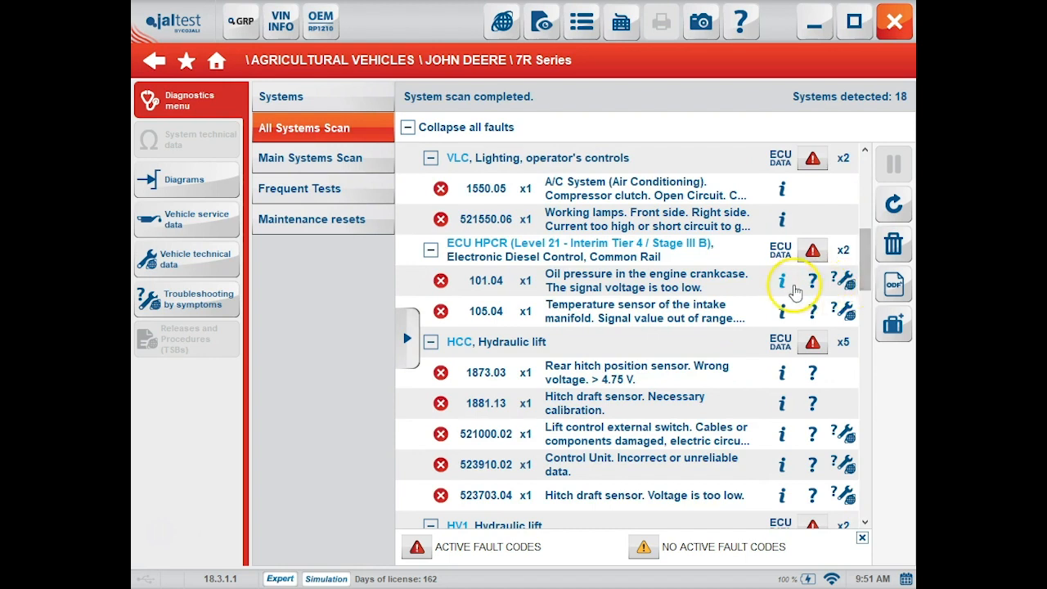
{"action": "mouse_move", "coordinate": [781, 285]}
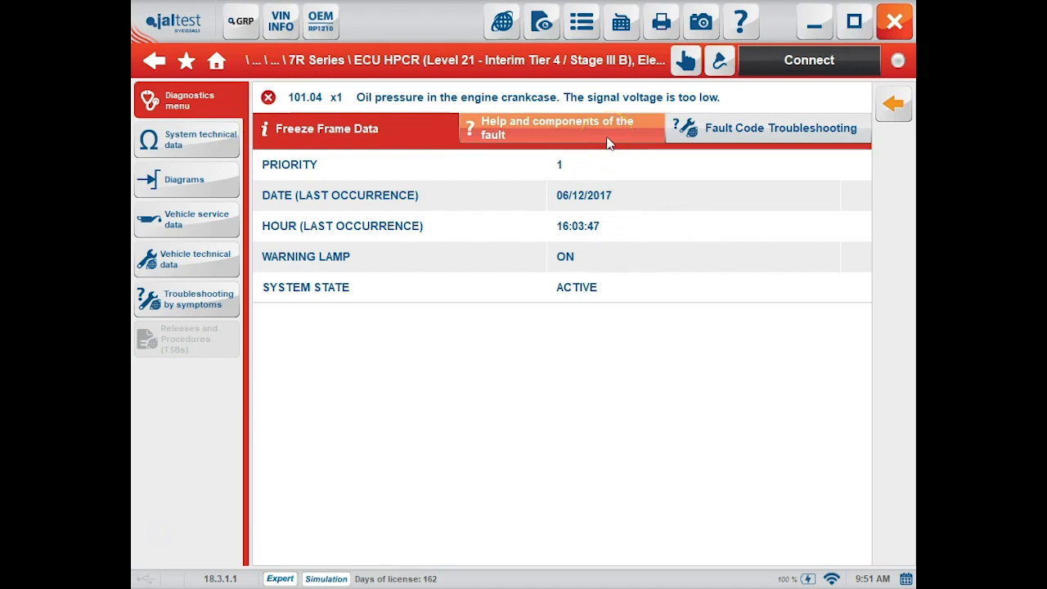
Show fault 101.04's related components and request the CB5105 crankcase pressure sensor wiring diagram.
{"action": "left_click", "coordinate": [564, 127]}
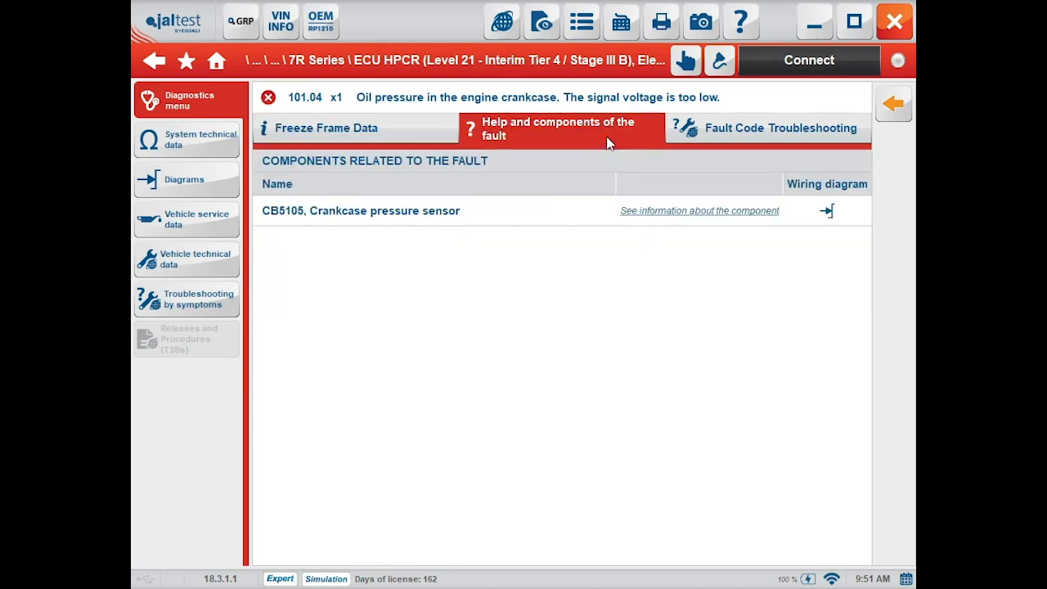
{"action": "mouse_move", "coordinate": [826, 212]}
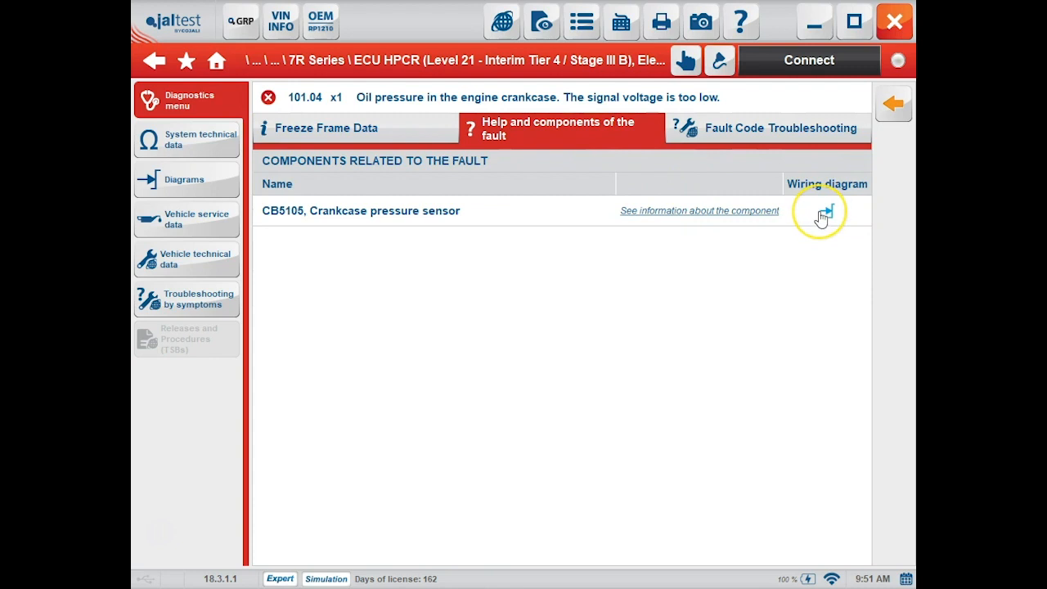
{"action": "left_click", "coordinate": [818, 211]}
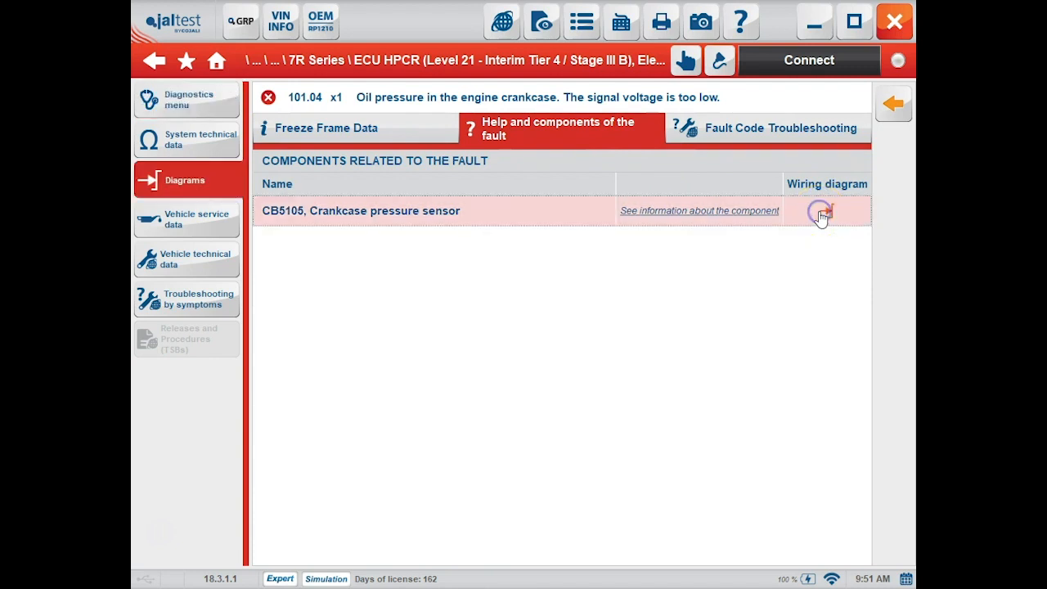
{"action": "left_click", "coordinate": [820, 211]}
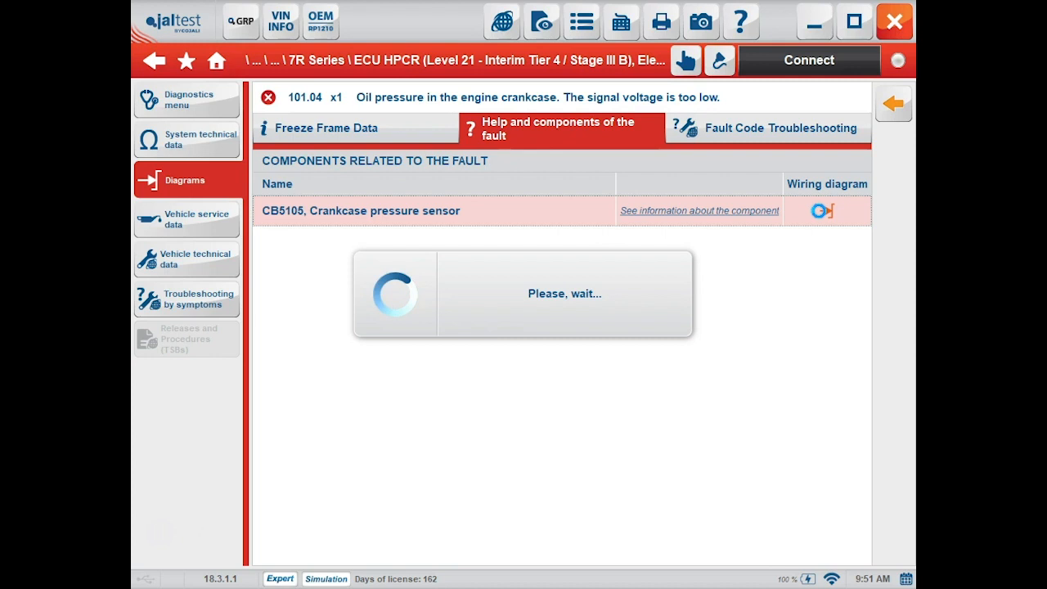
Review page 2 of the ECU Level 21 wiring diagram and advance to page 3 of 4.
{"action": "left_click", "coordinate": [821, 211]}
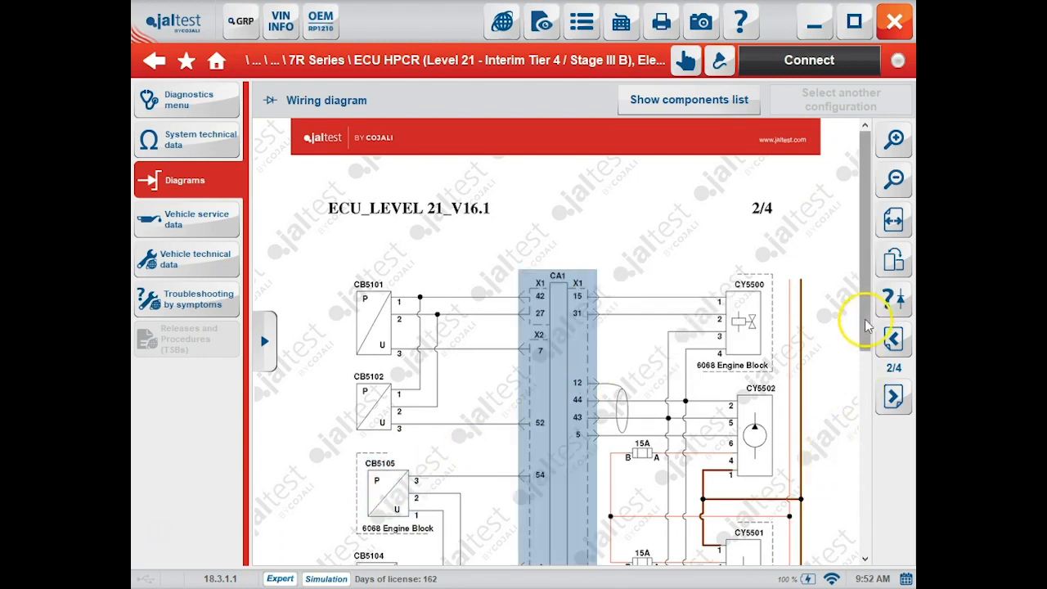
{"action": "scroll", "scroll_direction": "down", "scroll_amount": 3}
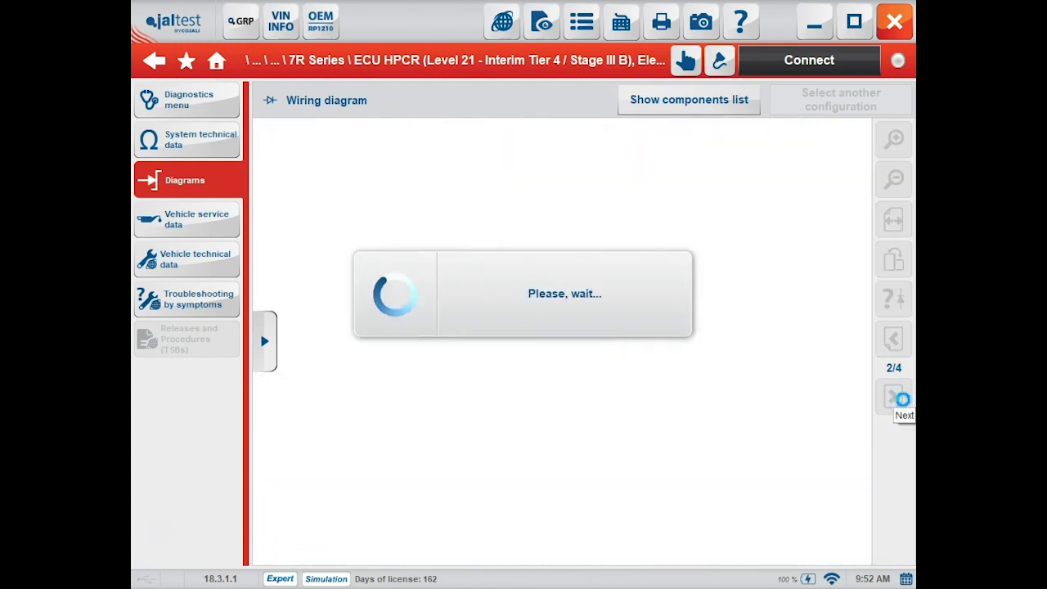
{"action": "left_click", "coordinate": [893, 396]}
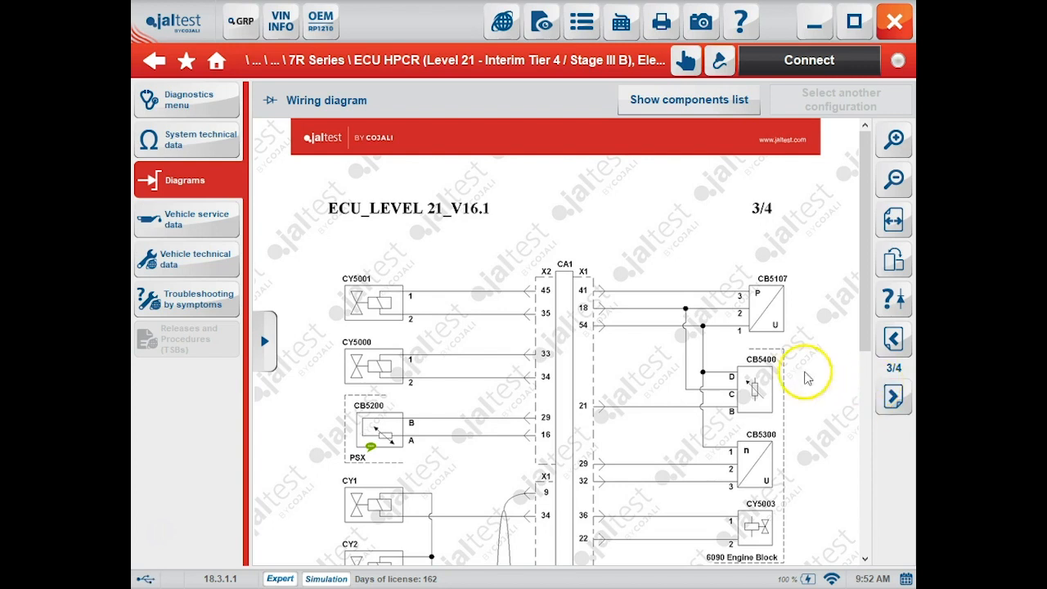
{"action": "mouse_move", "coordinate": [249, 206]}
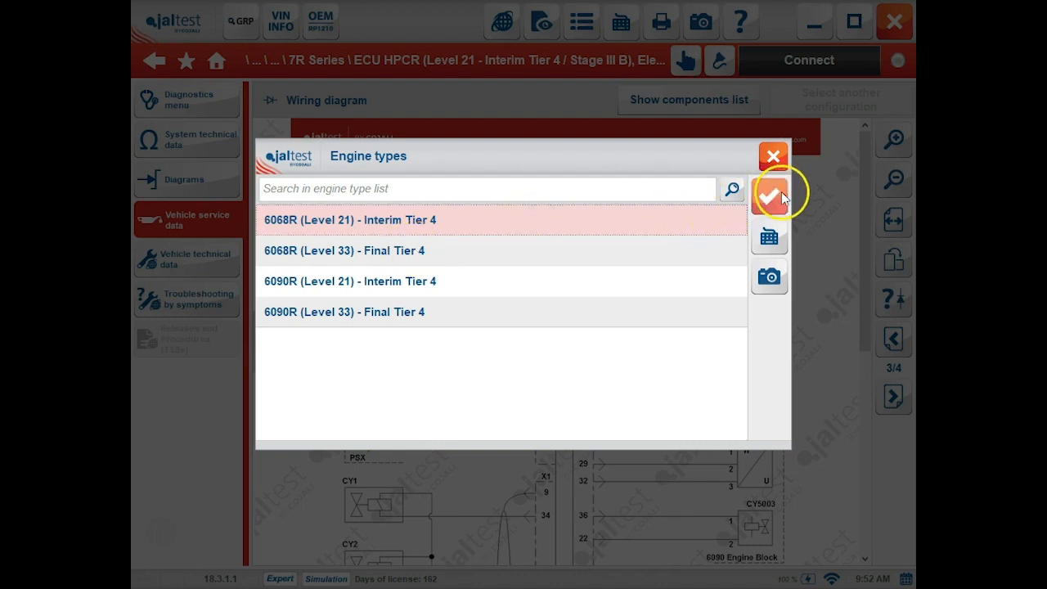
Confirm engine type 6068R (Level 21) and show the 250 h interval's engine maintenance checks.
{"action": "left_click", "coordinate": [771, 197]}
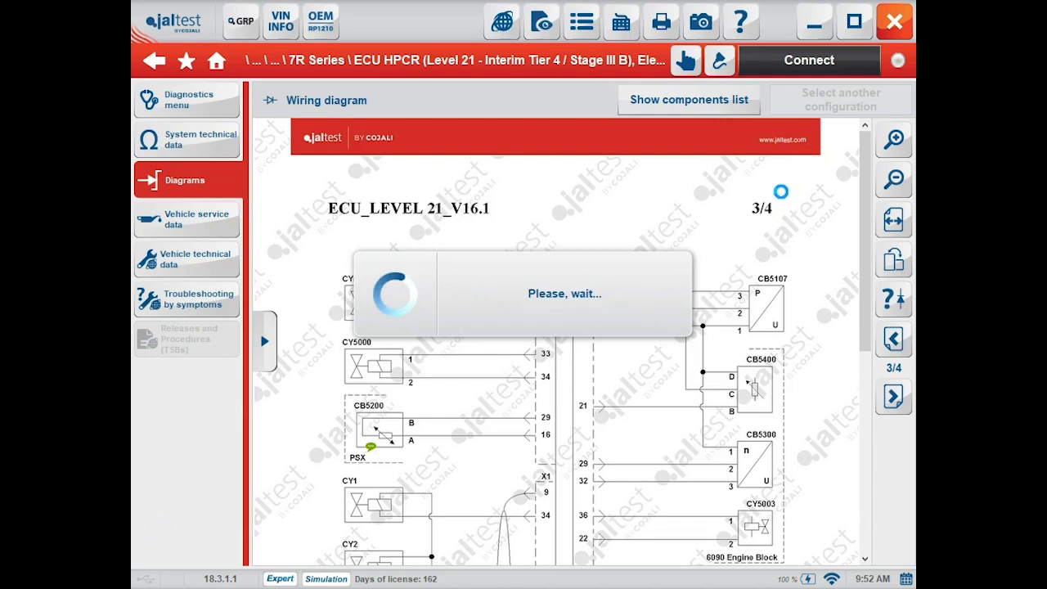
{"action": "left_click", "coordinate": [186, 219]}
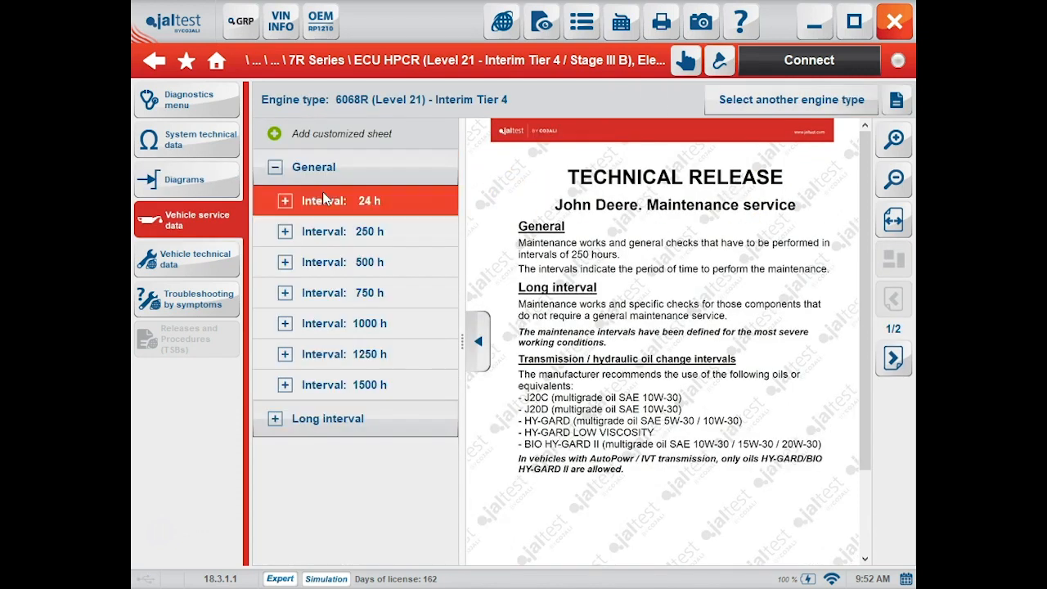
{"action": "left_click", "coordinate": [285, 232]}
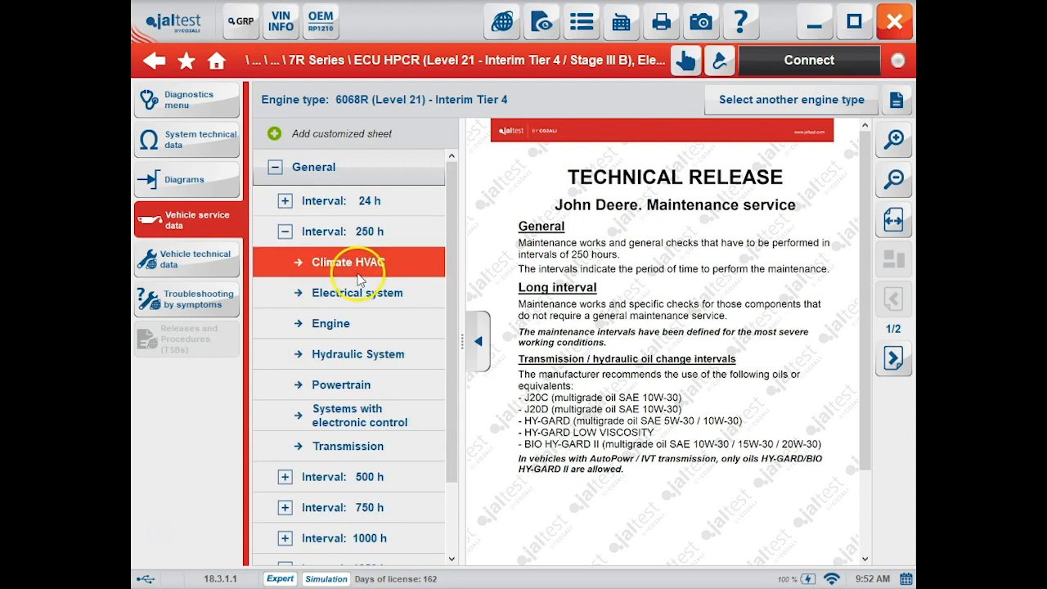
{"action": "left_click", "coordinate": [331, 324]}
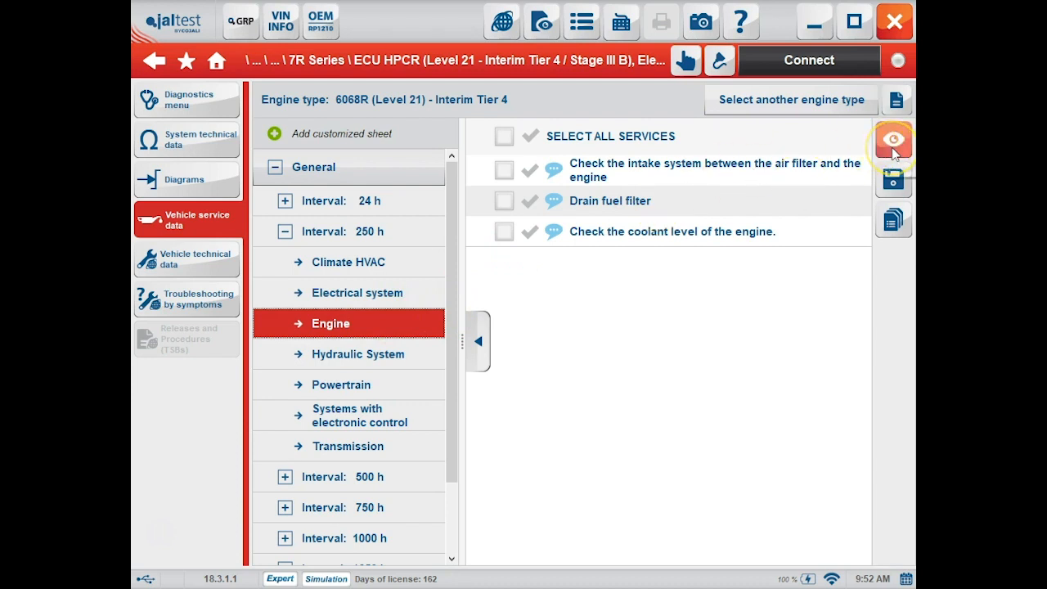
{"action": "mouse_move", "coordinate": [893, 180]}
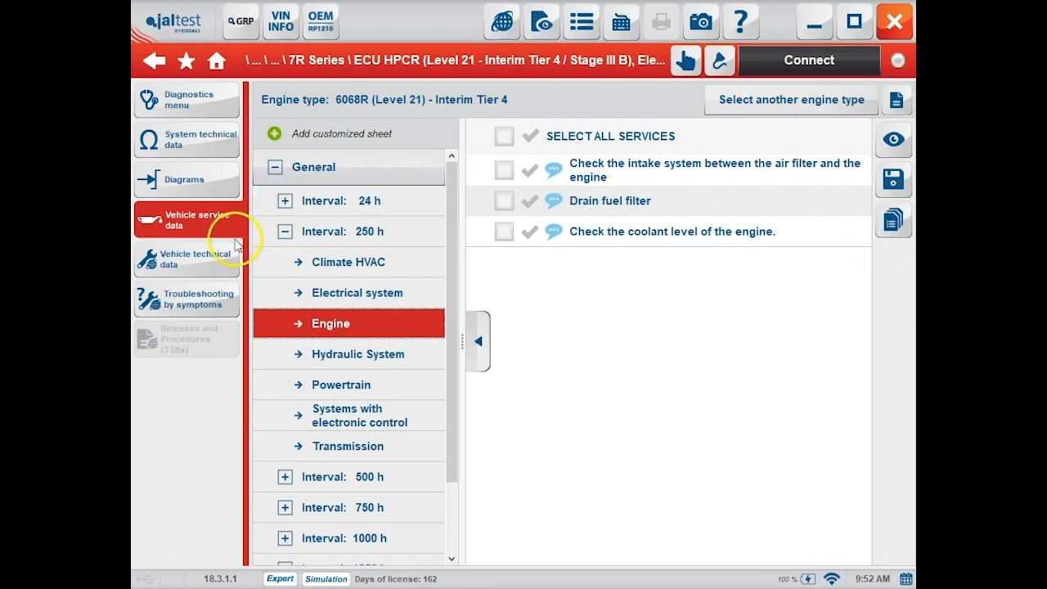
{"action": "mouse_move", "coordinate": [209, 264]}
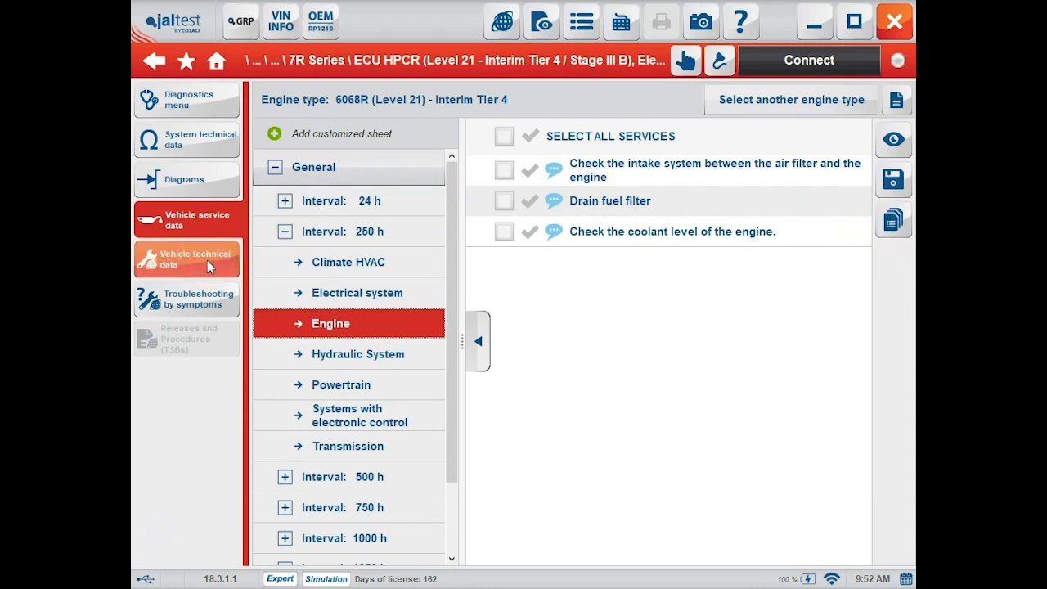
Show the 6068R engine's adjustments and tolerances under vehicle technical data.
{"action": "left_click", "coordinate": [186, 259]}
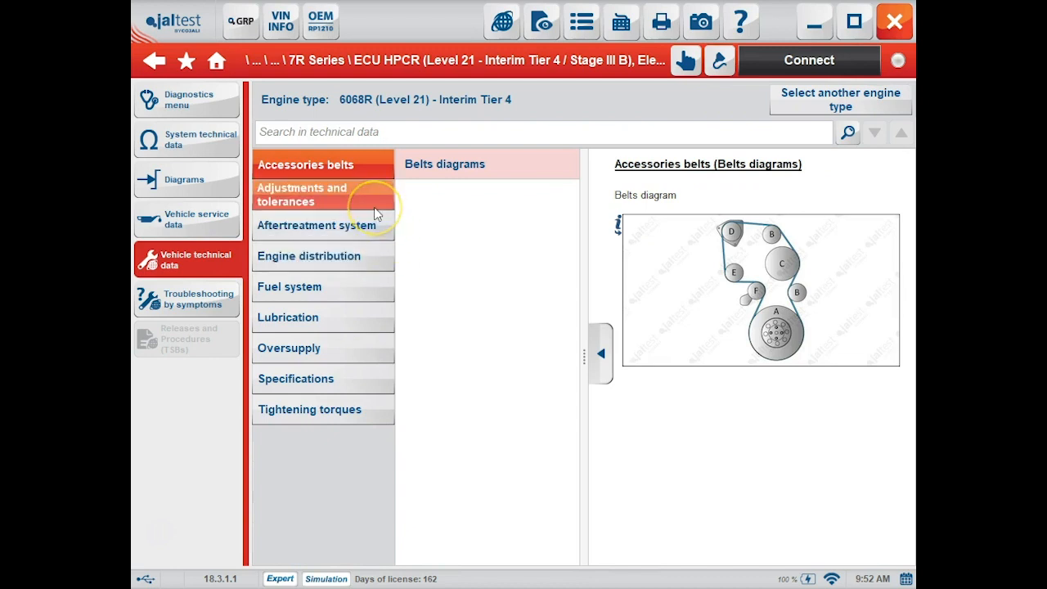
{"action": "left_click", "coordinate": [322, 195]}
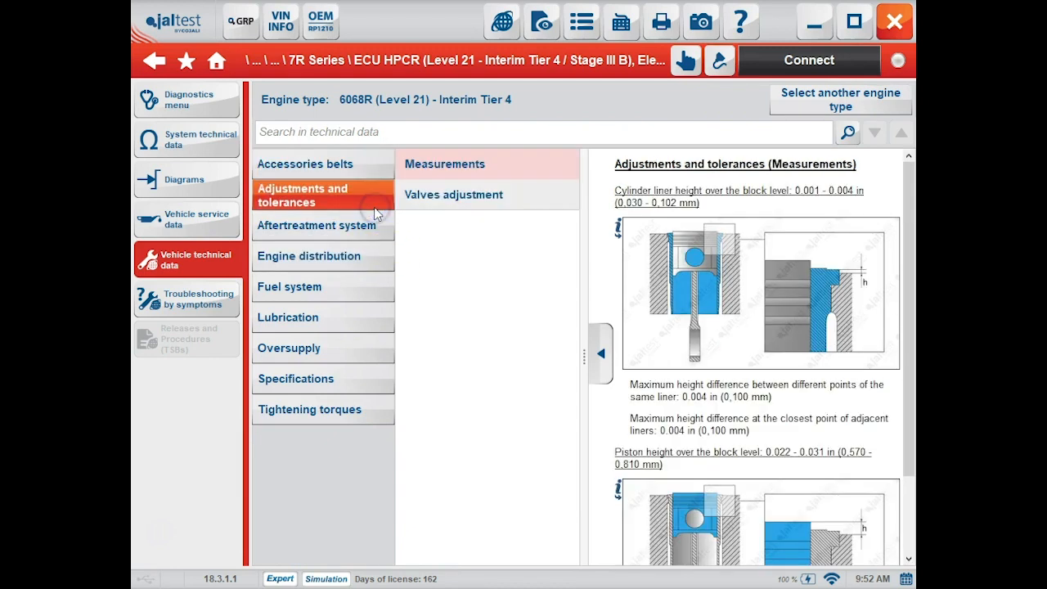
{"action": "mouse_move", "coordinate": [373, 333]}
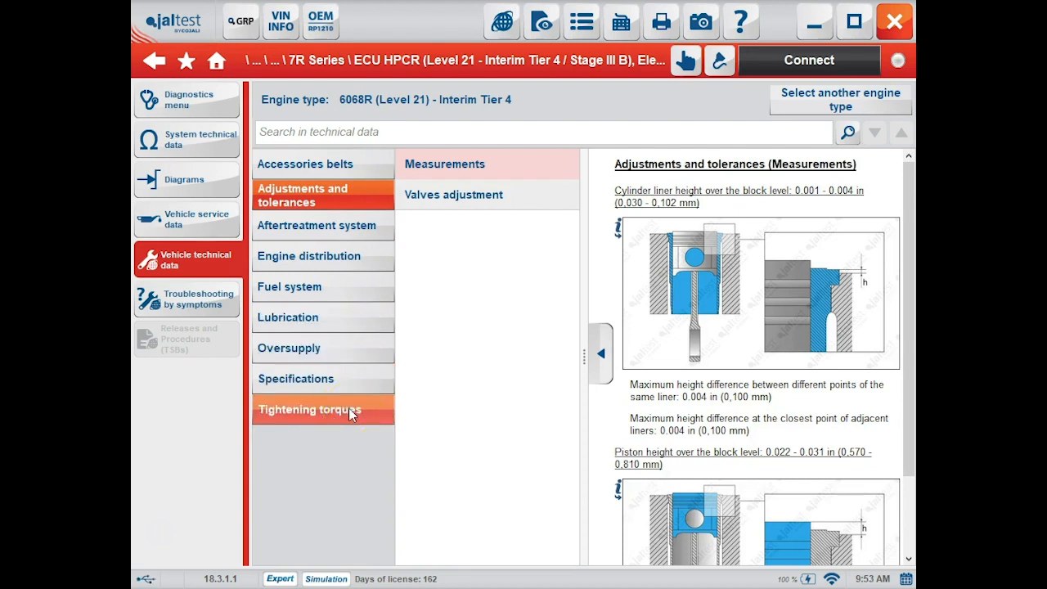
{"action": "mouse_move", "coordinate": [227, 309]}
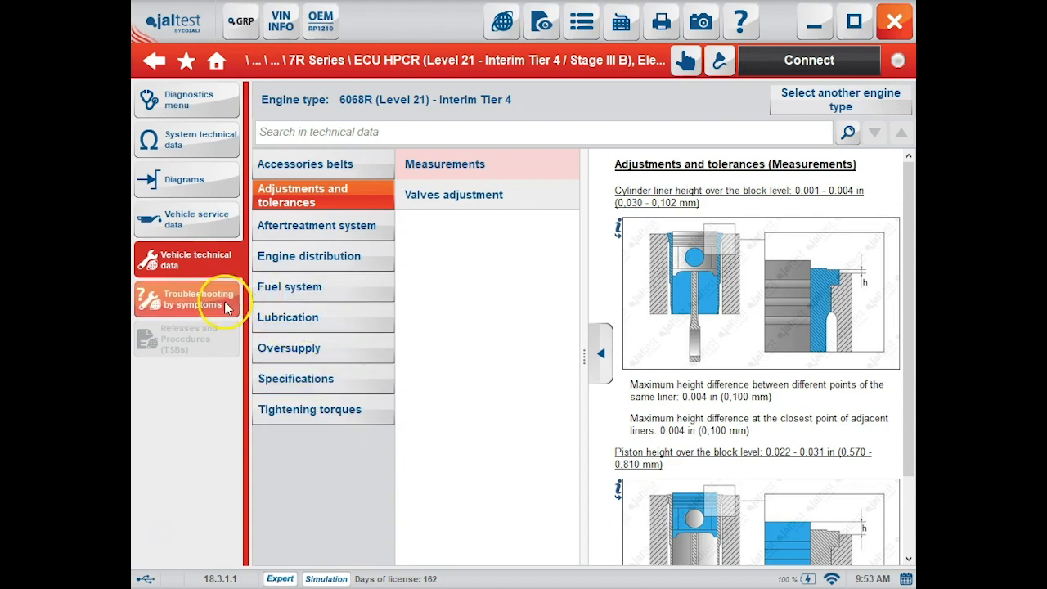
Browse troubleshooting by symptoms past the promotional notice, then return to fault 101.04's diagnostics.
{"action": "left_click", "coordinate": [196, 298]}
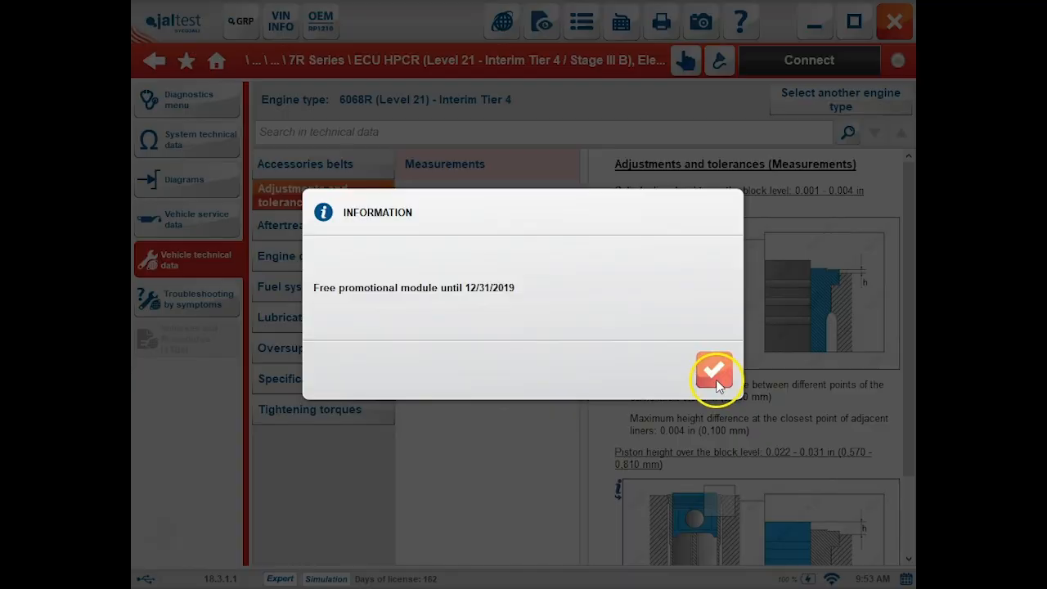
{"action": "left_click", "coordinate": [713, 376]}
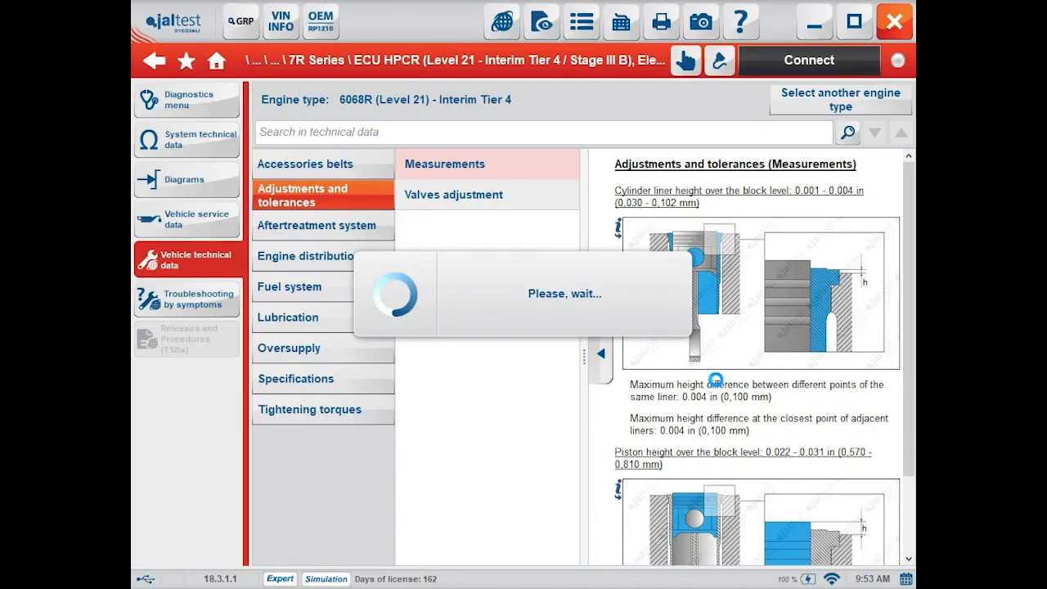
{"action": "left_click", "coordinate": [186, 298]}
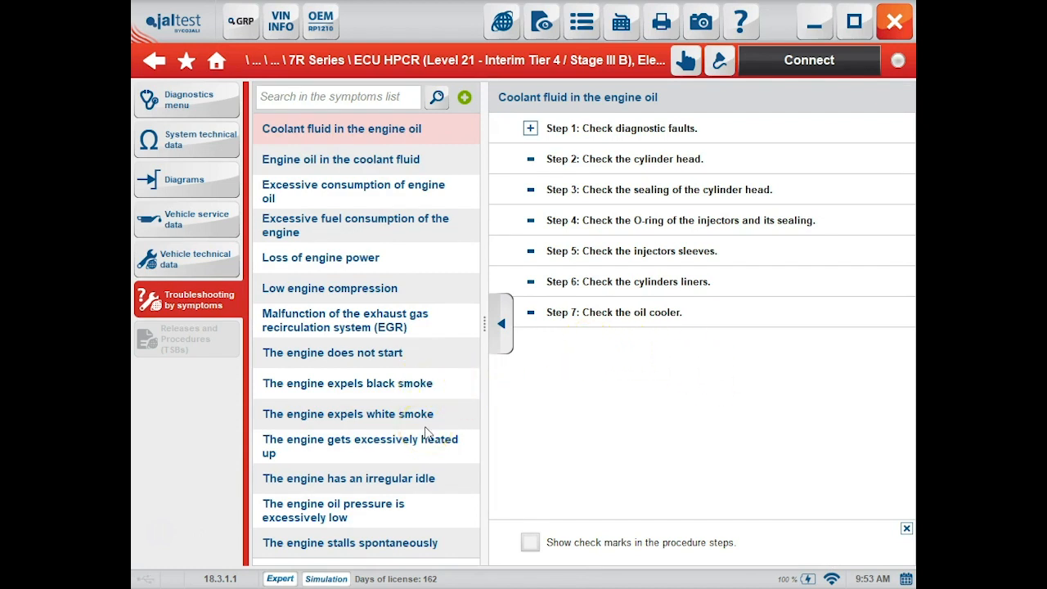
{"action": "mouse_move", "coordinate": [385, 245]}
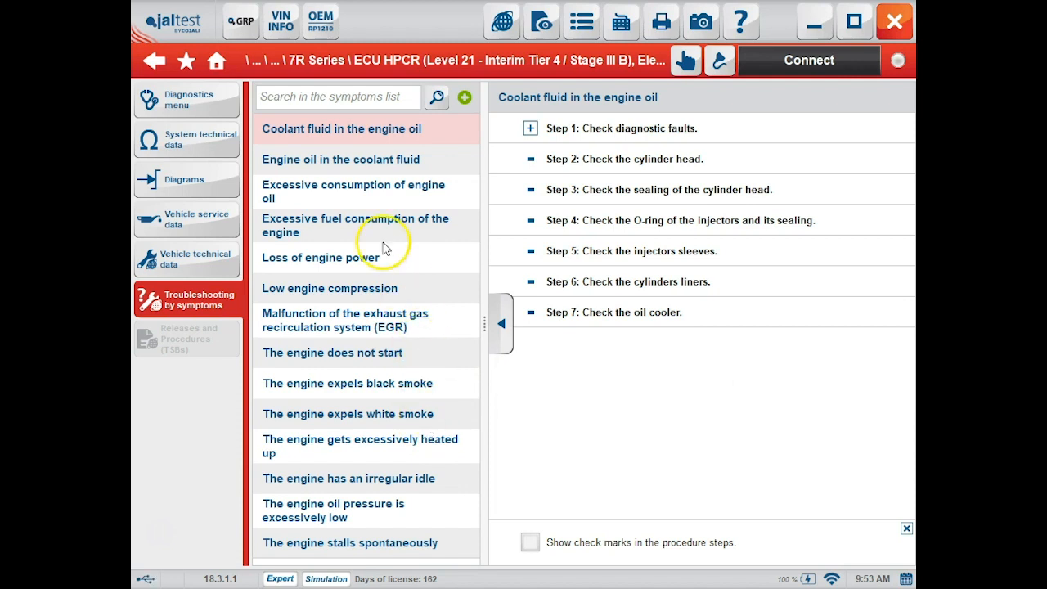
{"action": "mouse_move", "coordinate": [281, 167]}
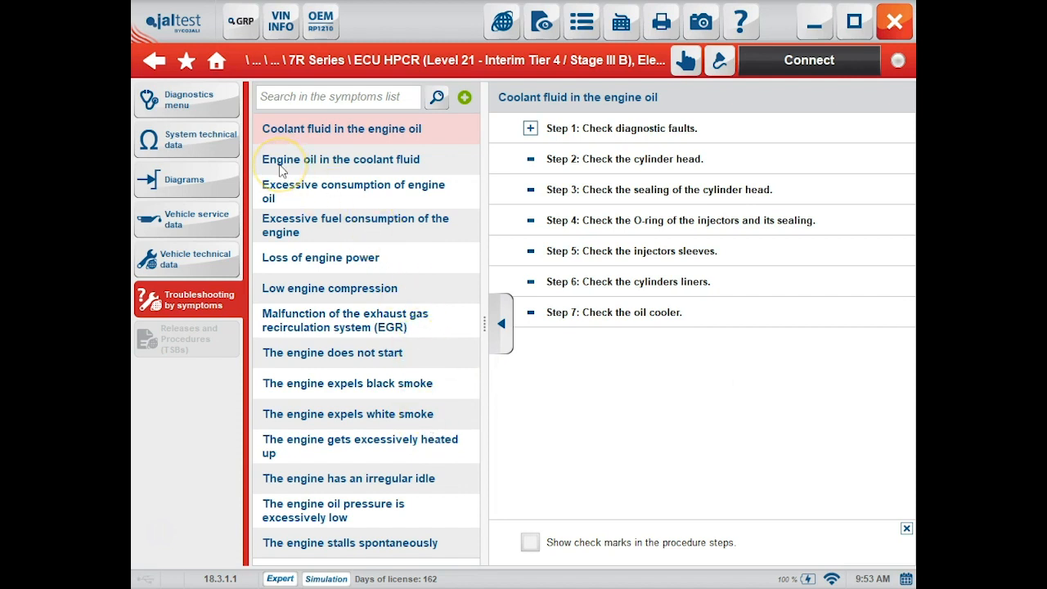
{"action": "left_click", "coordinate": [193, 100]}
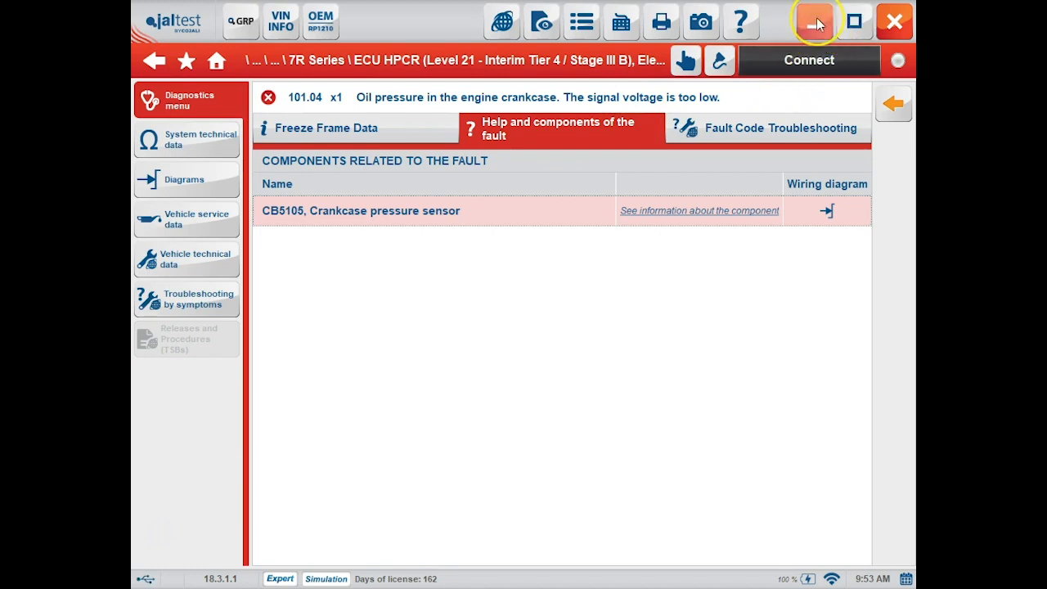
Launch DTC Solutions Off Highway, choose John Deere Engines and list its engine models.
{"action": "left_click", "coordinate": [813, 16]}
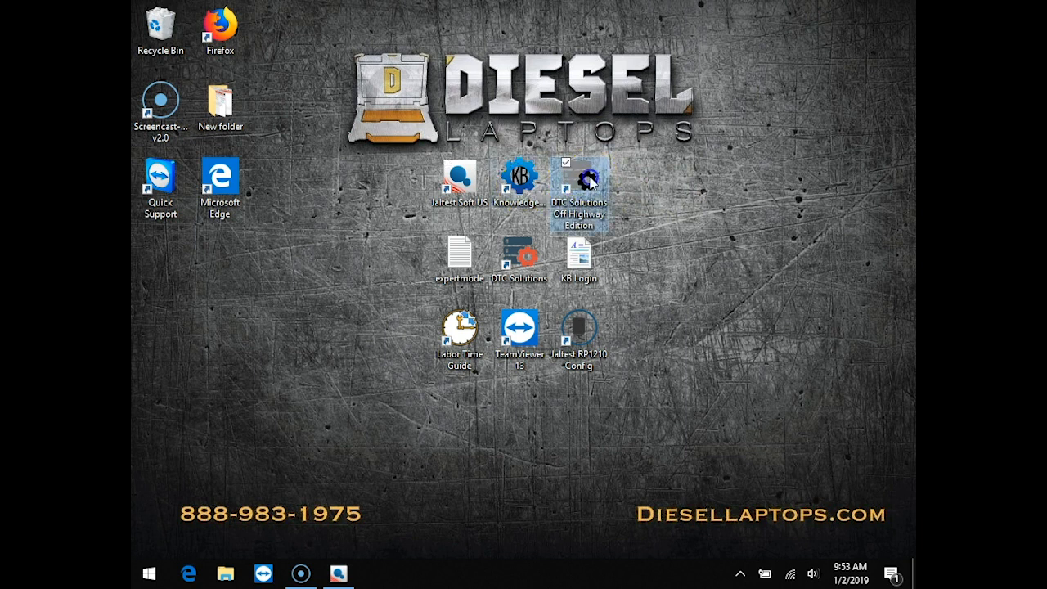
{"action": "double_click", "coordinate": [580, 179]}
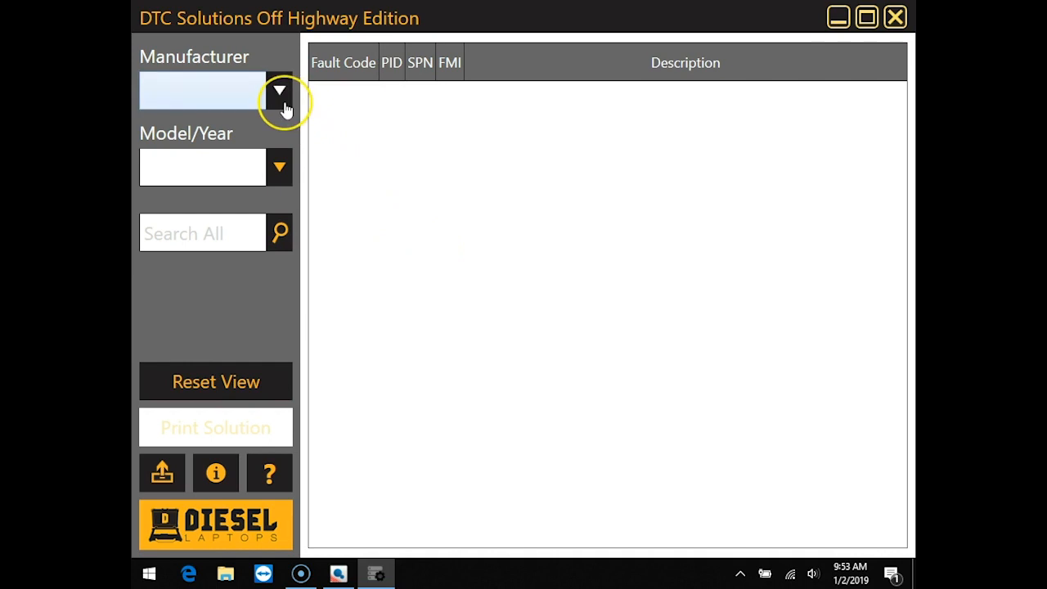
{"action": "left_click", "coordinate": [278, 90]}
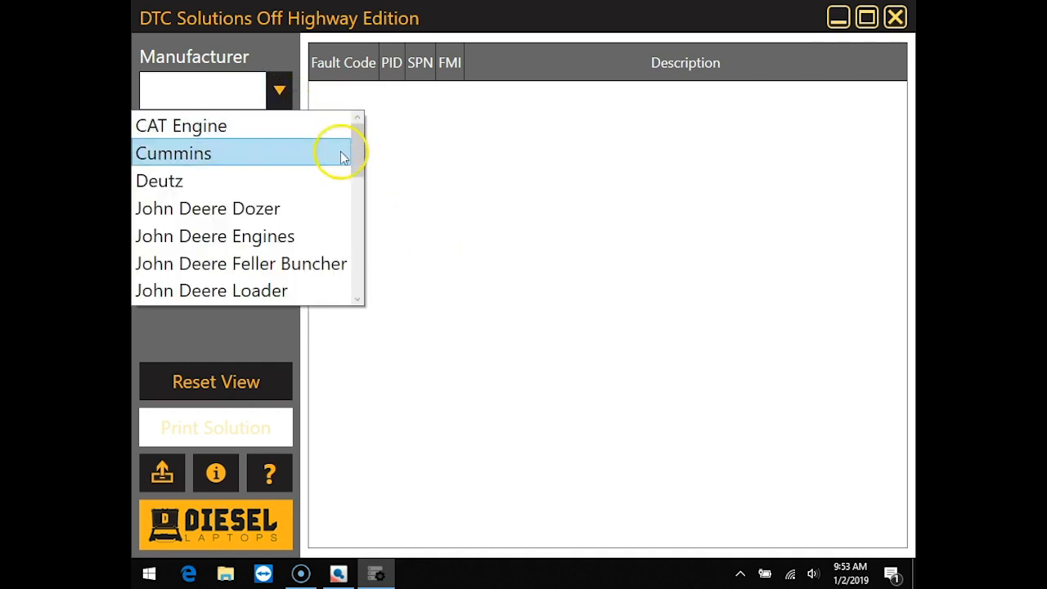
{"action": "left_click", "coordinate": [214, 236]}
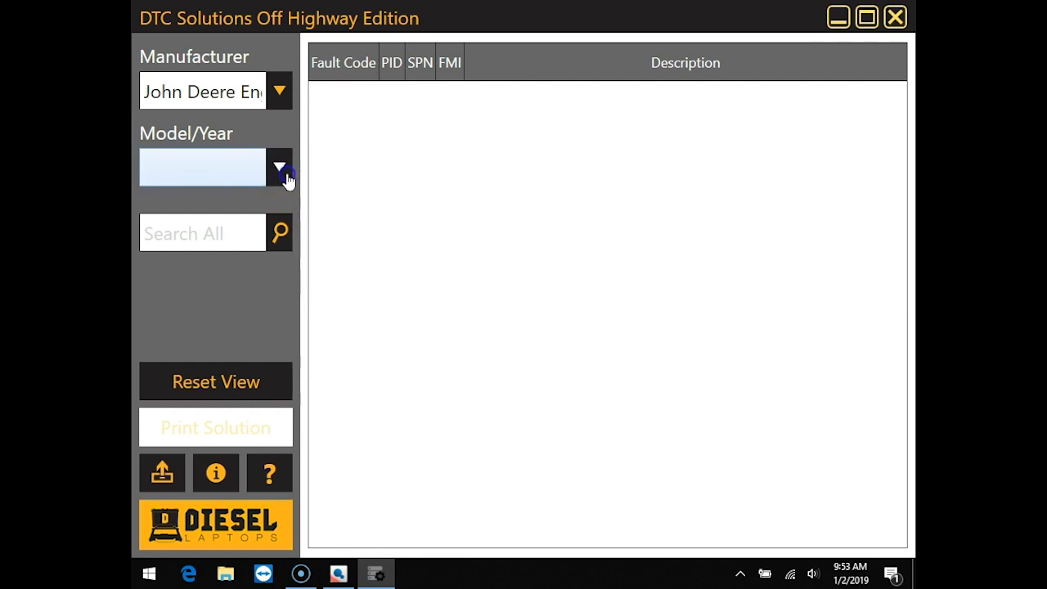
{"action": "left_click", "coordinate": [278, 173]}
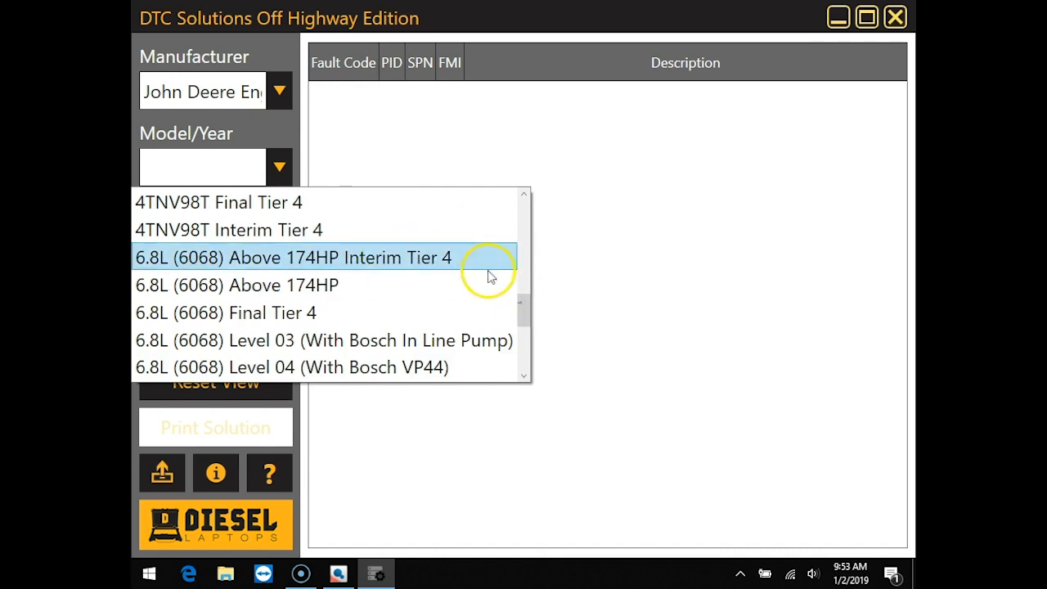
Pick the 6.8L (6068) Above 174HP Interim Tier 4 engine and review the SPN 101 FMI 4 procedure.
{"action": "left_click", "coordinate": [293, 257]}
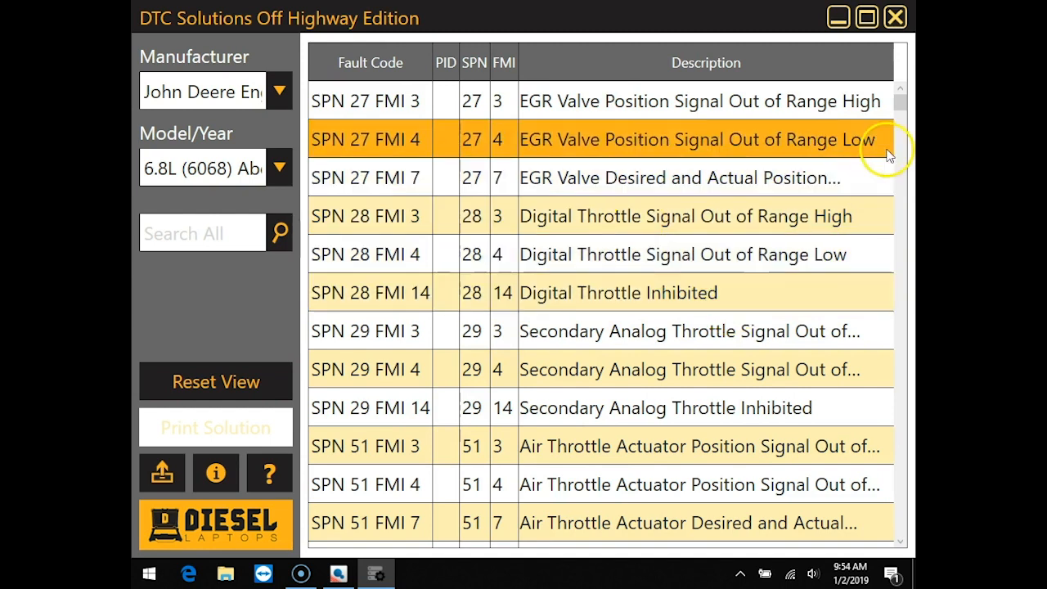
{"action": "type", "text": "101"}
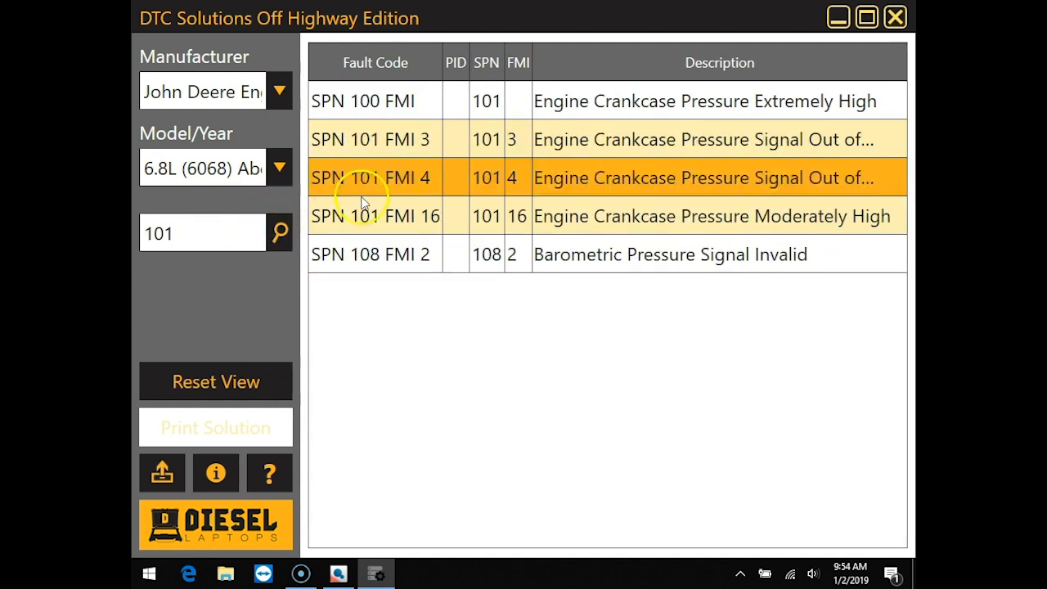
{"action": "left_click", "coordinate": [373, 177]}
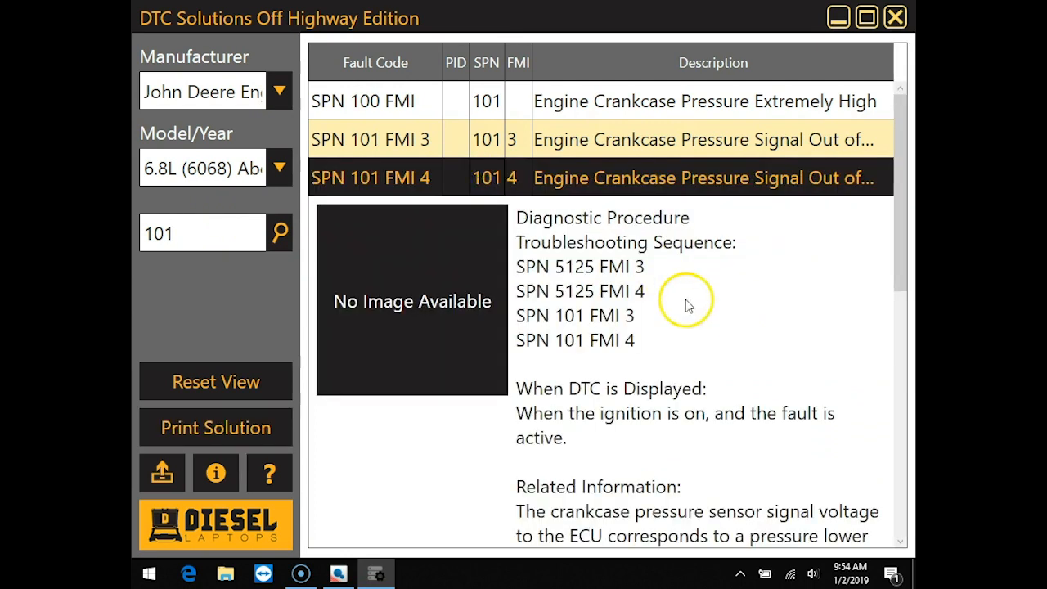
{"action": "mouse_move", "coordinate": [907, 239]}
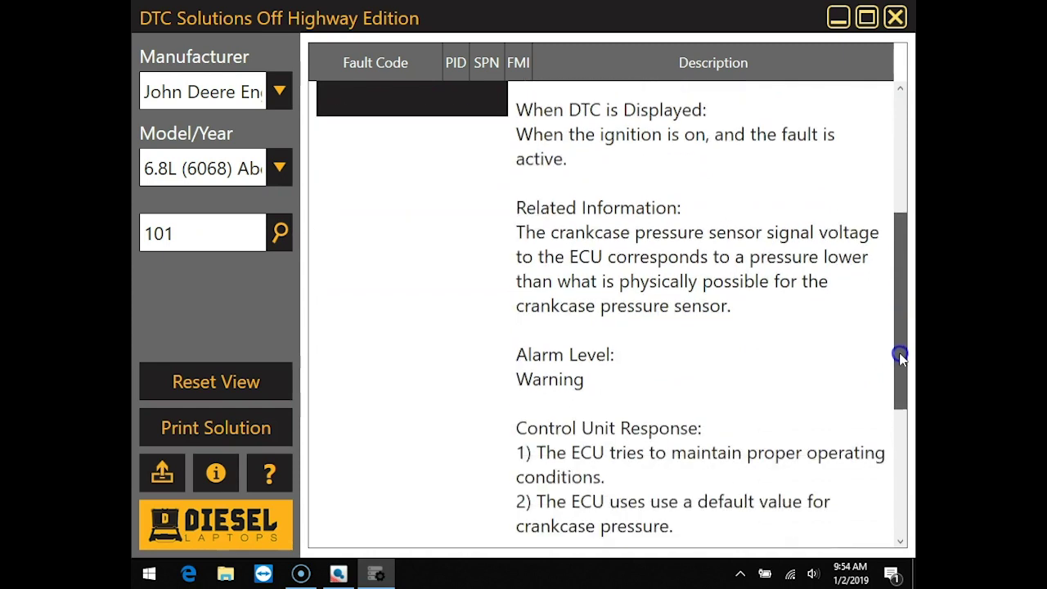
{"action": "scroll", "scroll_direction": "down", "scroll_amount": 3}
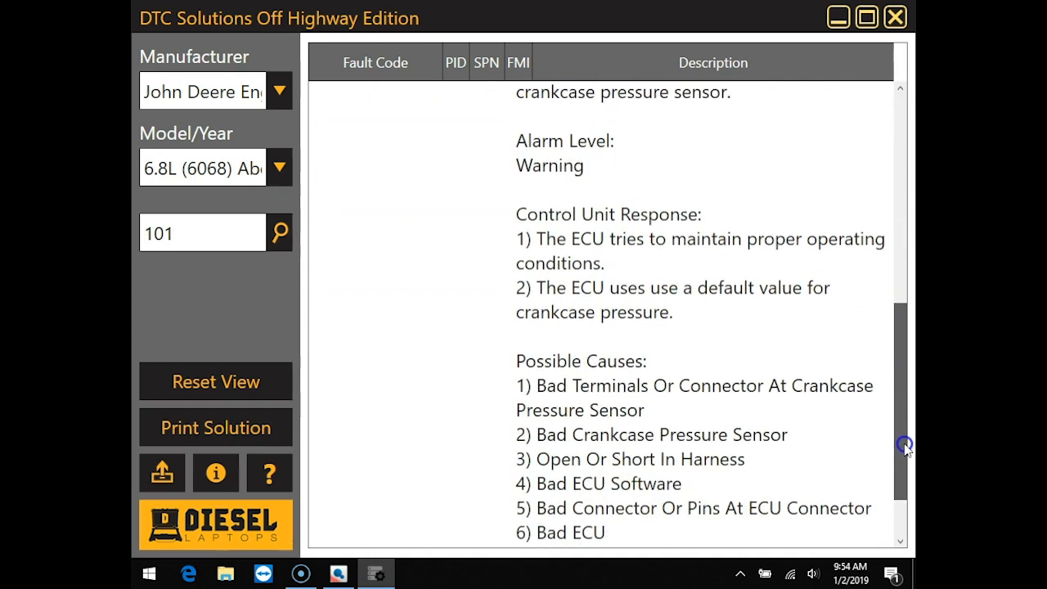
{"action": "scroll", "scroll_direction": "down", "scroll_amount": 3}
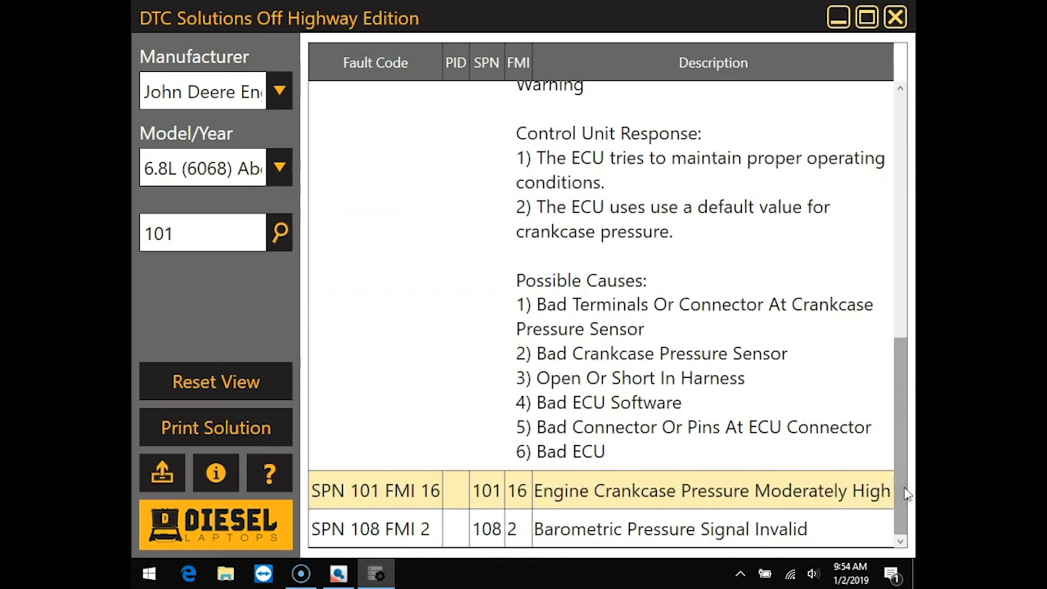
{"action": "mouse_move", "coordinate": [844, 42]}
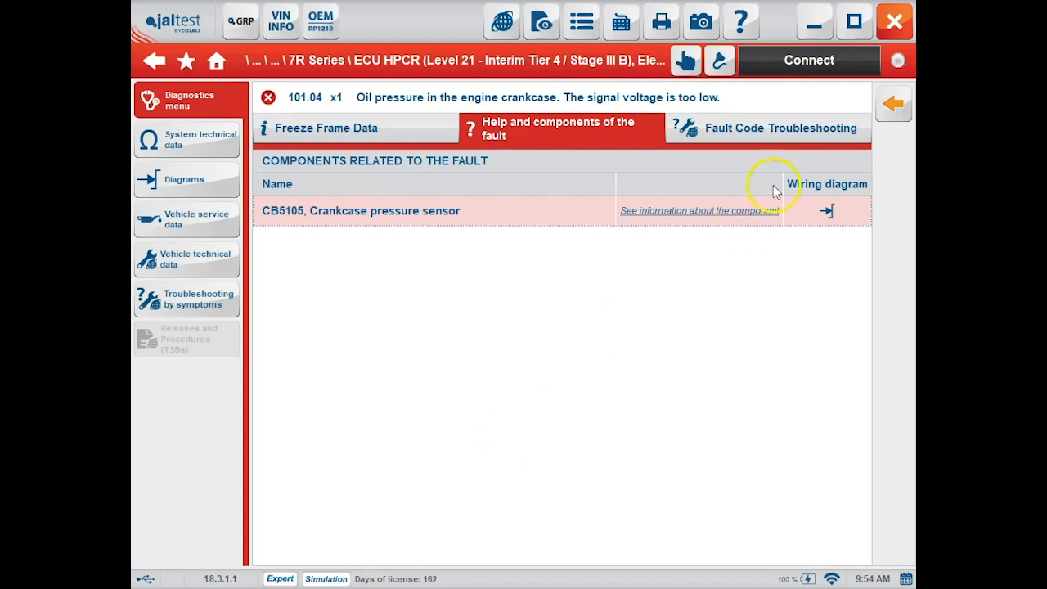
View fault 101.04's troubleshooting guidance and return to the All Systems Scan results.
{"action": "left_click", "coordinate": [779, 127]}
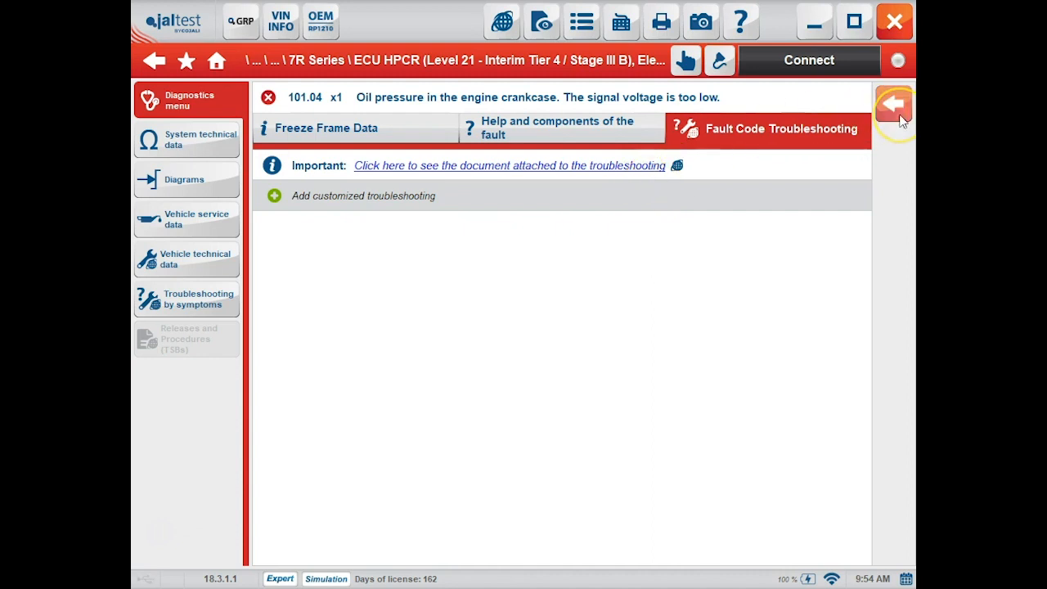
{"action": "left_click", "coordinate": [899, 105]}
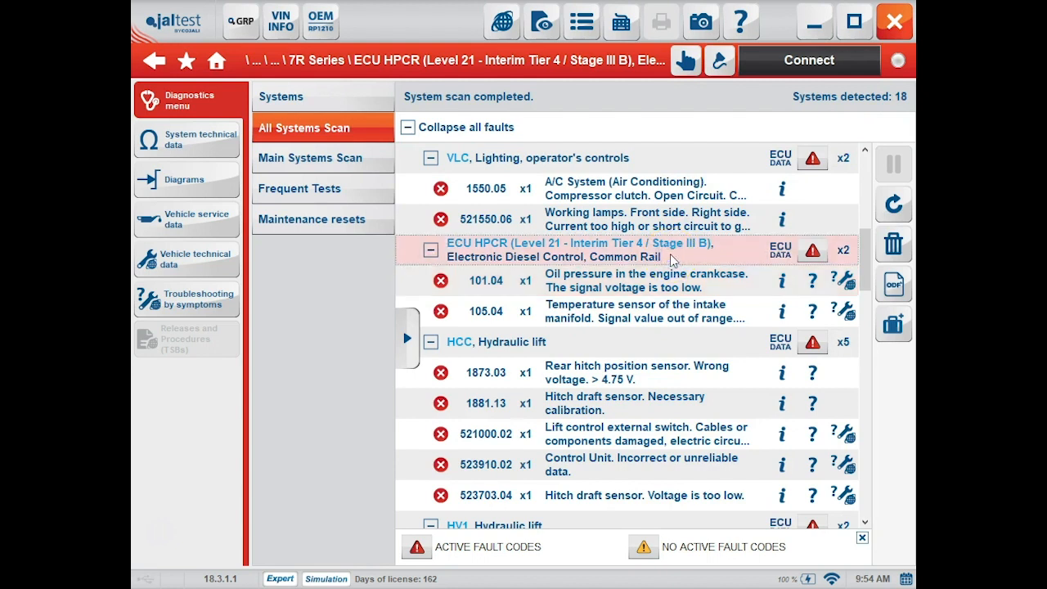
{"action": "mouse_move", "coordinate": [788, 115]}
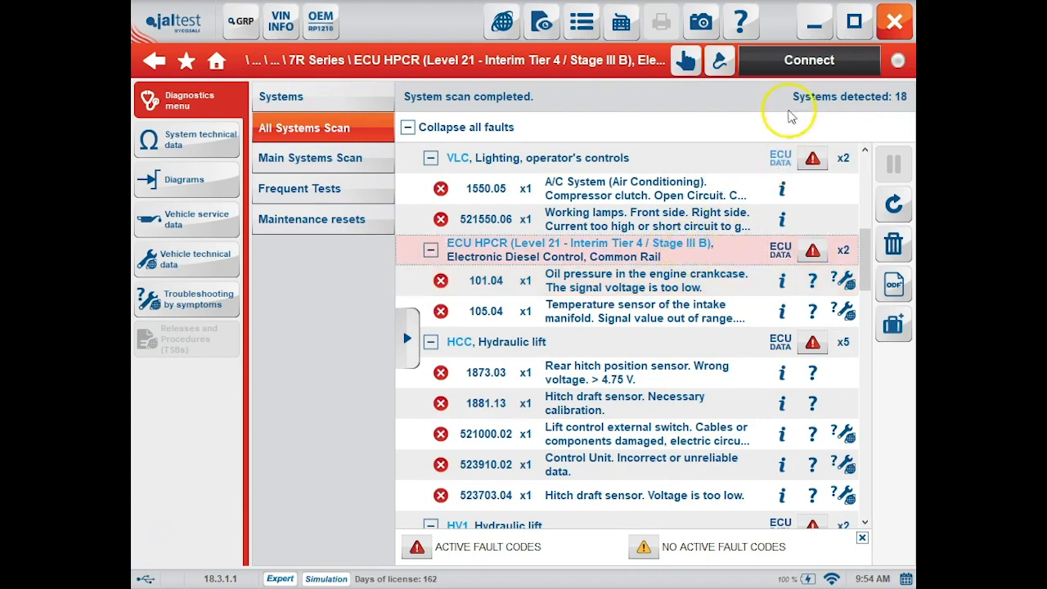
Connect to the ECU HPCR (Level 21) engine control unit in demo mode.
{"action": "left_click", "coordinate": [808, 59]}
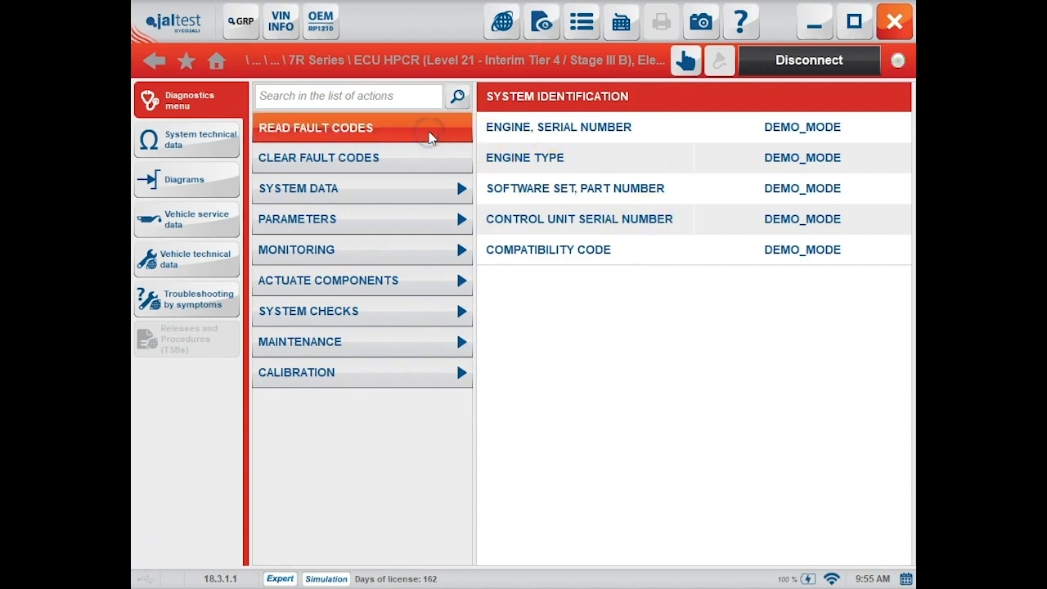
Read the stored fault codes 101.04 and 105.04, accepting the aftertreatment notice.
{"action": "left_click", "coordinate": [316, 128]}
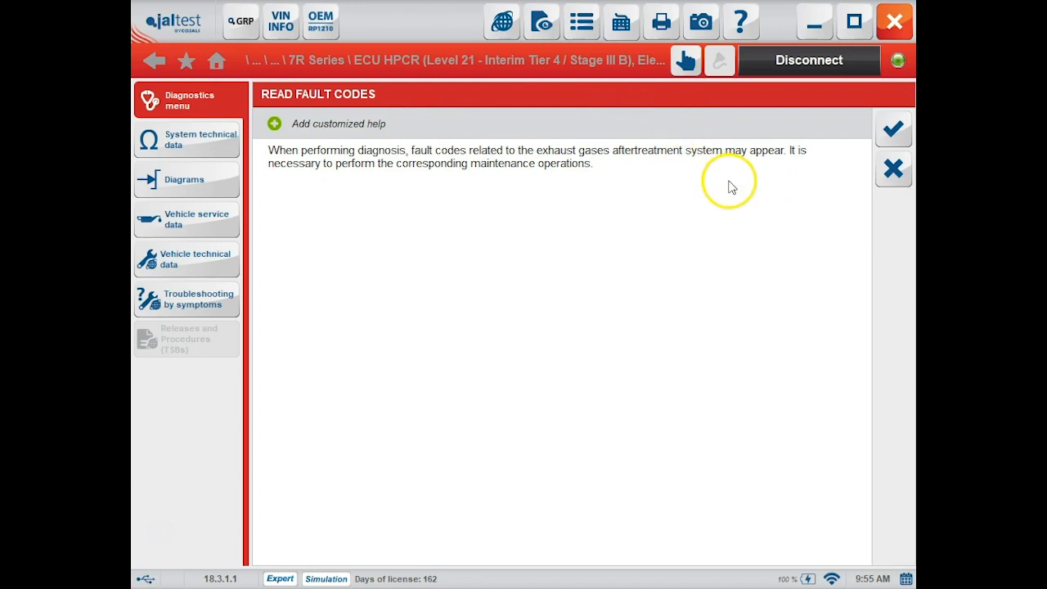
{"action": "mouse_move", "coordinate": [895, 129]}
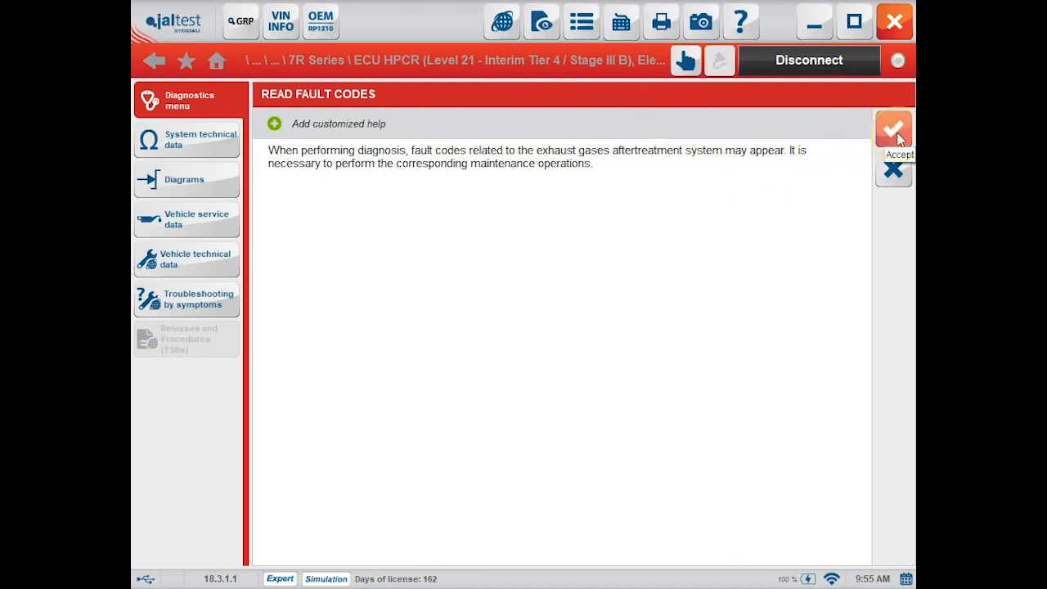
{"action": "left_click", "coordinate": [893, 130]}
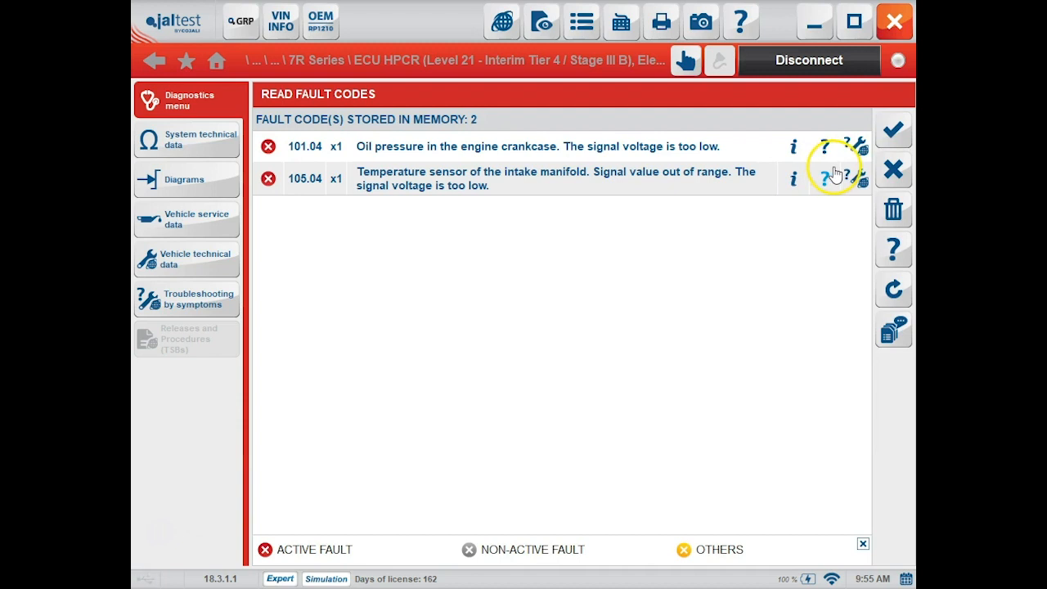
{"action": "mouse_move", "coordinate": [842, 163]}
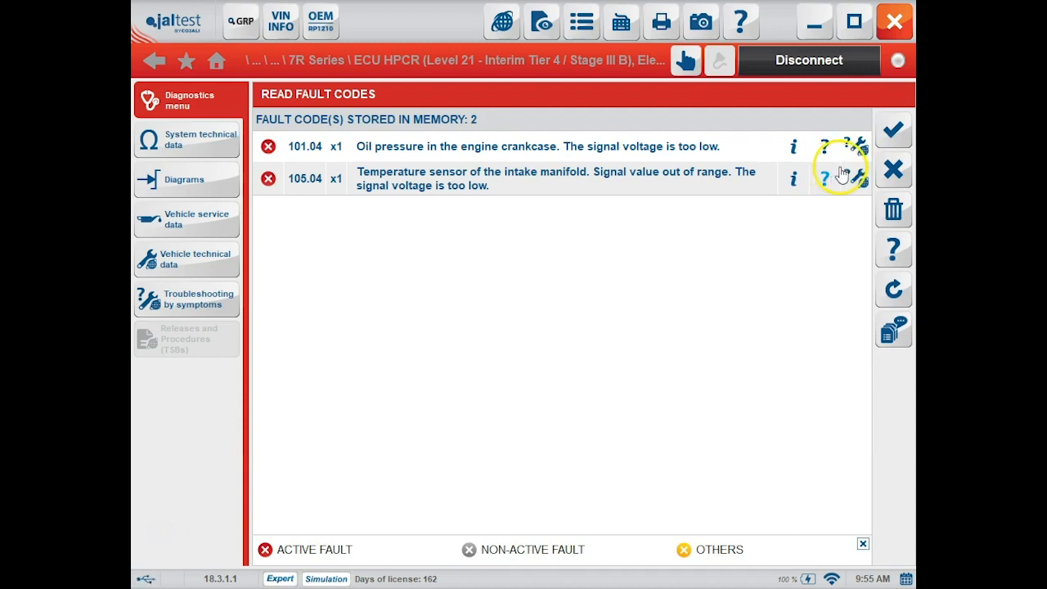
{"action": "mouse_move", "coordinate": [857, 160]}
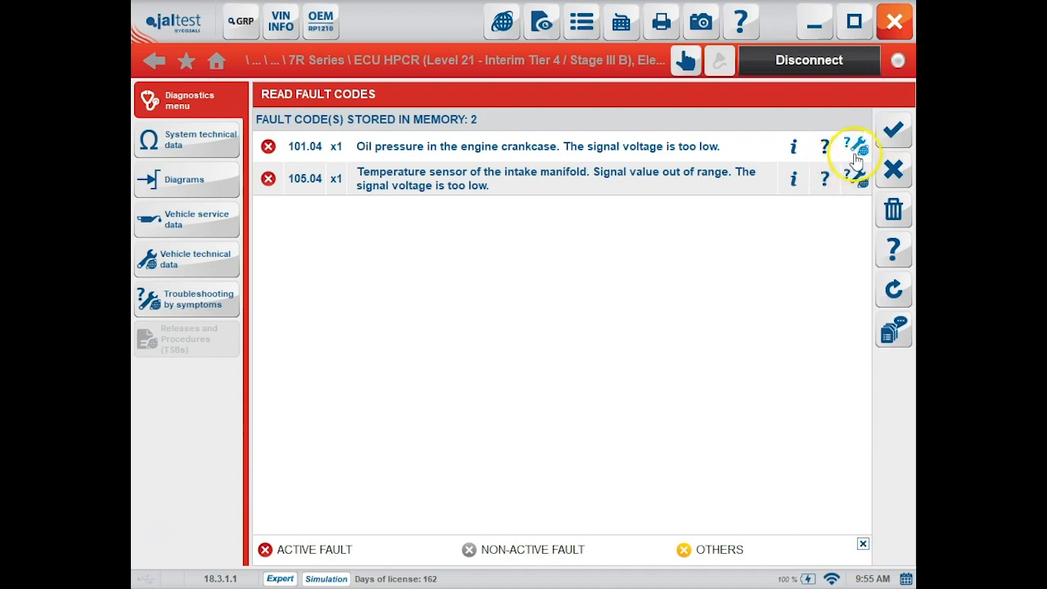
{"action": "mouse_move", "coordinate": [857, 155]}
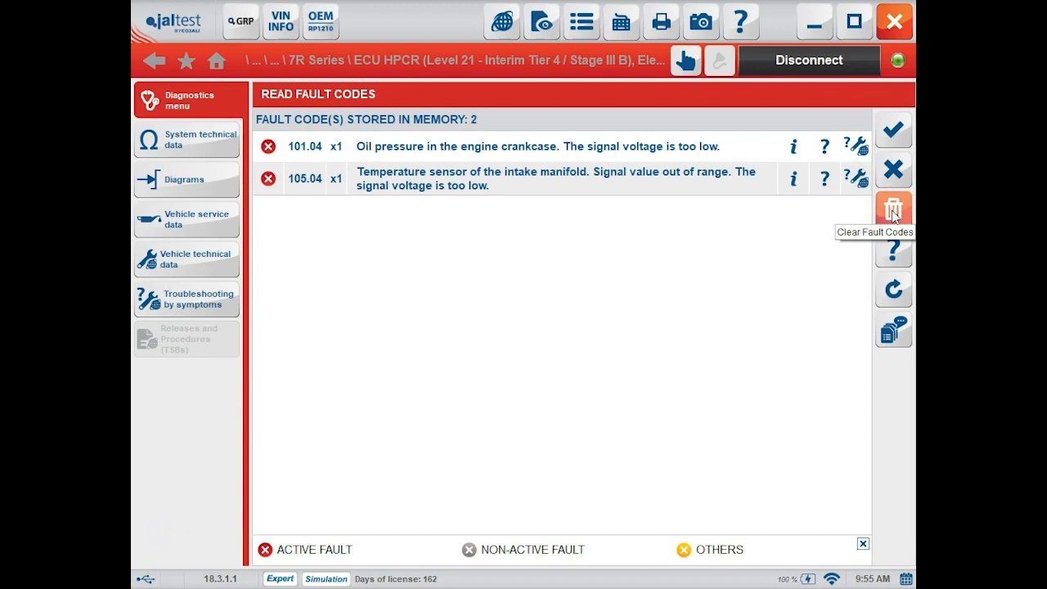
{"action": "mouse_move", "coordinate": [893, 288]}
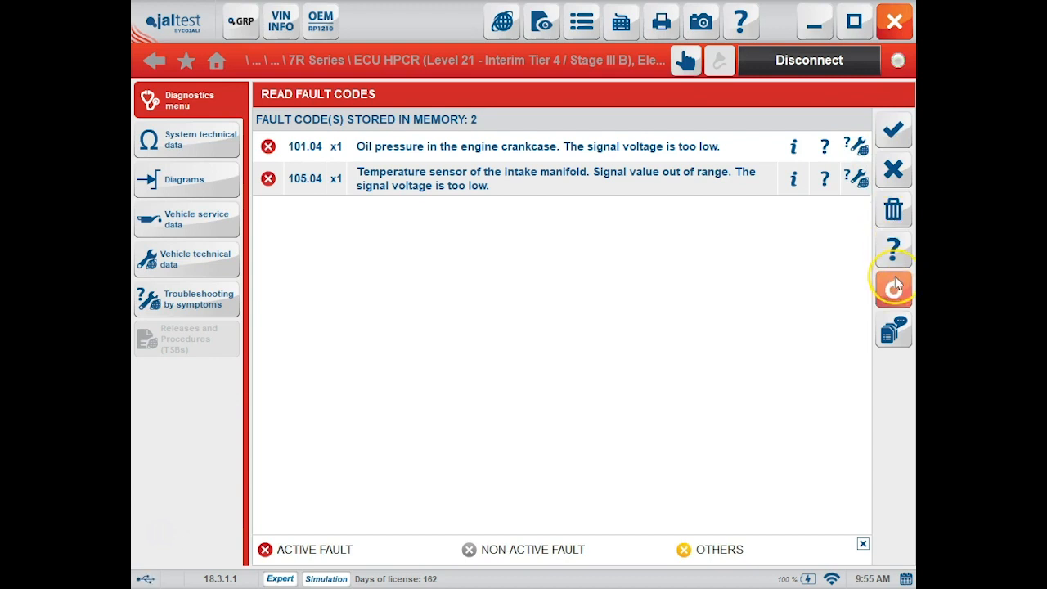
{"action": "mouse_move", "coordinate": [893, 285]}
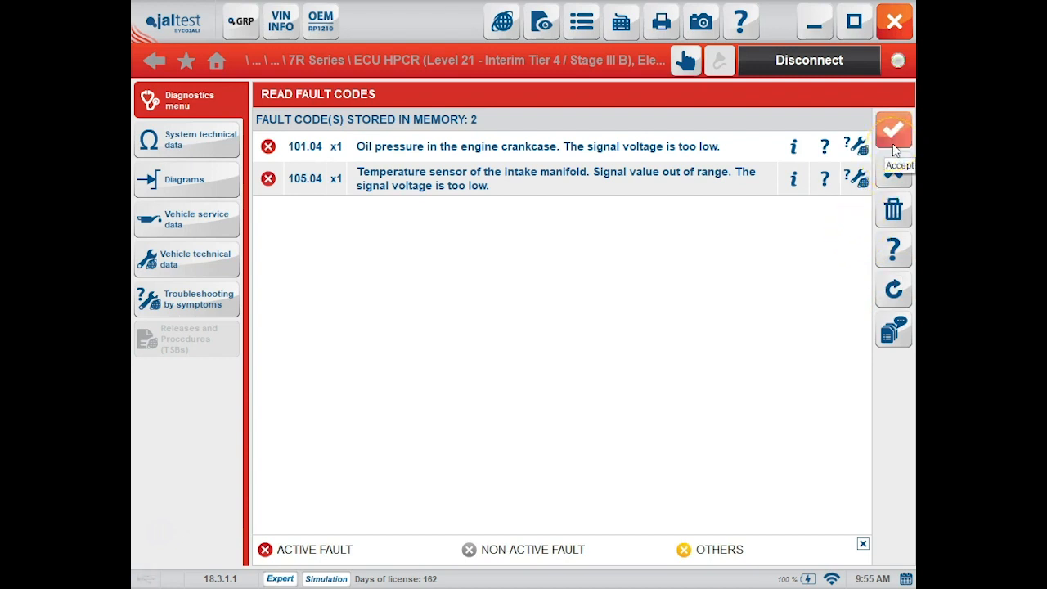
Leave the fault list and cancel the clear-fault-codes notice.
{"action": "left_click", "coordinate": [893, 131]}
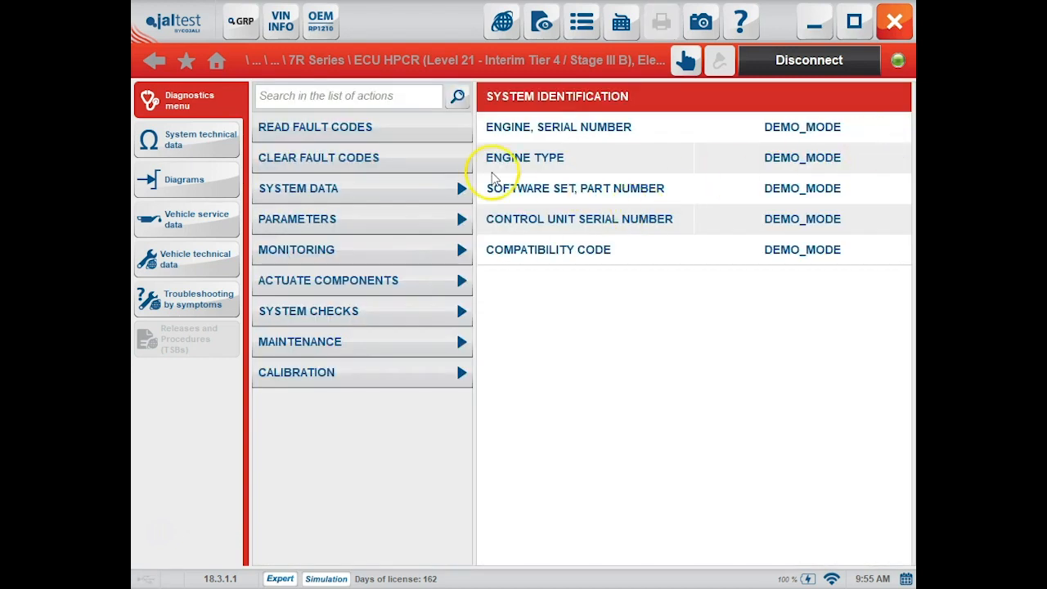
{"action": "mouse_move", "coordinate": [433, 160]}
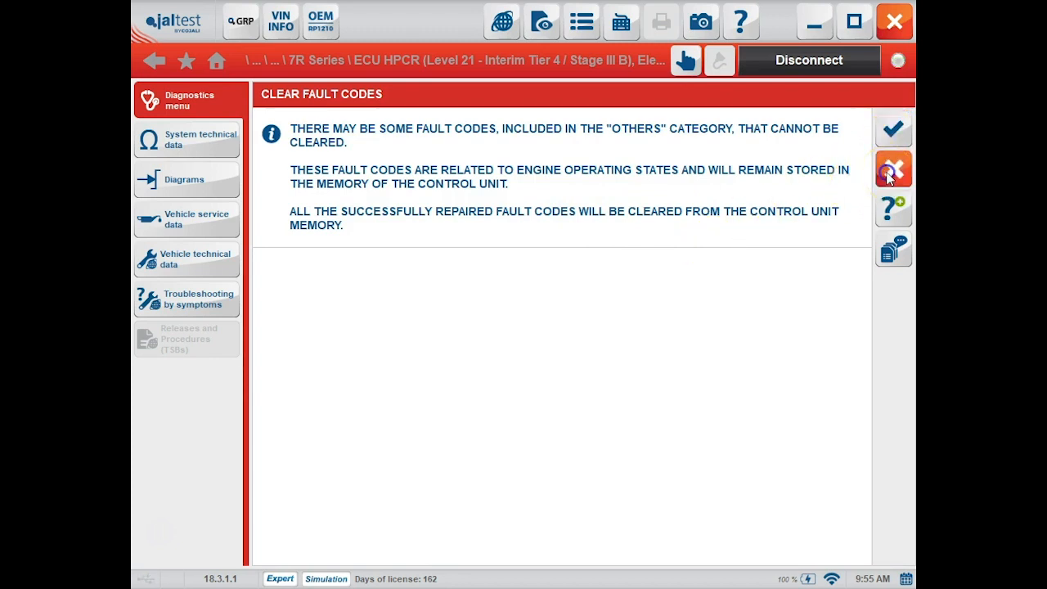
{"action": "left_click", "coordinate": [893, 169]}
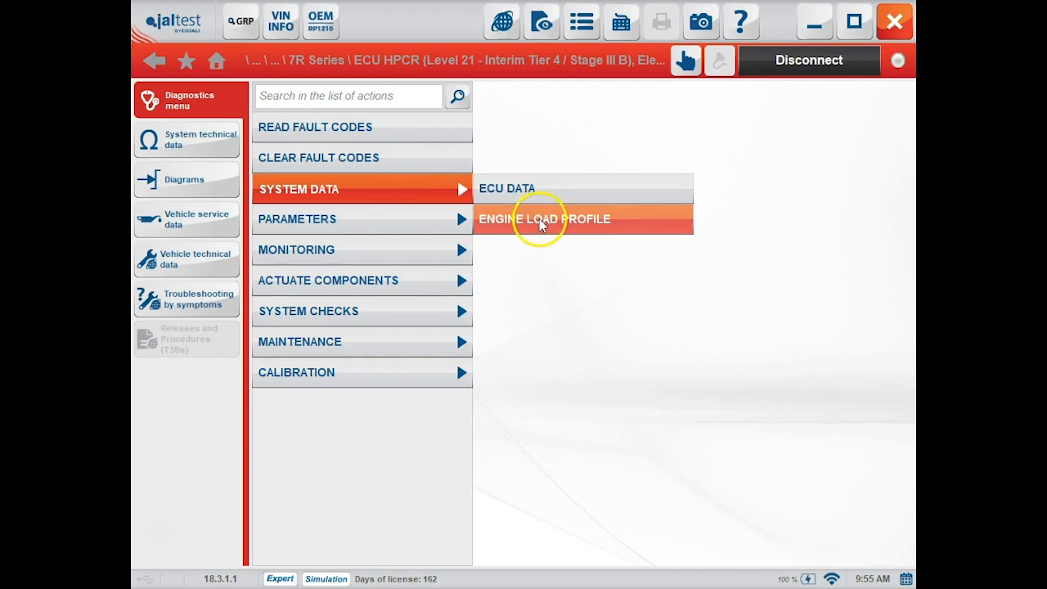
Review the ECU data values under System Data and close them.
{"action": "left_click", "coordinate": [544, 220]}
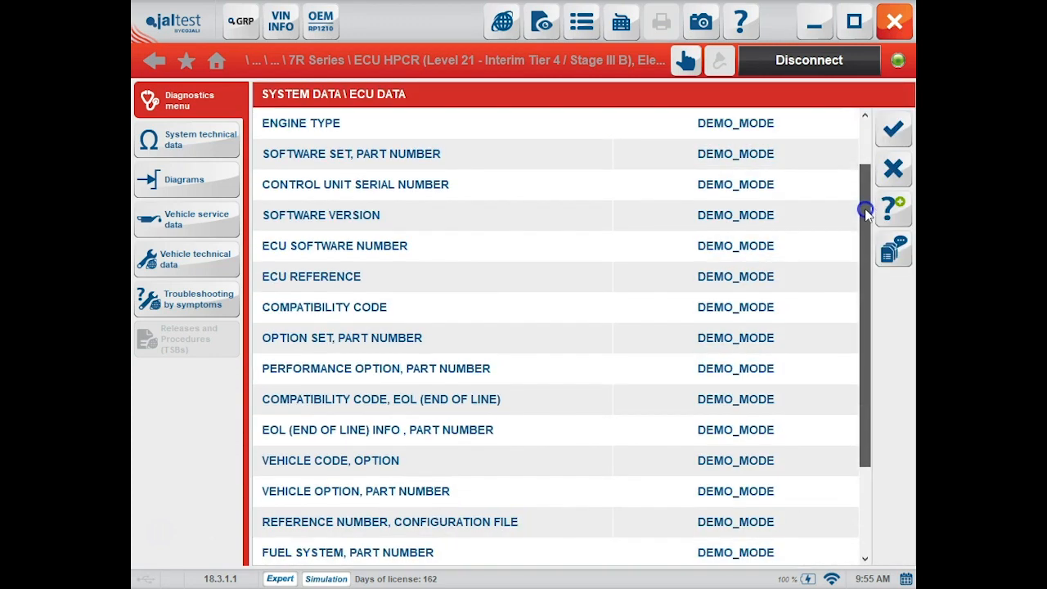
{"action": "scroll", "scroll_direction": "down", "scroll_amount": 3}
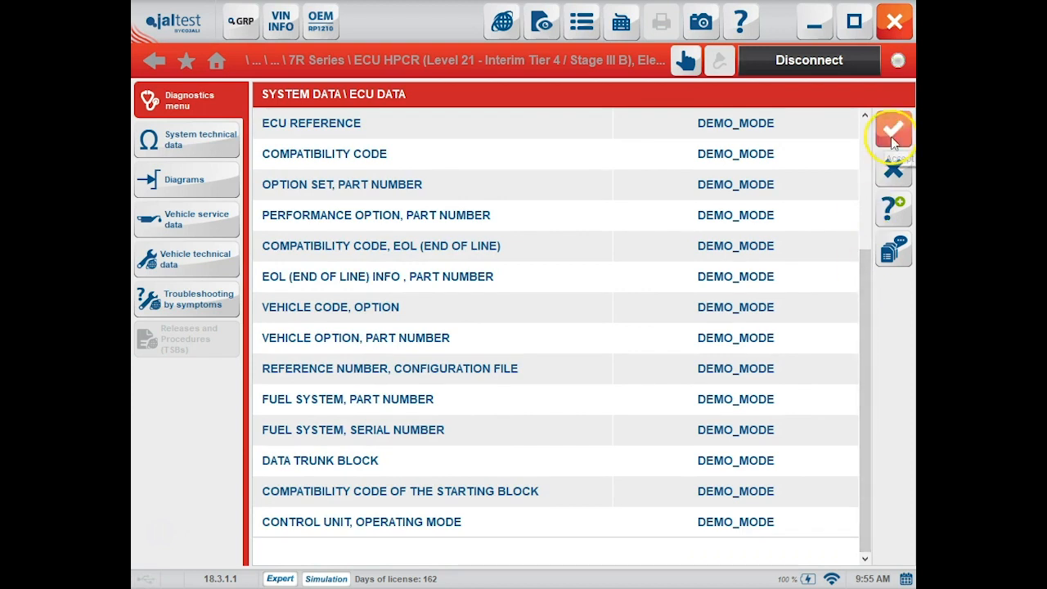
{"action": "left_click", "coordinate": [893, 132]}
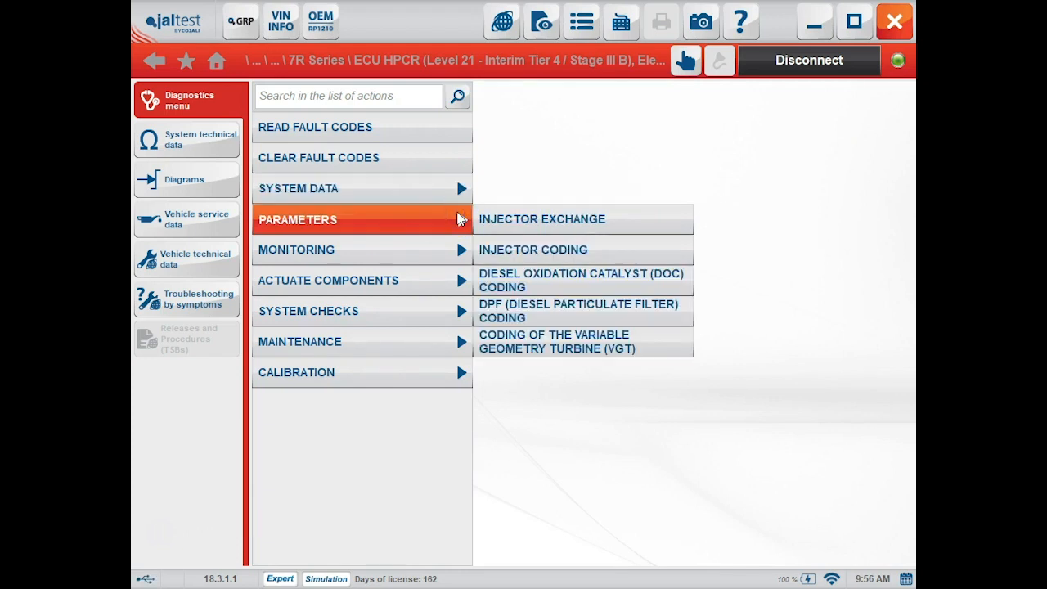
{"action": "mouse_move", "coordinate": [553, 226]}
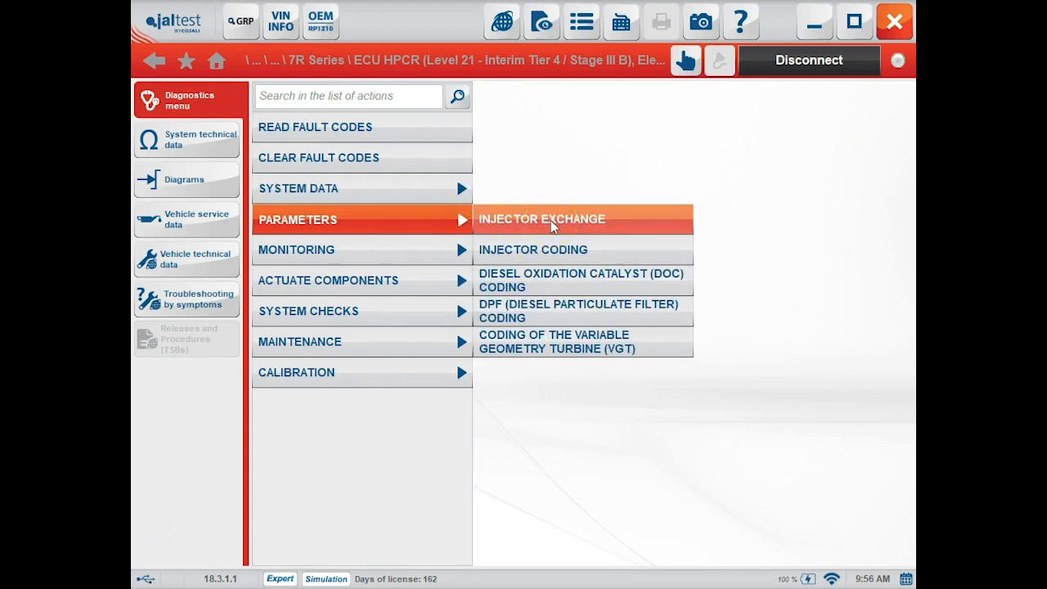
{"action": "mouse_move", "coordinate": [561, 285]}
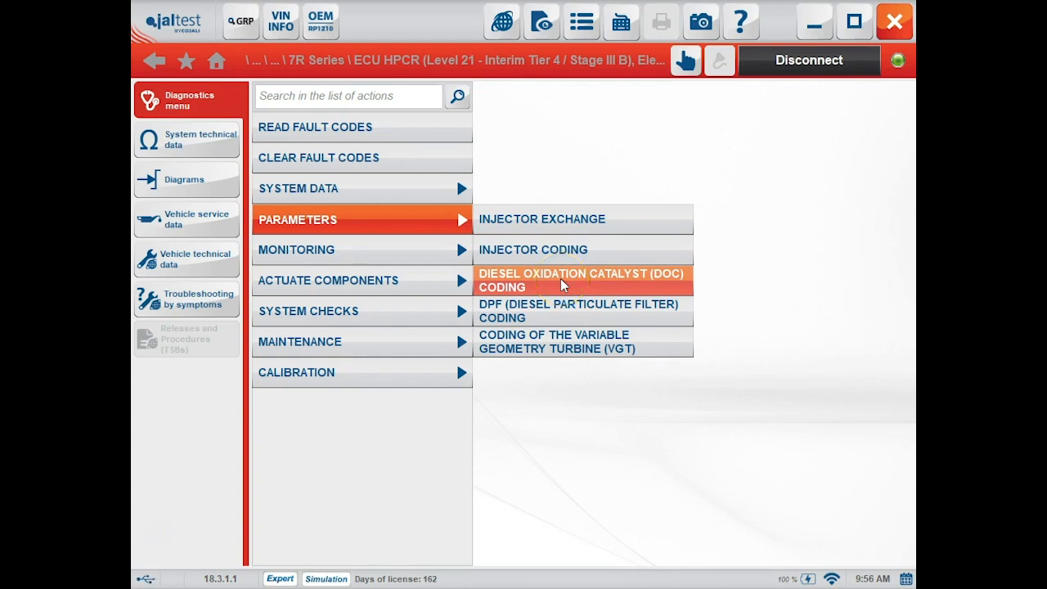
{"action": "mouse_move", "coordinate": [467, 260]}
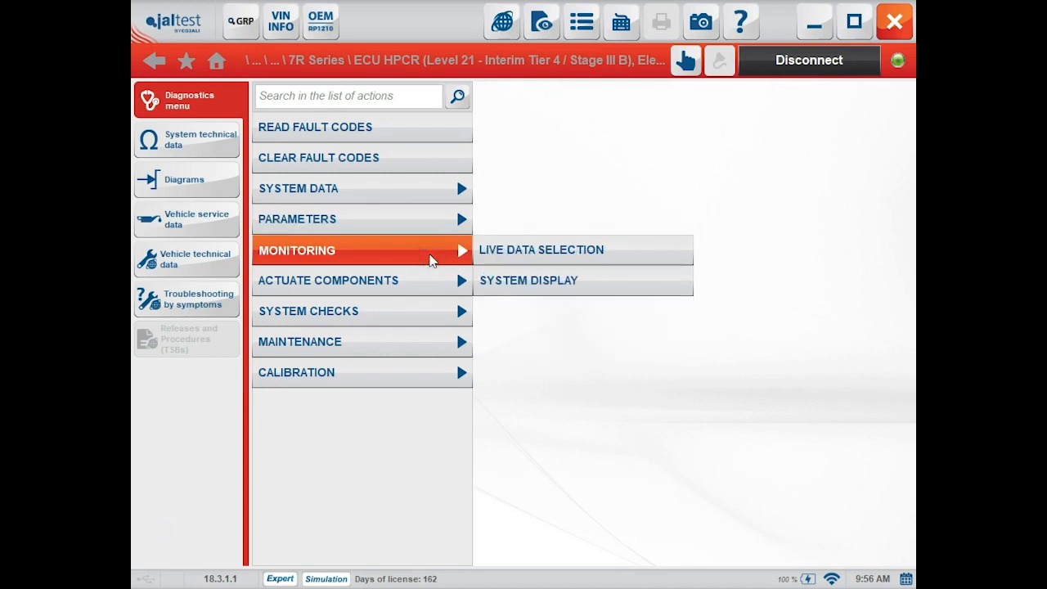
{"action": "mouse_move", "coordinate": [533, 262]}
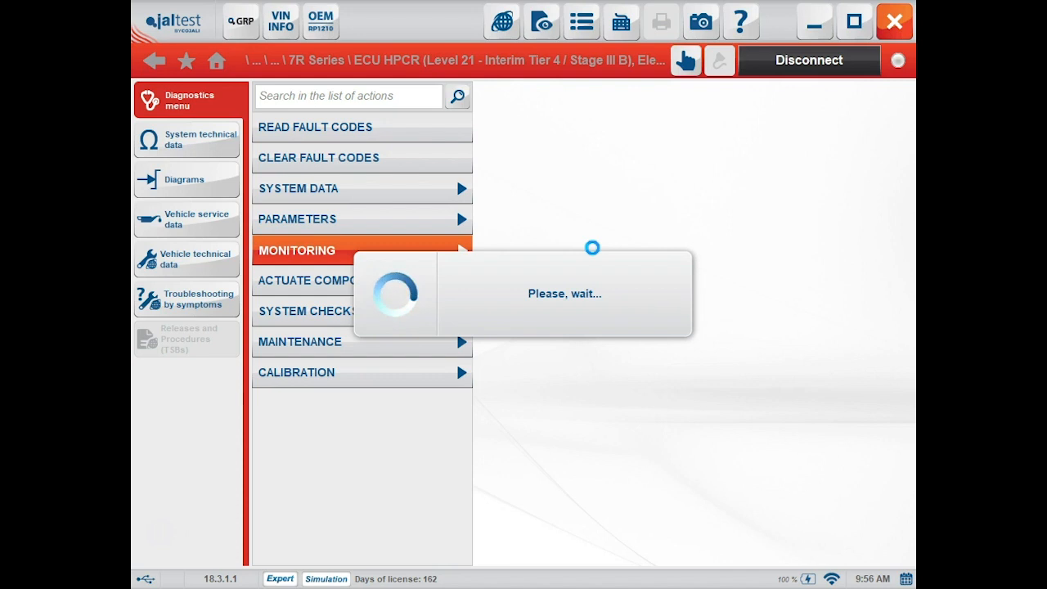
Tick crankshaft revolutions, fuel pump real pressure and camshaft revolutions and display their current values.
{"action": "left_click", "coordinate": [327, 250]}
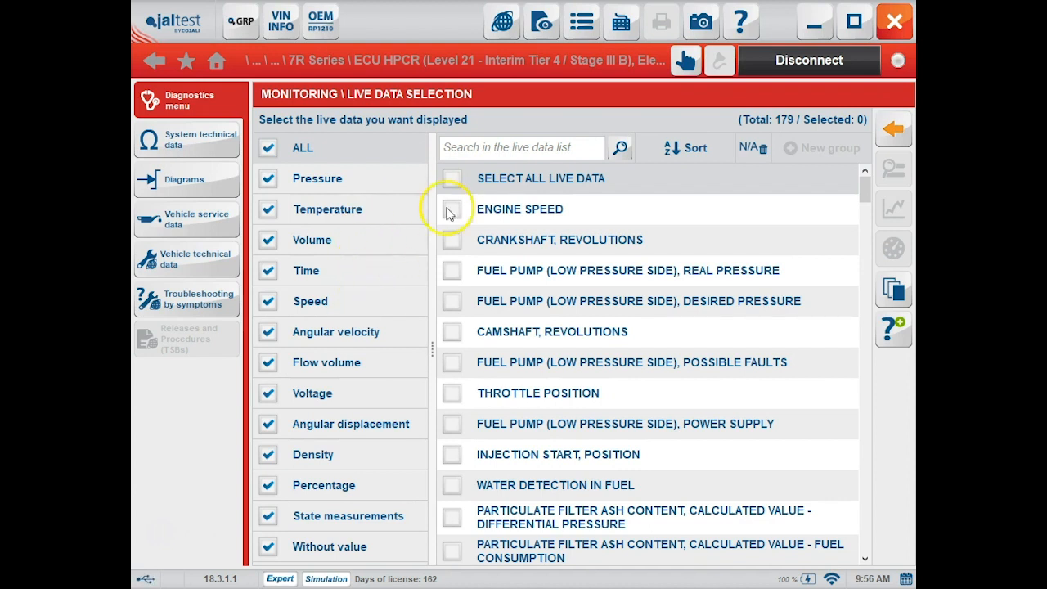
{"action": "left_click", "coordinate": [452, 178]}
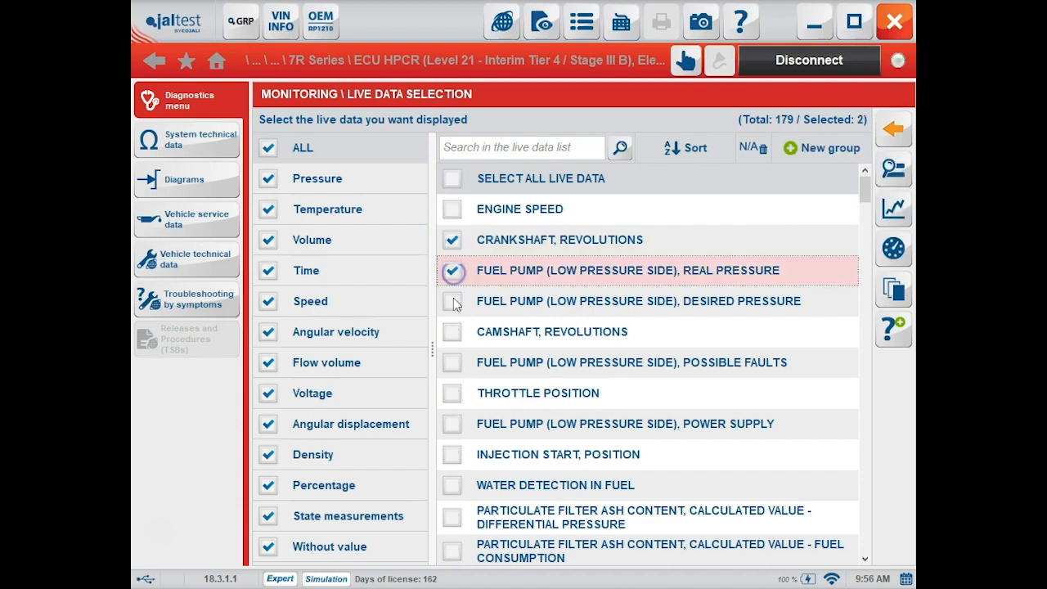
{"action": "left_click", "coordinate": [452, 330]}
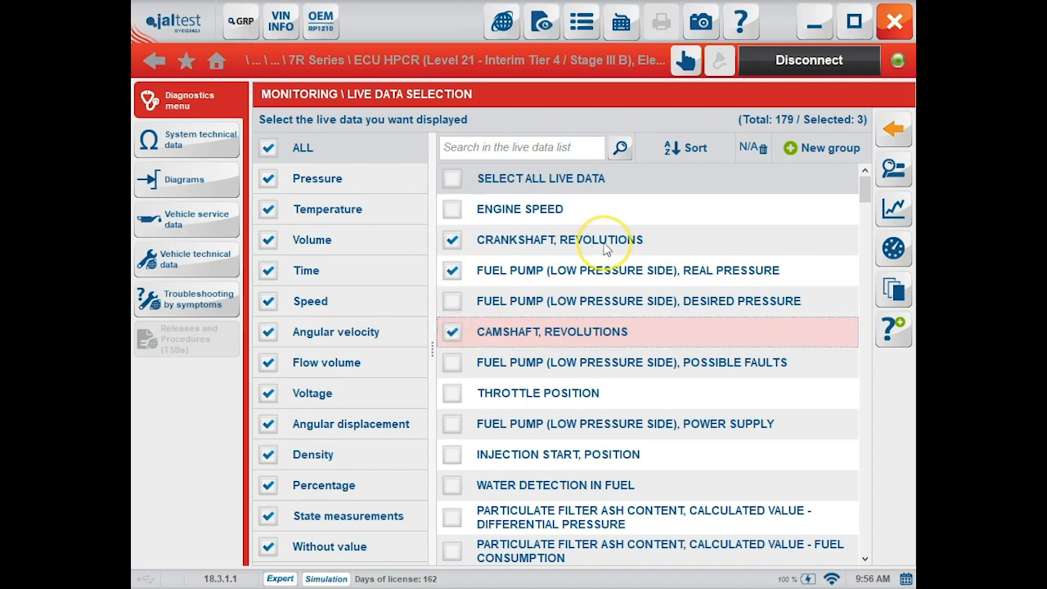
{"action": "mouse_move", "coordinate": [893, 184]}
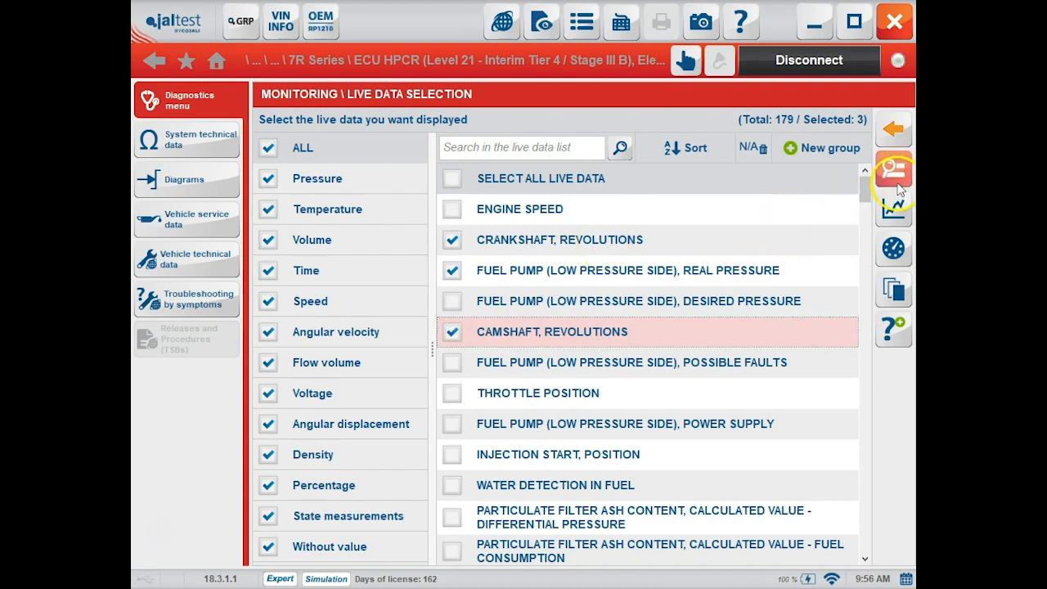
{"action": "mouse_move", "coordinate": [893, 171]}
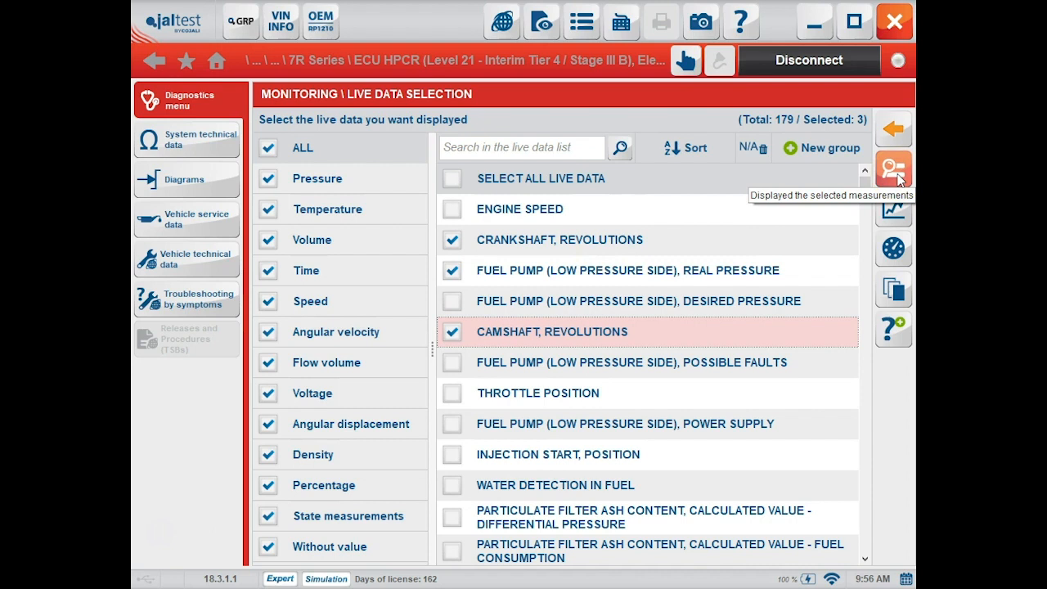
{"action": "mouse_move", "coordinate": [893, 209]}
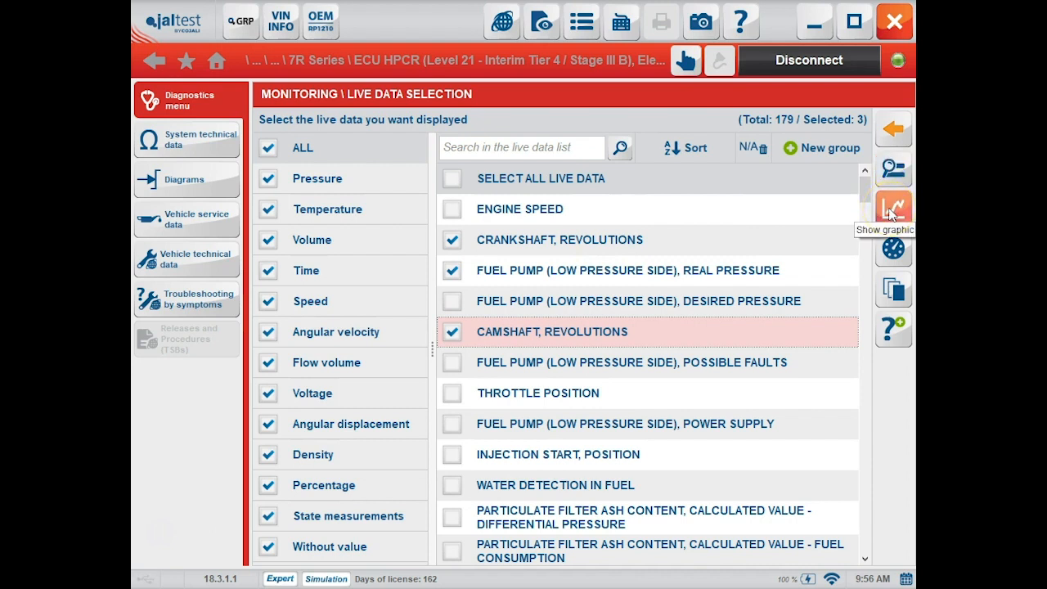
{"action": "mouse_move", "coordinate": [895, 248]}
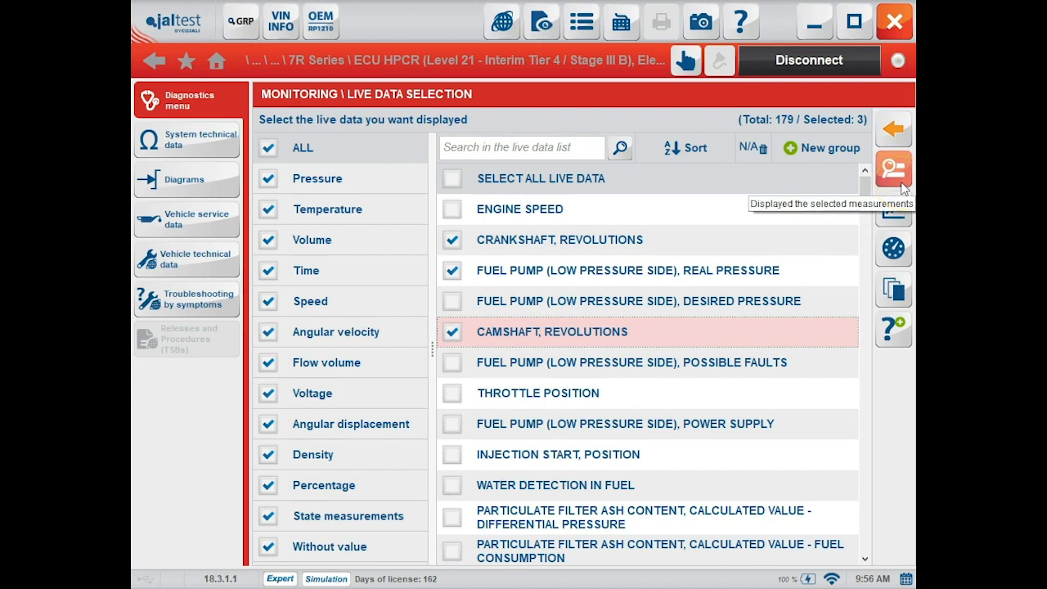
{"action": "left_click", "coordinate": [893, 169]}
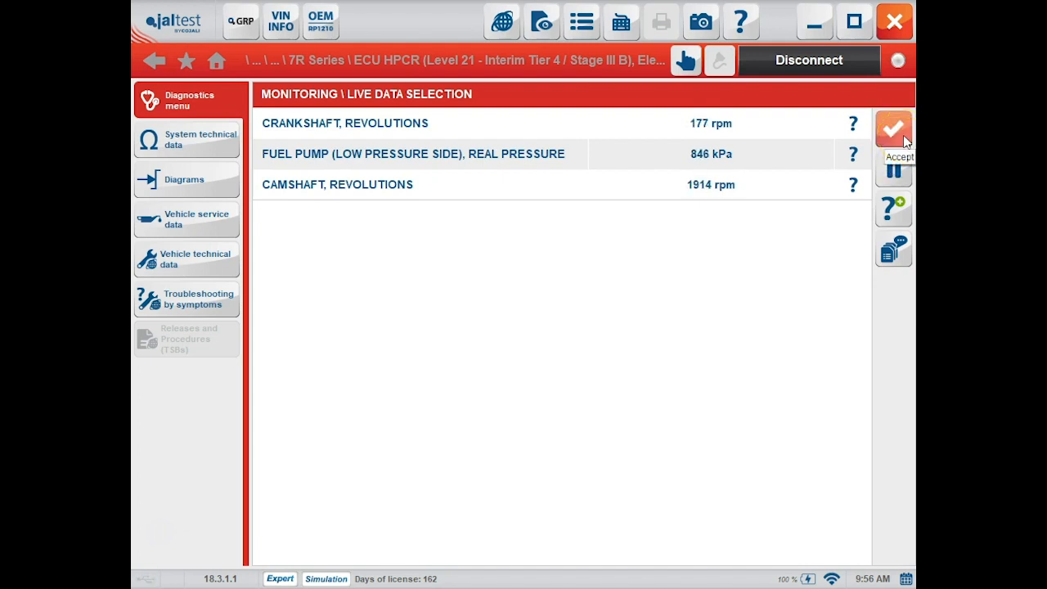
Show the three measurements as a live graph, pause it and return to the selection list.
{"action": "left_click", "coordinate": [893, 131]}
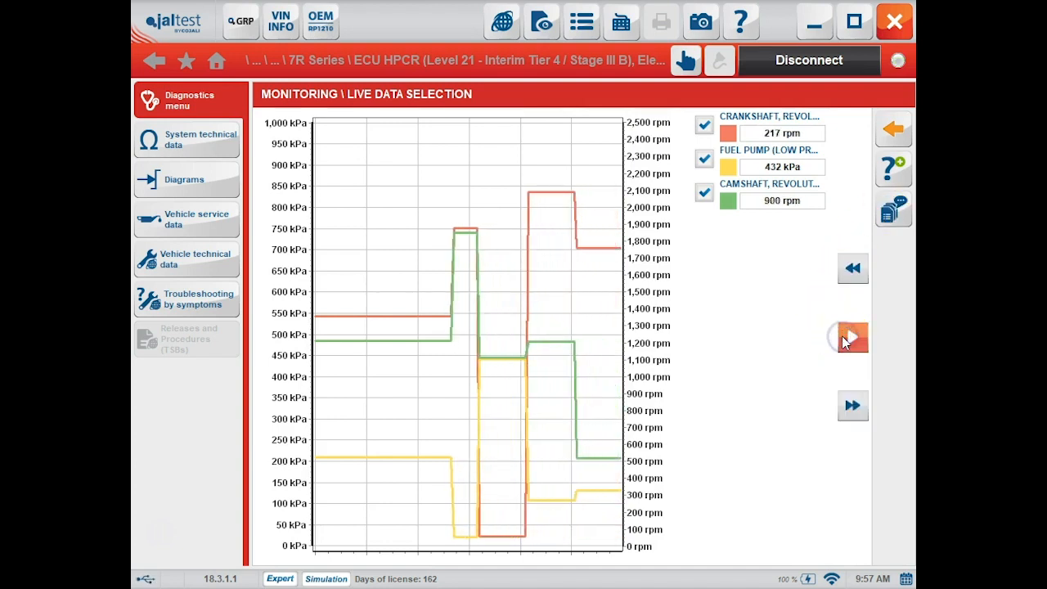
{"action": "left_click", "coordinate": [852, 337]}
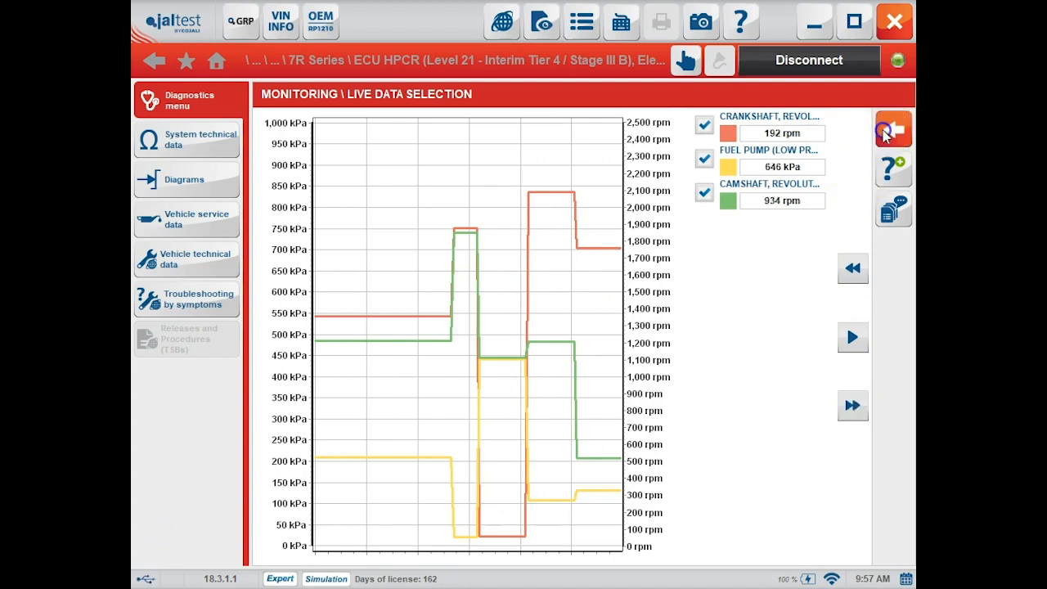
{"action": "left_click", "coordinate": [893, 127]}
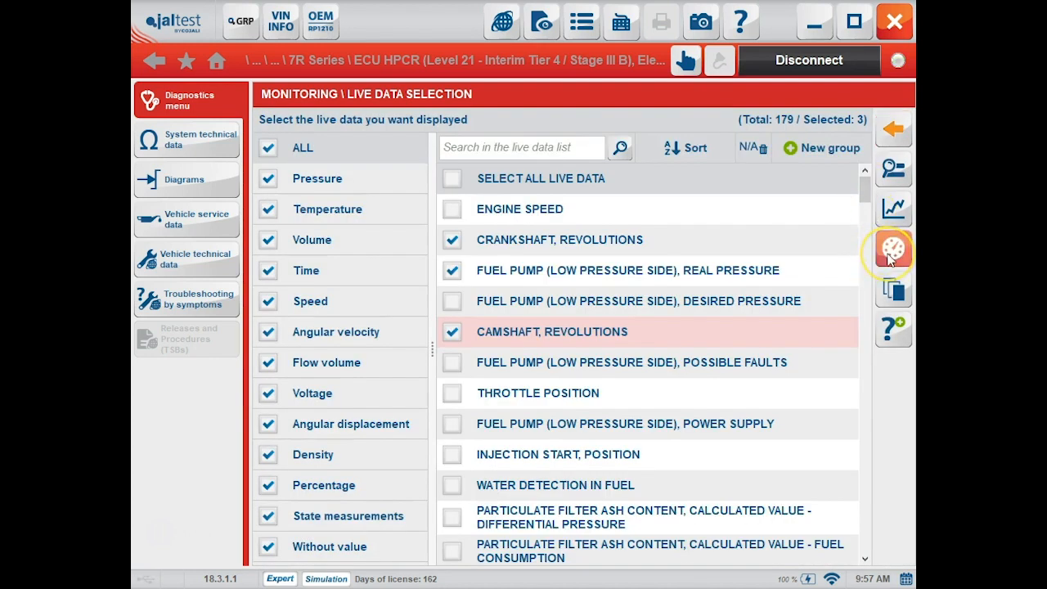
{"action": "left_click", "coordinate": [893, 250]}
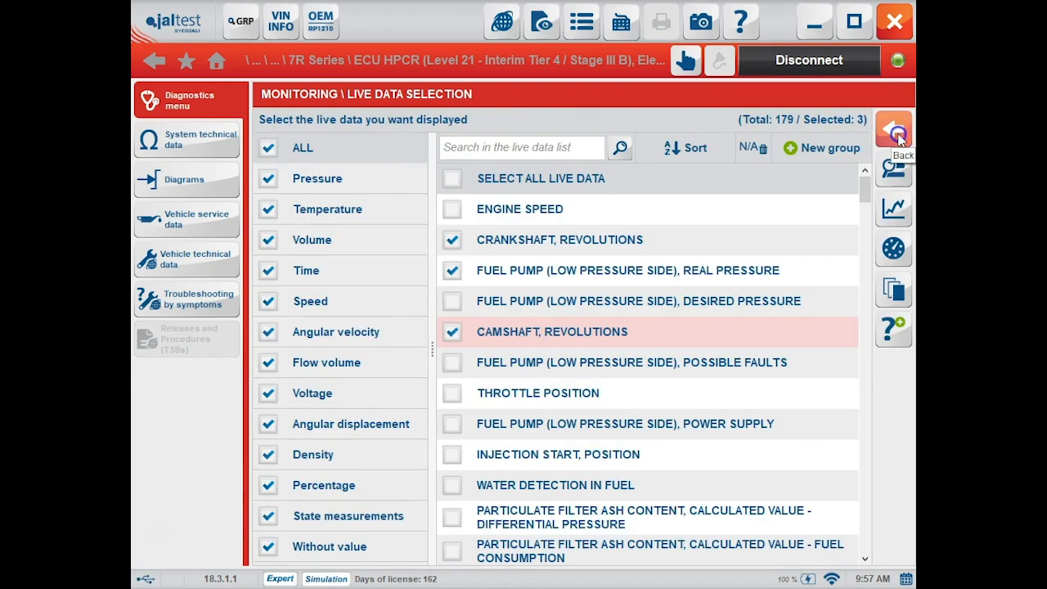
View the fuel system display with live injection rail pressures via Monitoring, then close it.
{"action": "left_click", "coordinate": [894, 131]}
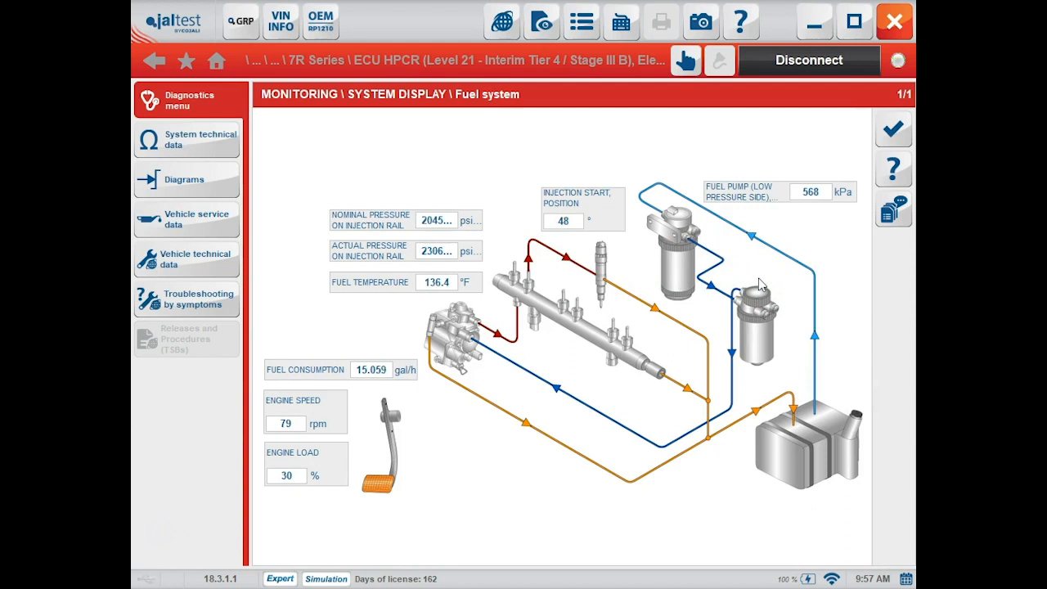
{"action": "left_click", "coordinate": [893, 129]}
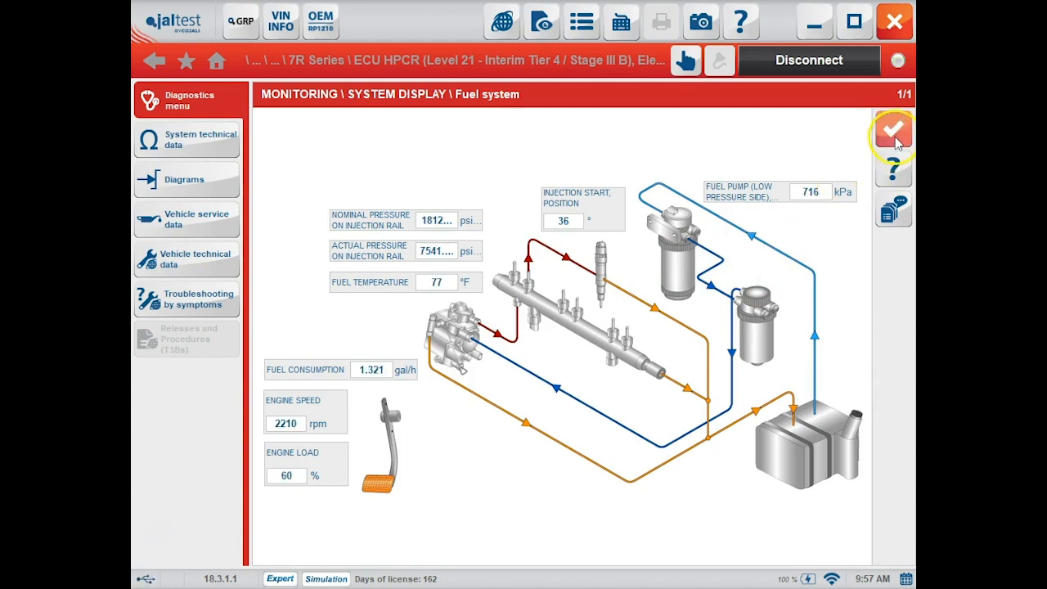
{"action": "left_click", "coordinate": [893, 134]}
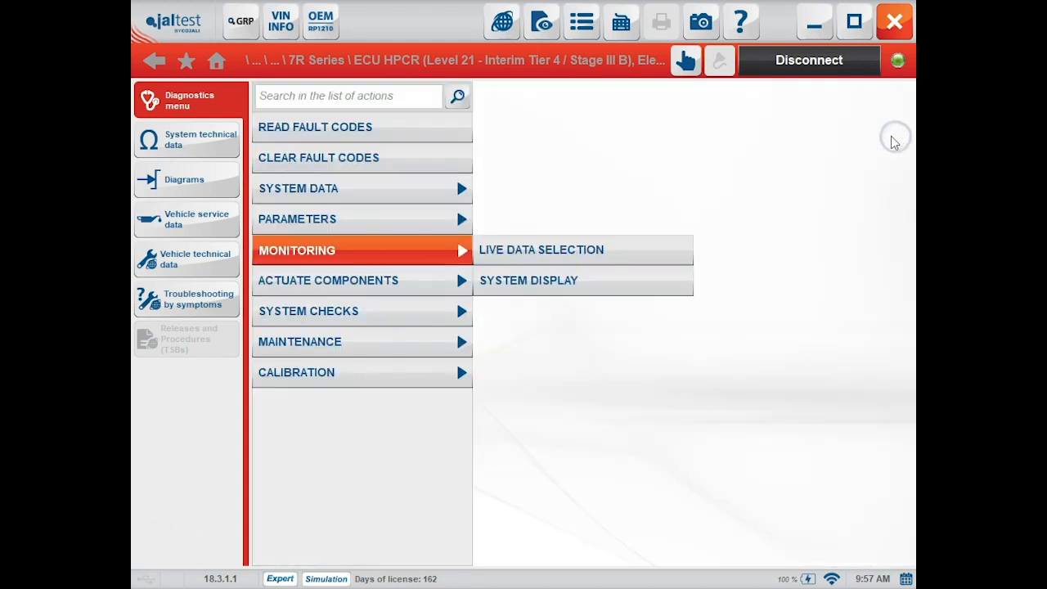
{"action": "mouse_move", "coordinate": [442, 286]}
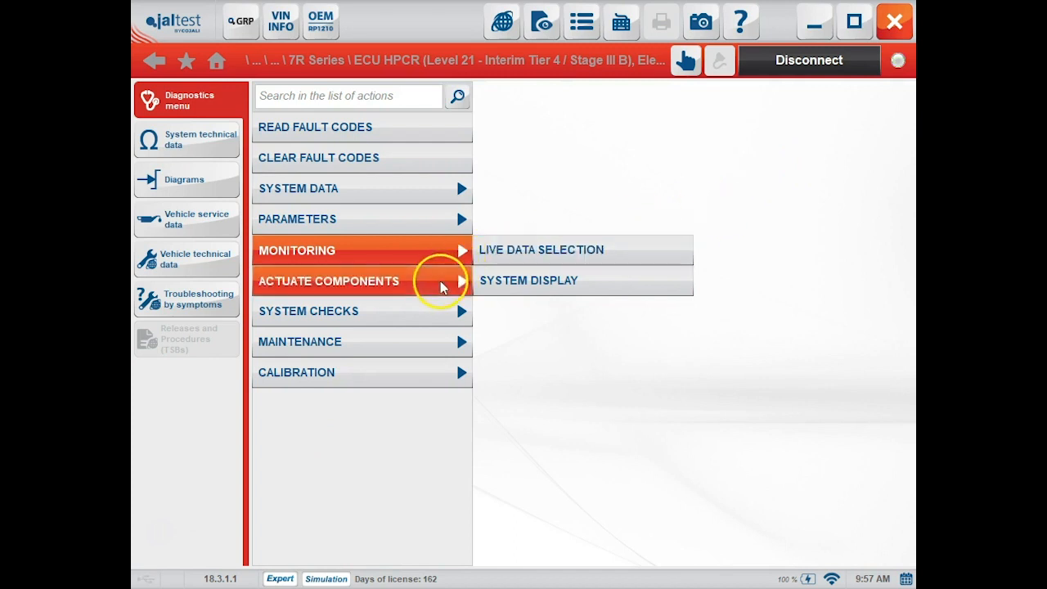
Show the Actuate Components list with the EGR valve and fuel feed pump tests.
{"action": "left_click", "coordinate": [327, 281]}
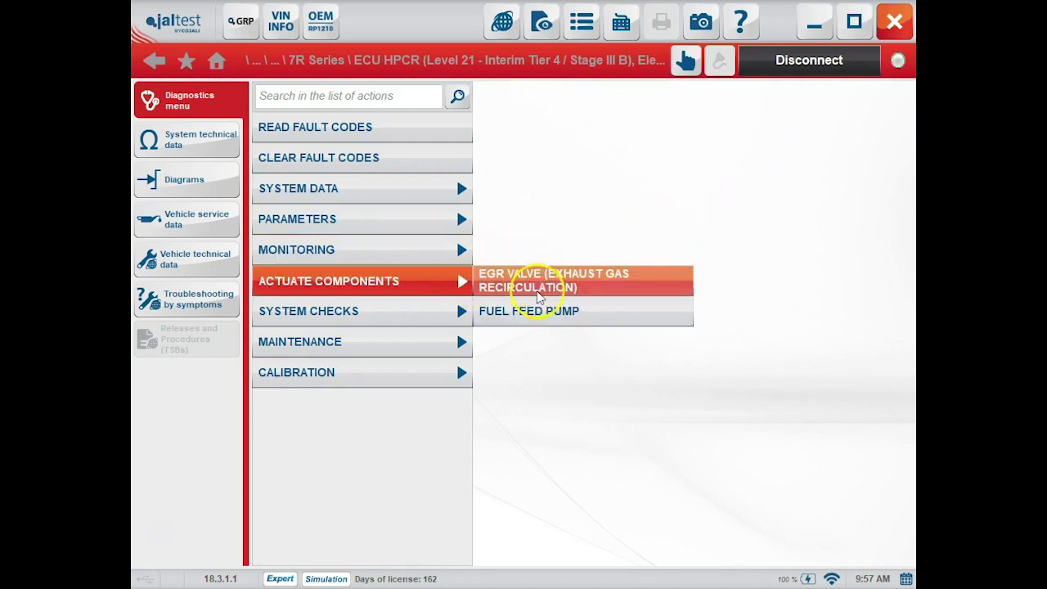
{"action": "mouse_move", "coordinate": [537, 315]}
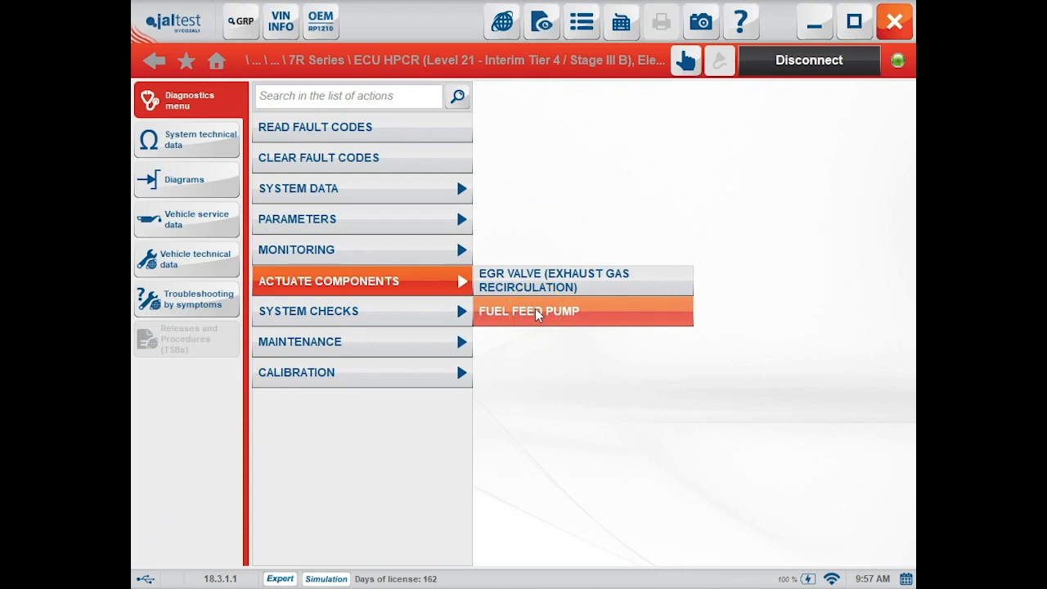
{"action": "mouse_move", "coordinate": [407, 315]}
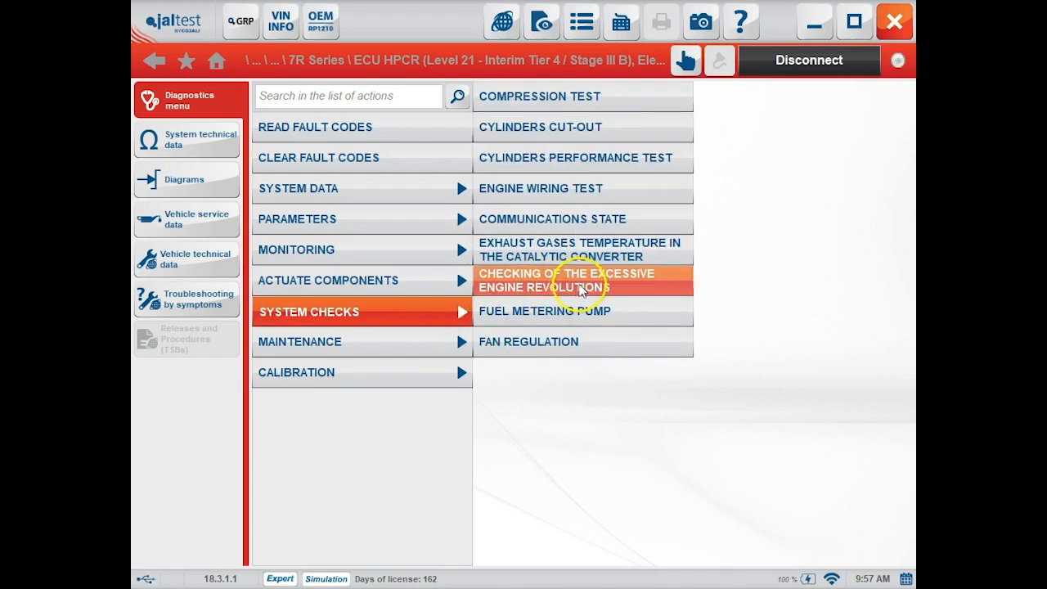
{"action": "mouse_move", "coordinate": [650, 128]}
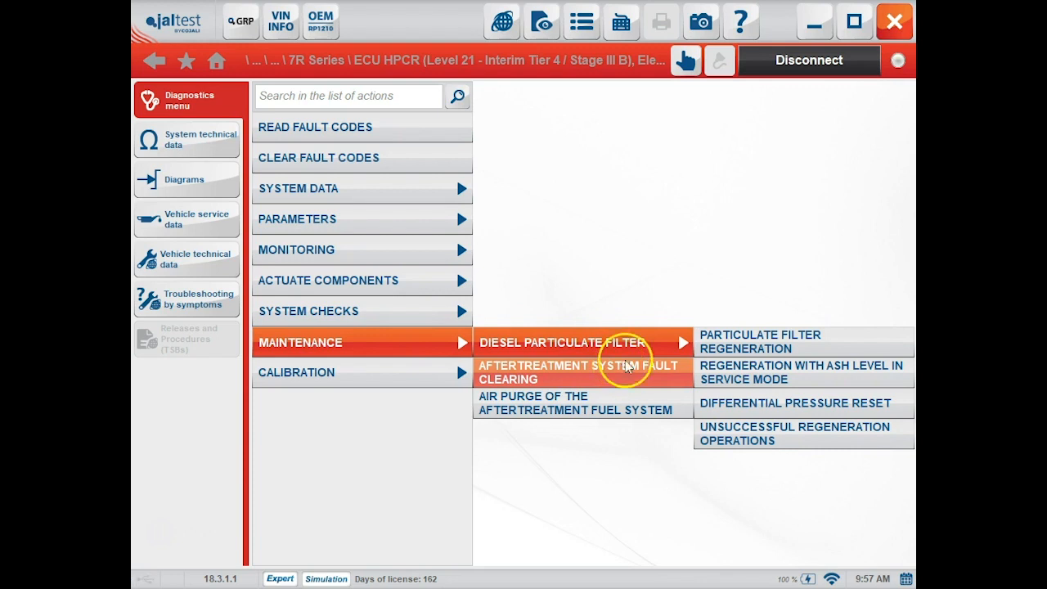
{"action": "mouse_move", "coordinate": [641, 347]}
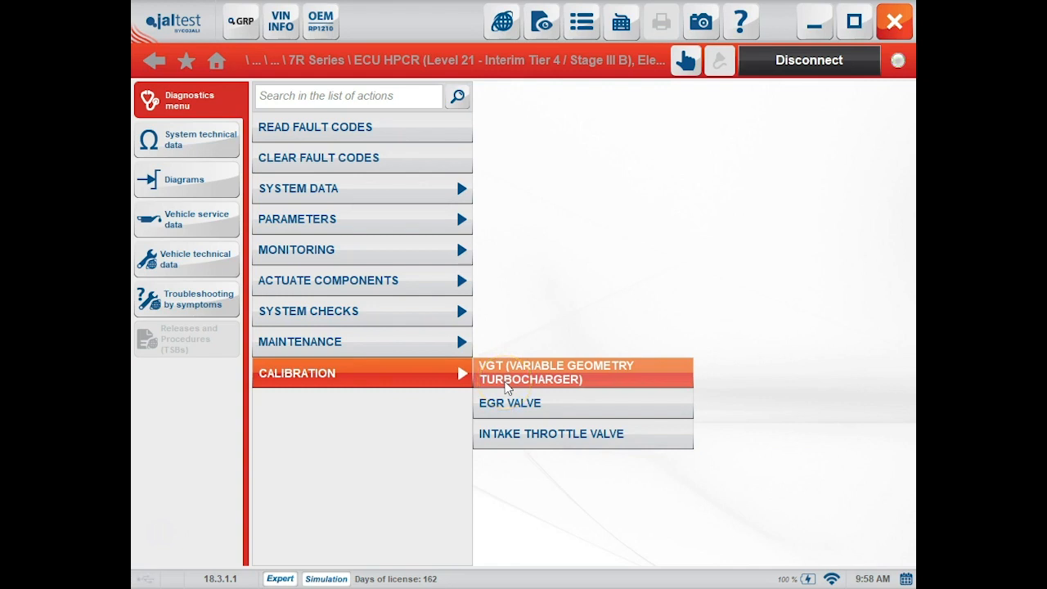
{"action": "mouse_move", "coordinate": [605, 435]}
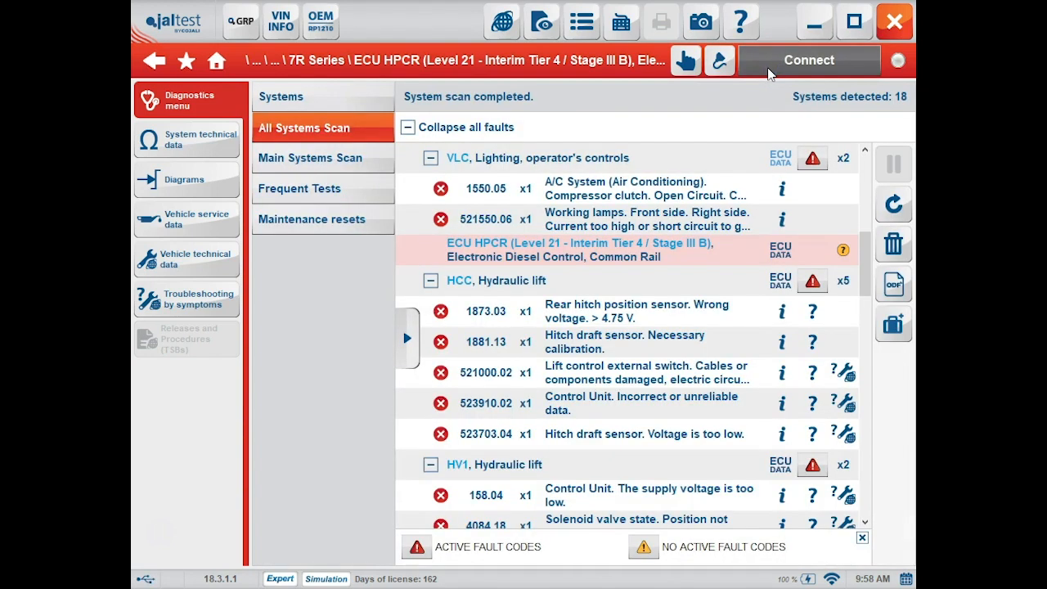
{"action": "mouse_move", "coordinate": [744, 160]}
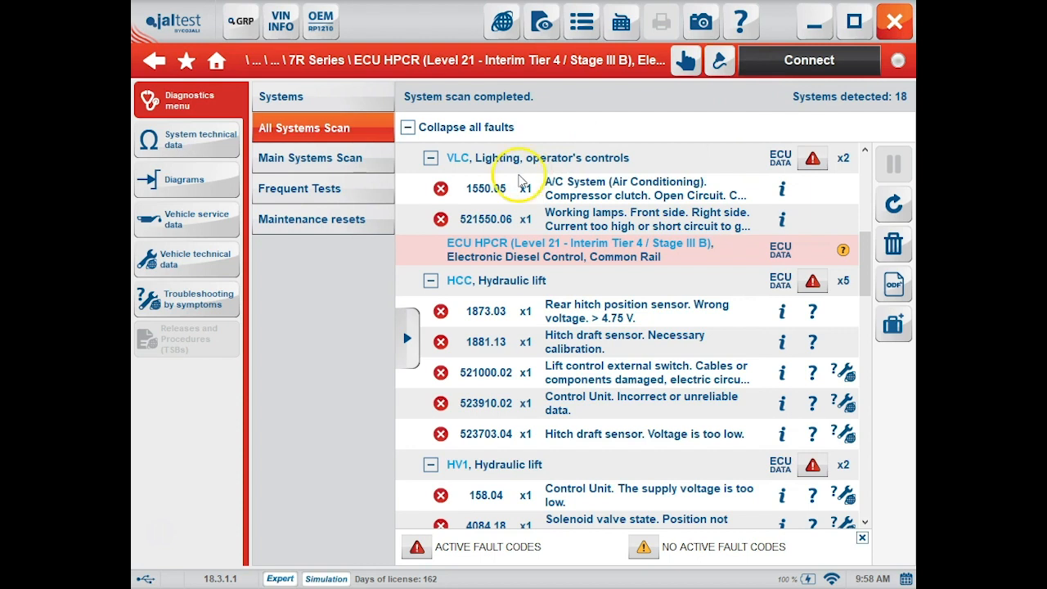
{"action": "mouse_move", "coordinate": [165, 540]}
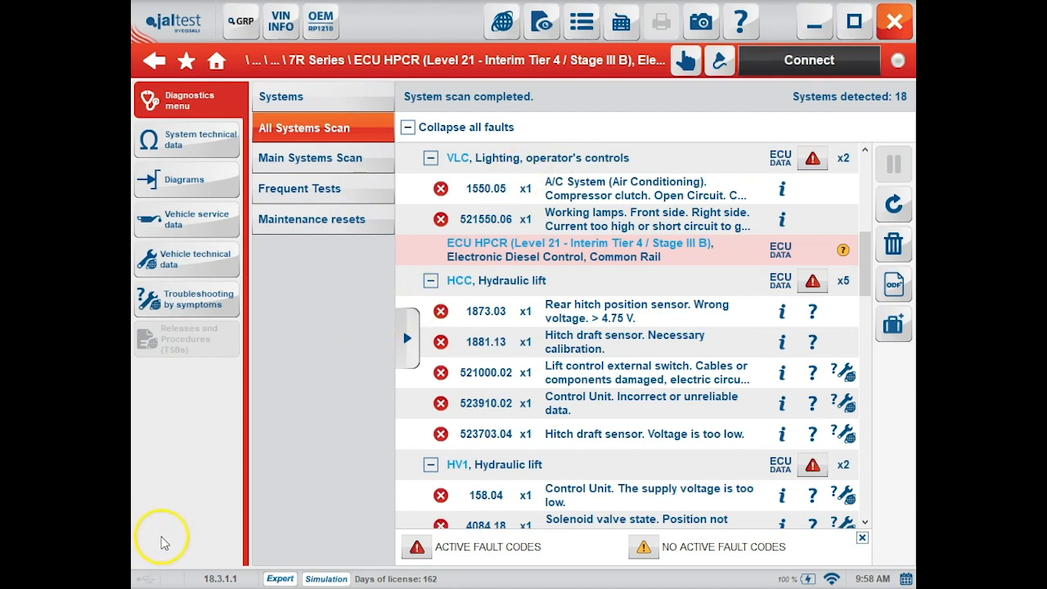